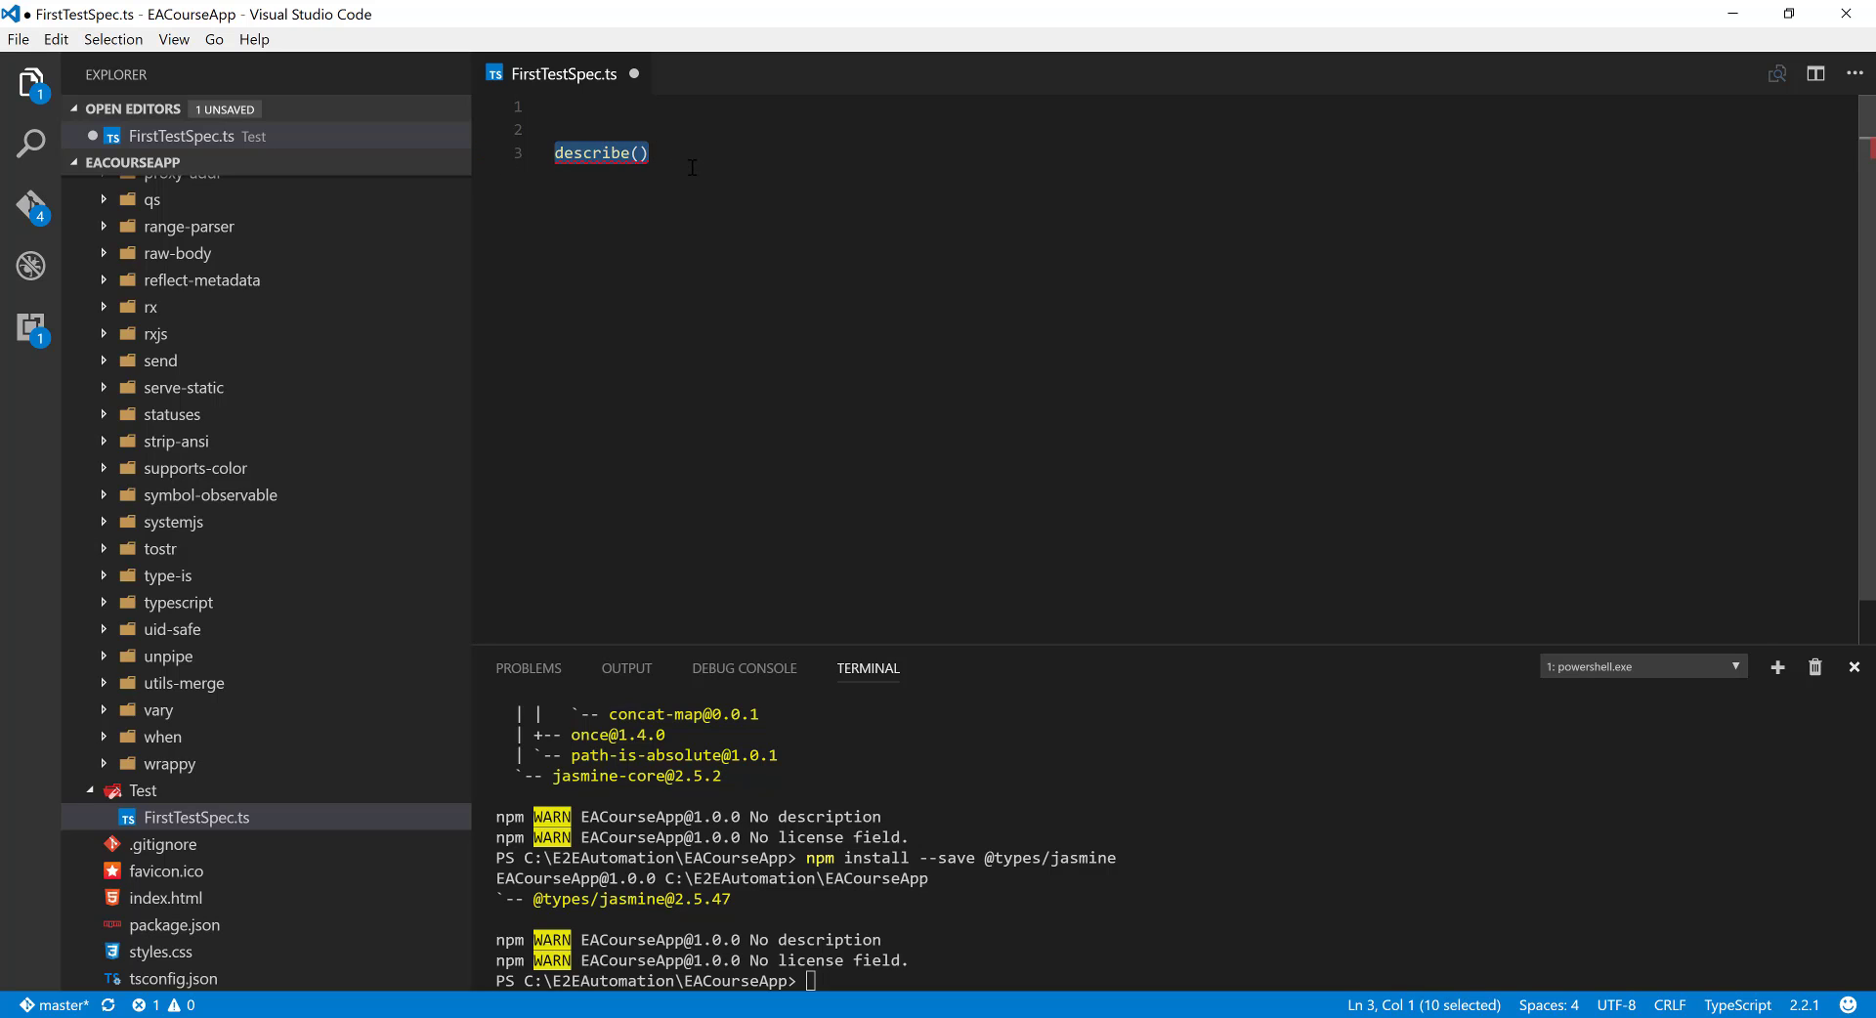
# Write describe("Going to write first test", ) in FirstTestSpec.ts, leaving the second argument empty.
pyautogui.write('des')
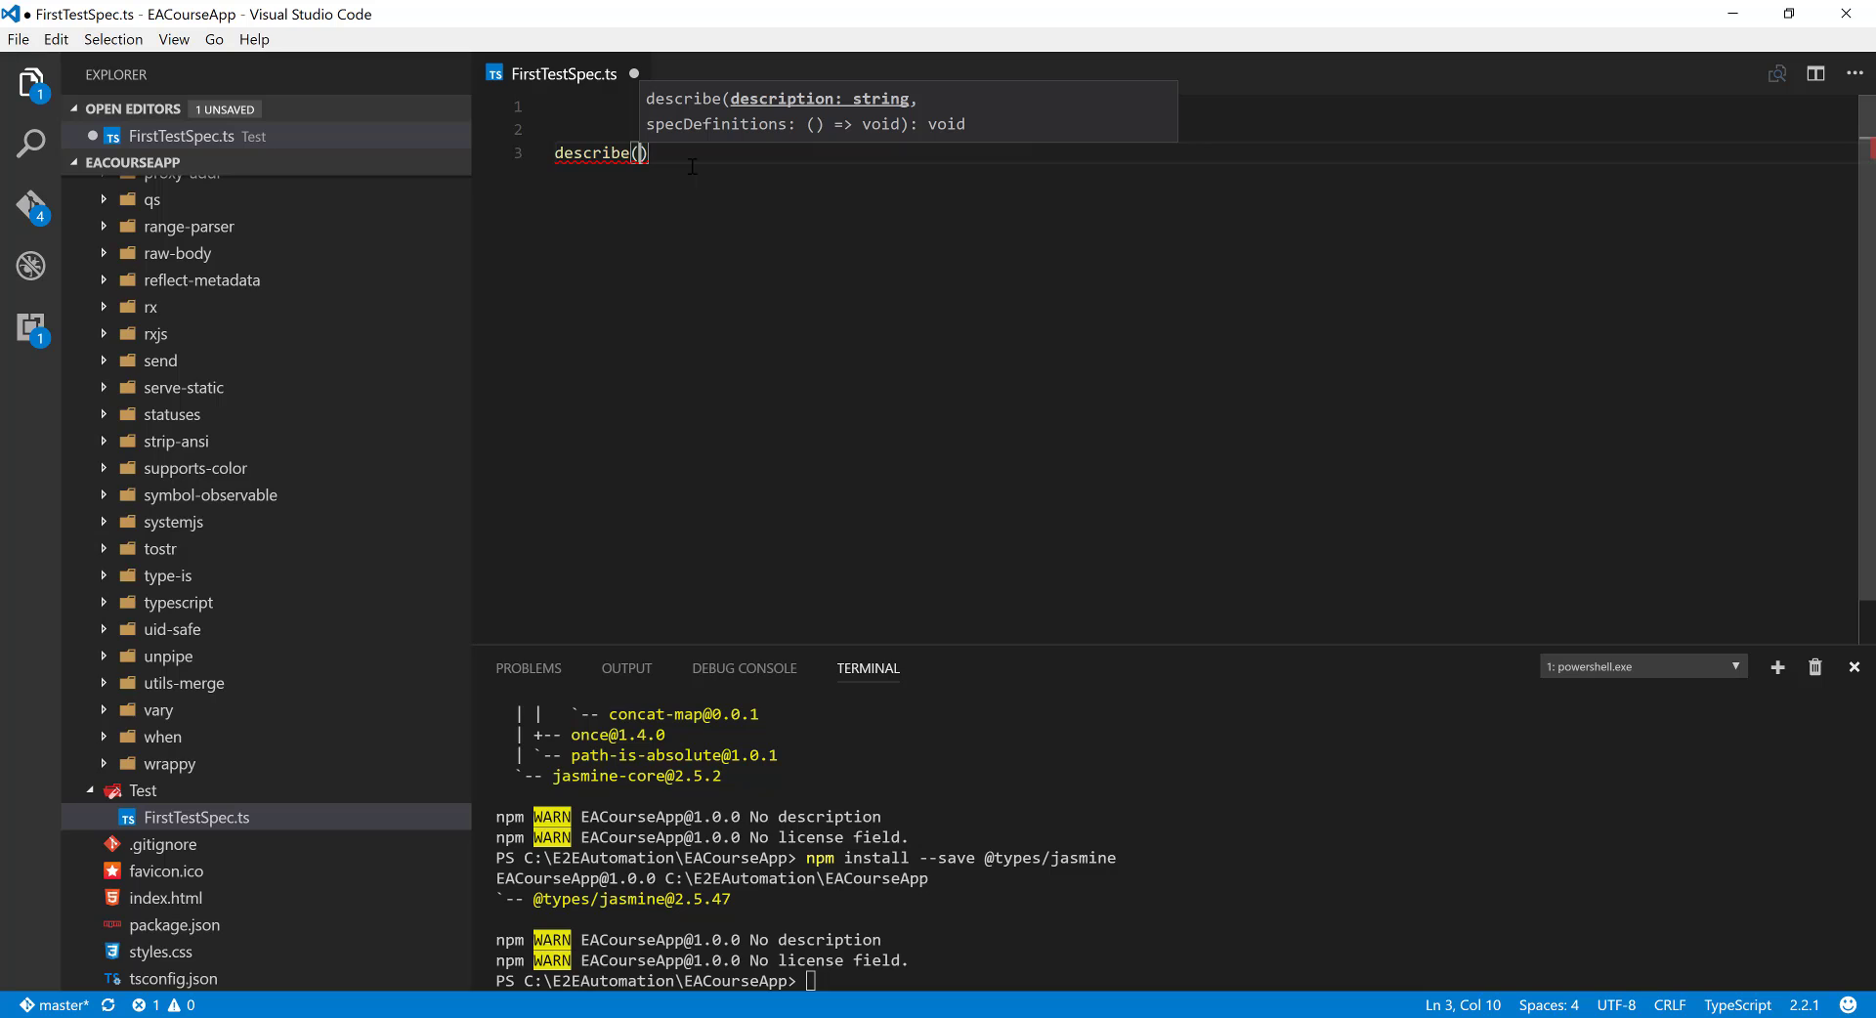
pyautogui.write('""')
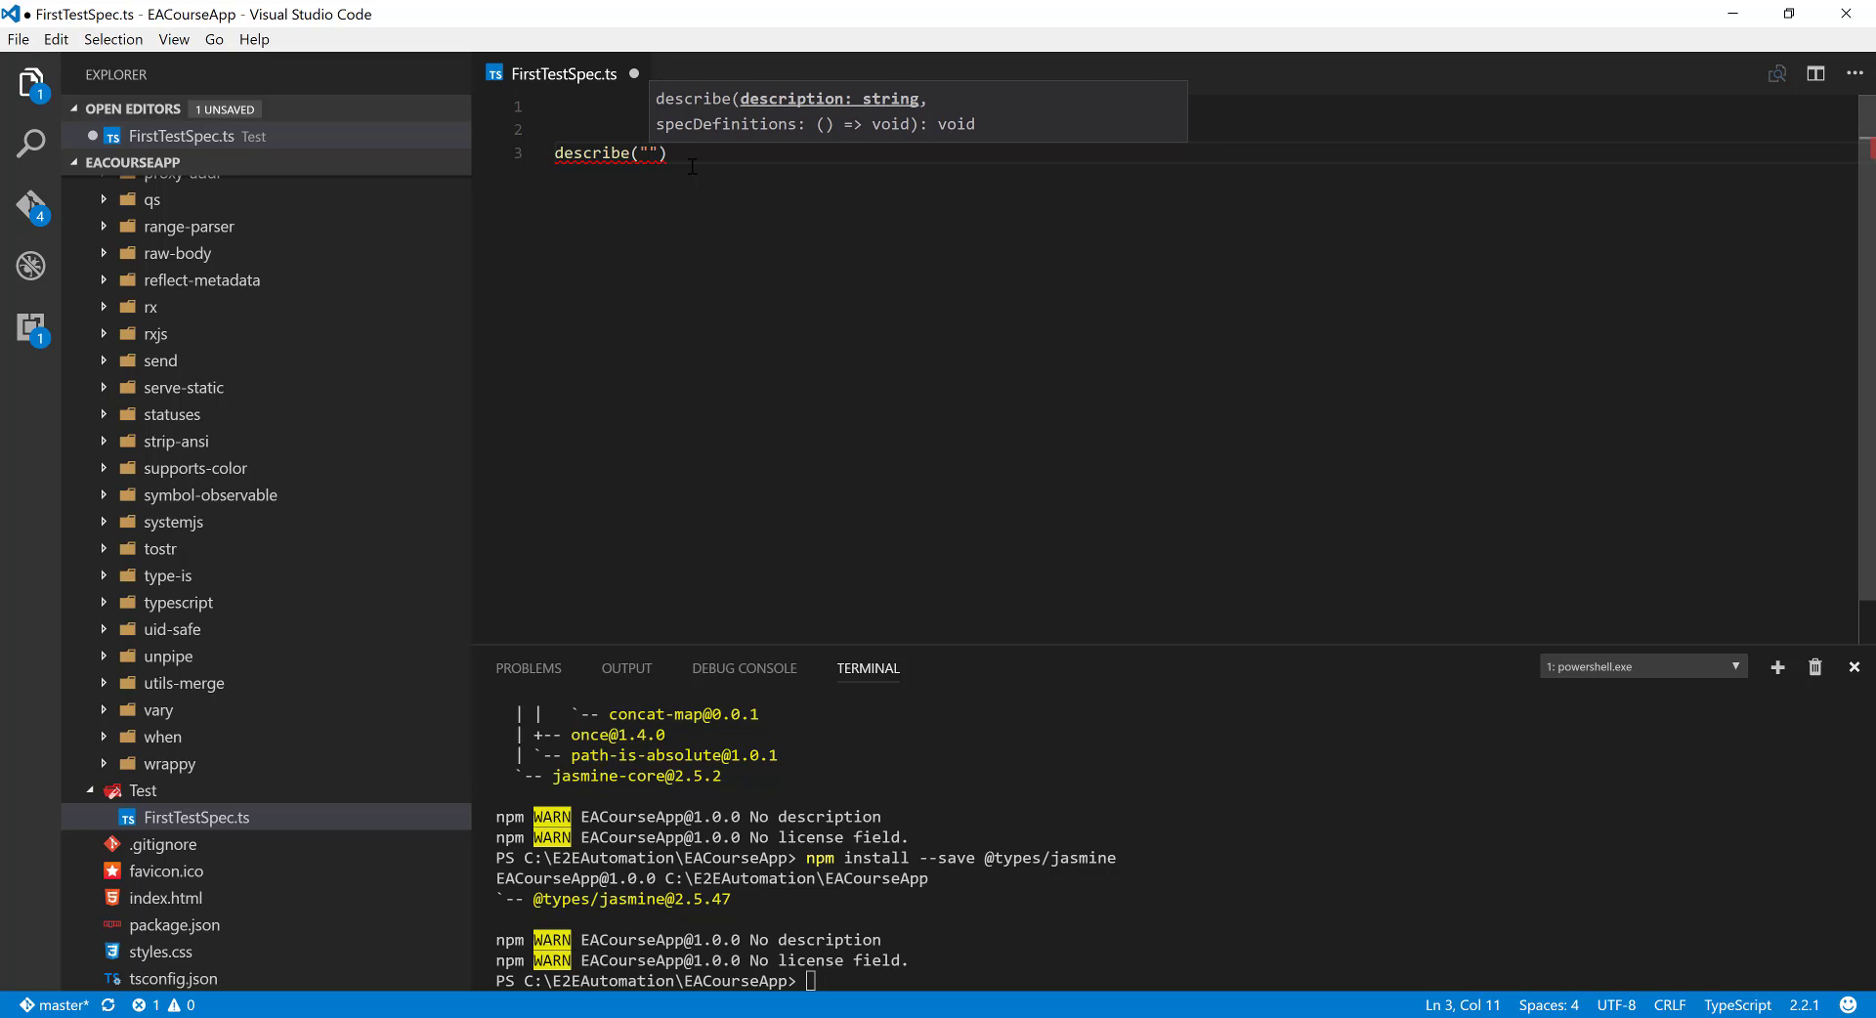
pyautogui.write('Go')
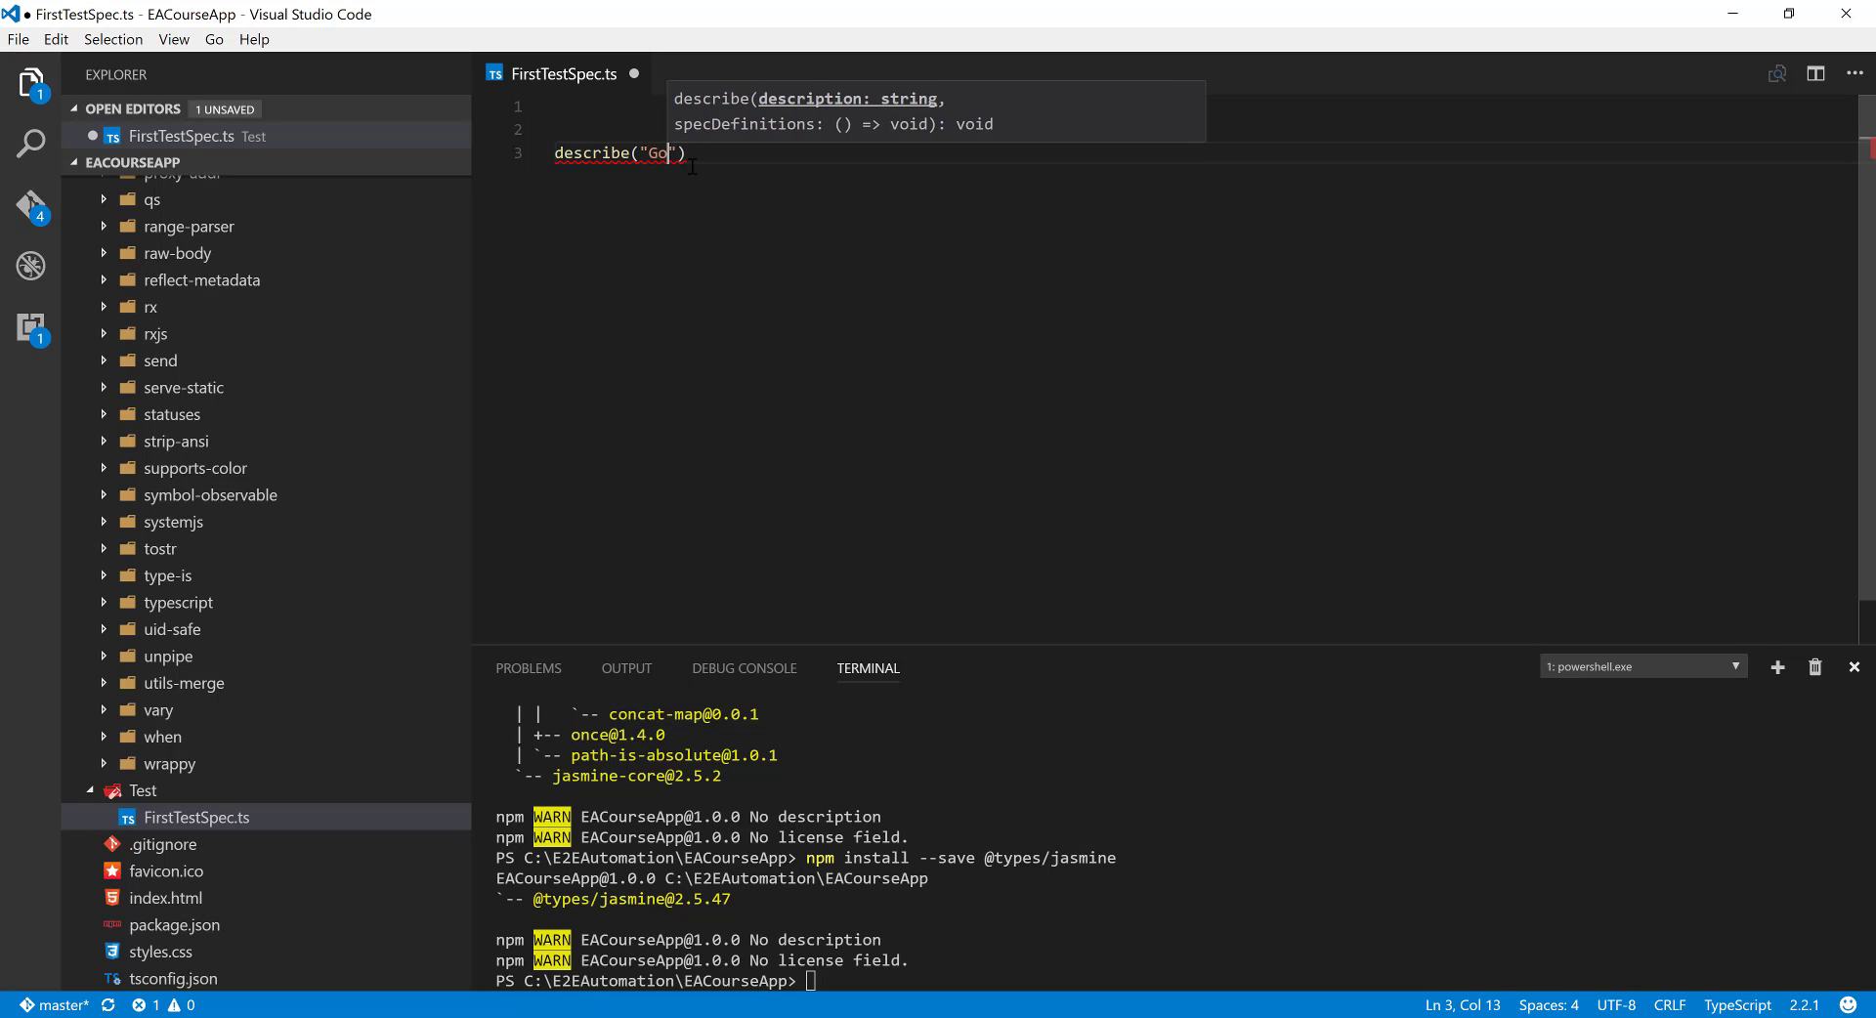
pyautogui.write('ing to write fi')
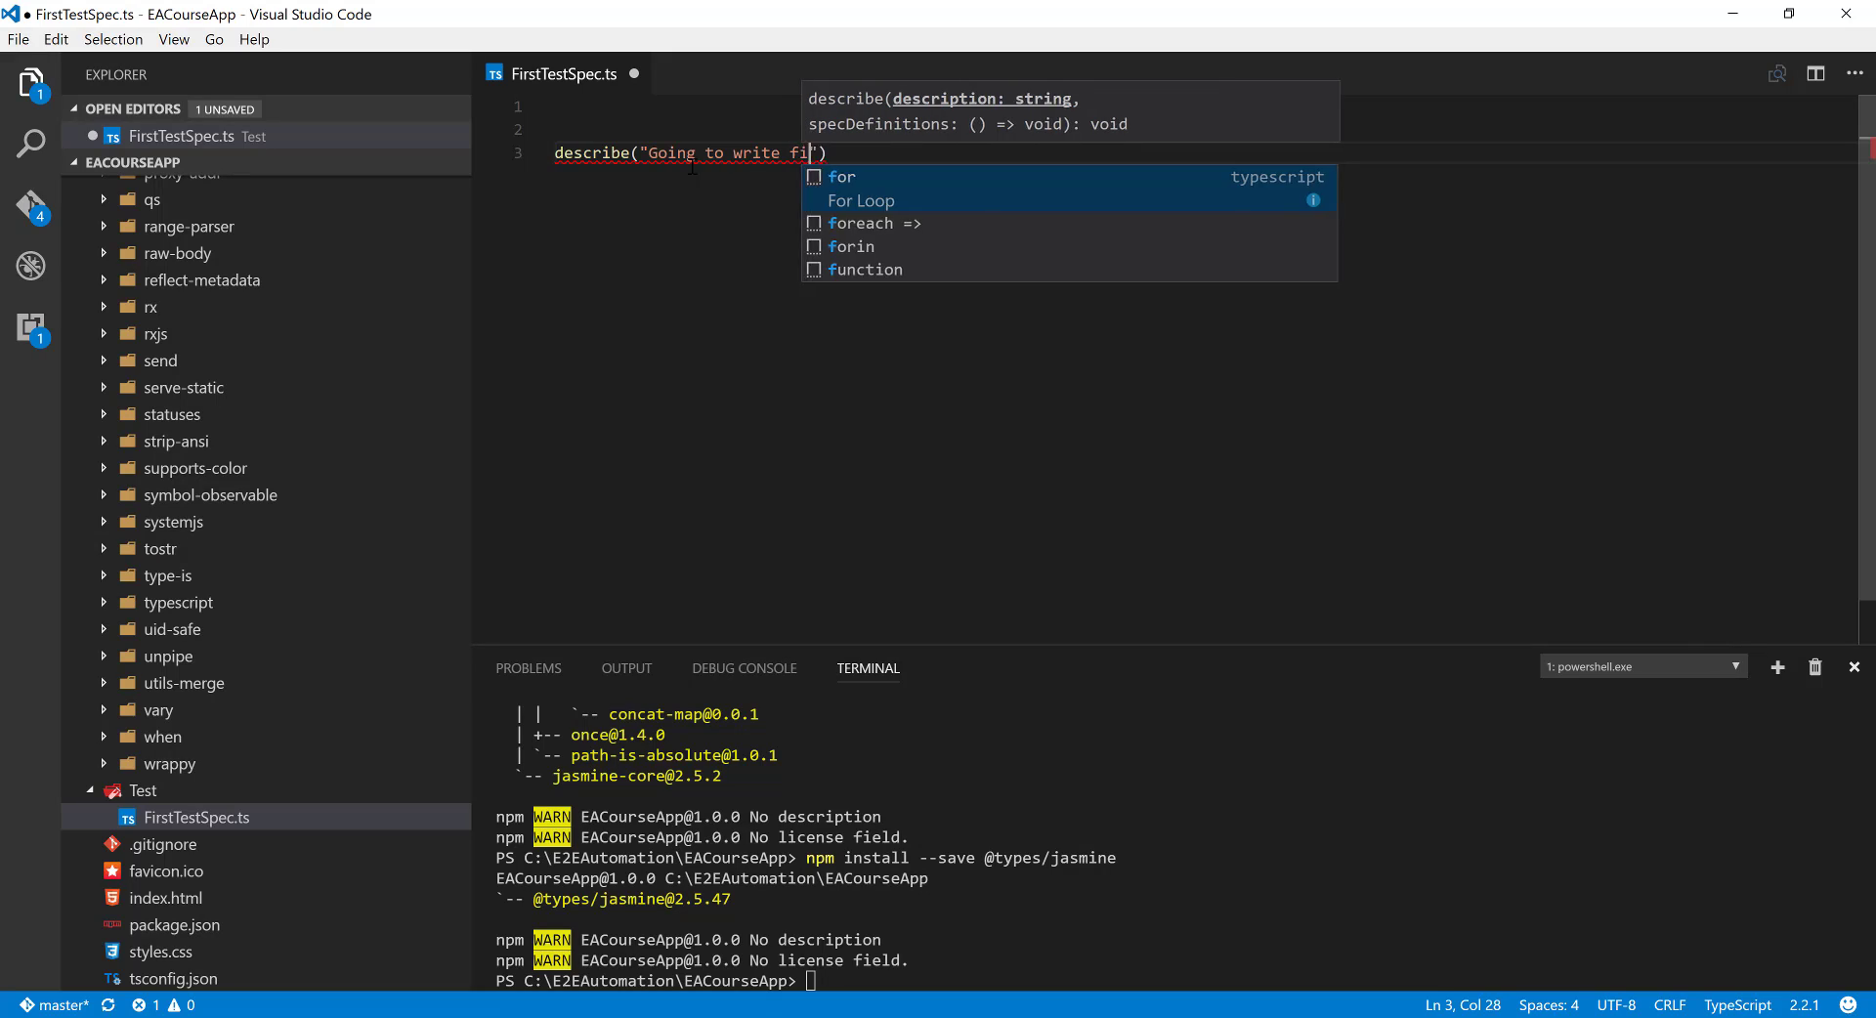
pyautogui.write('rst test')
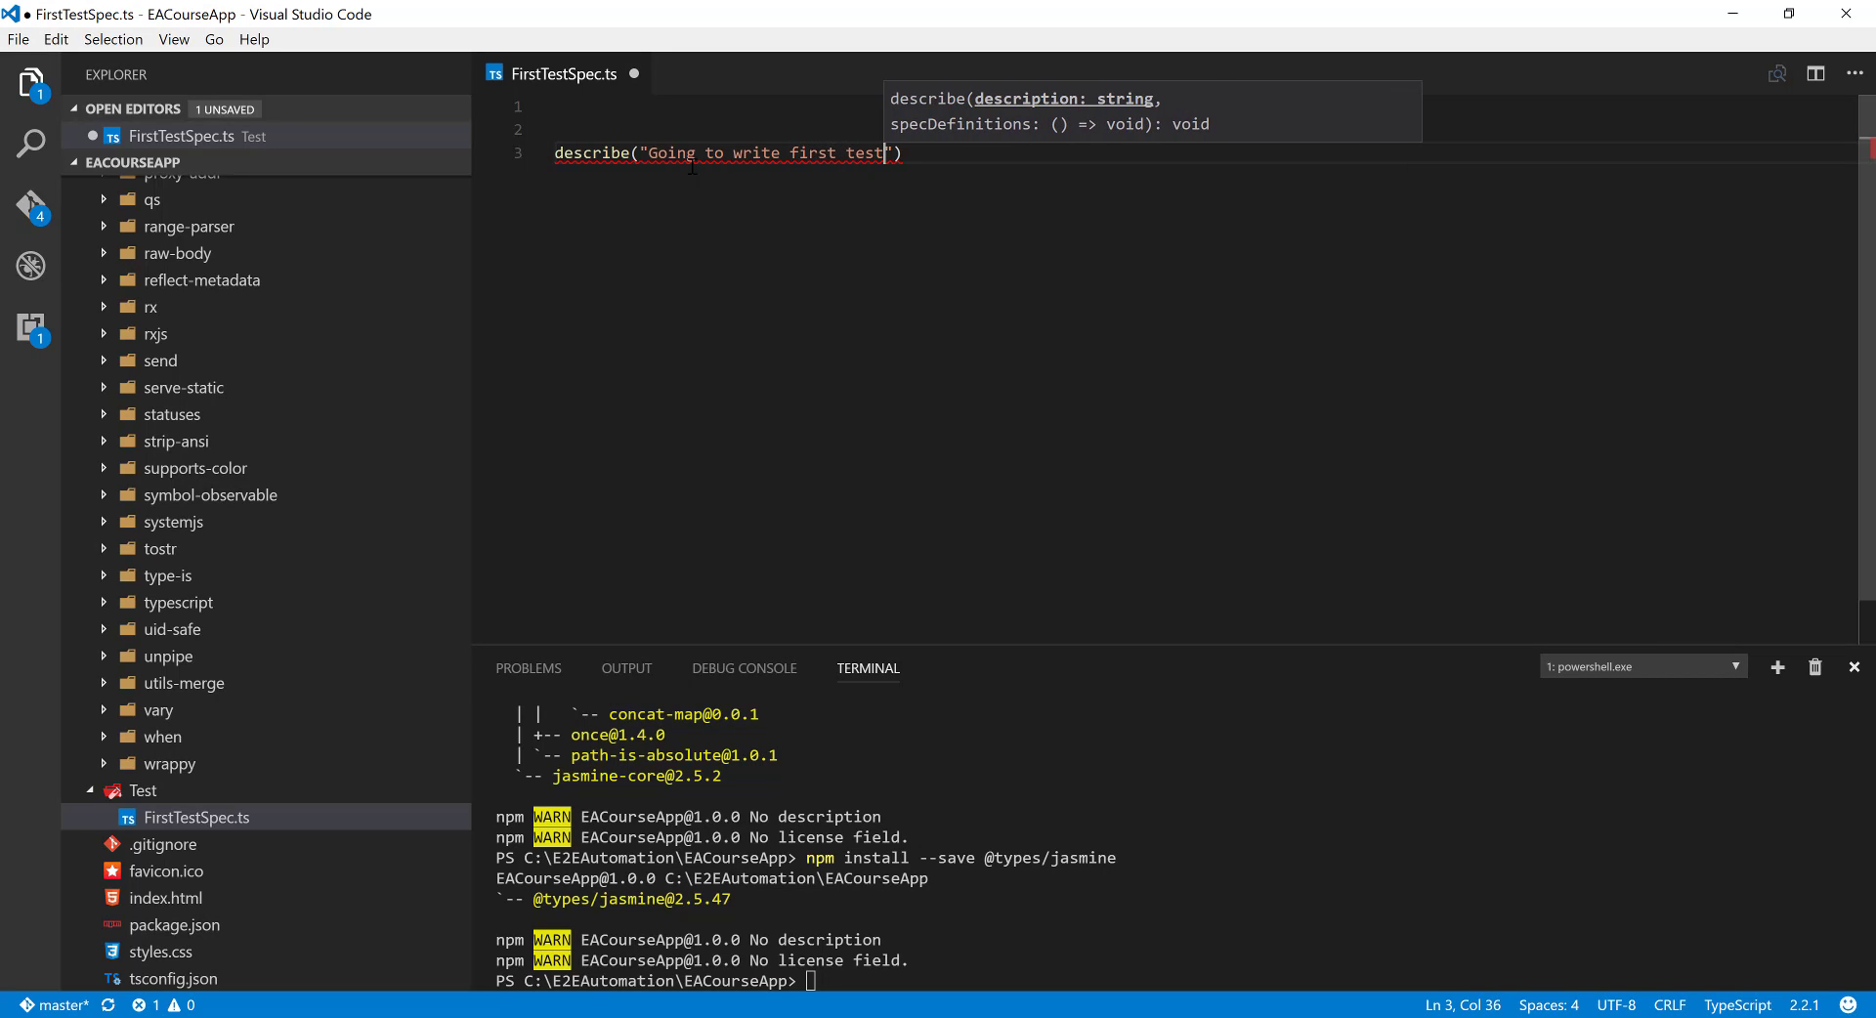
pyautogui.write(')')
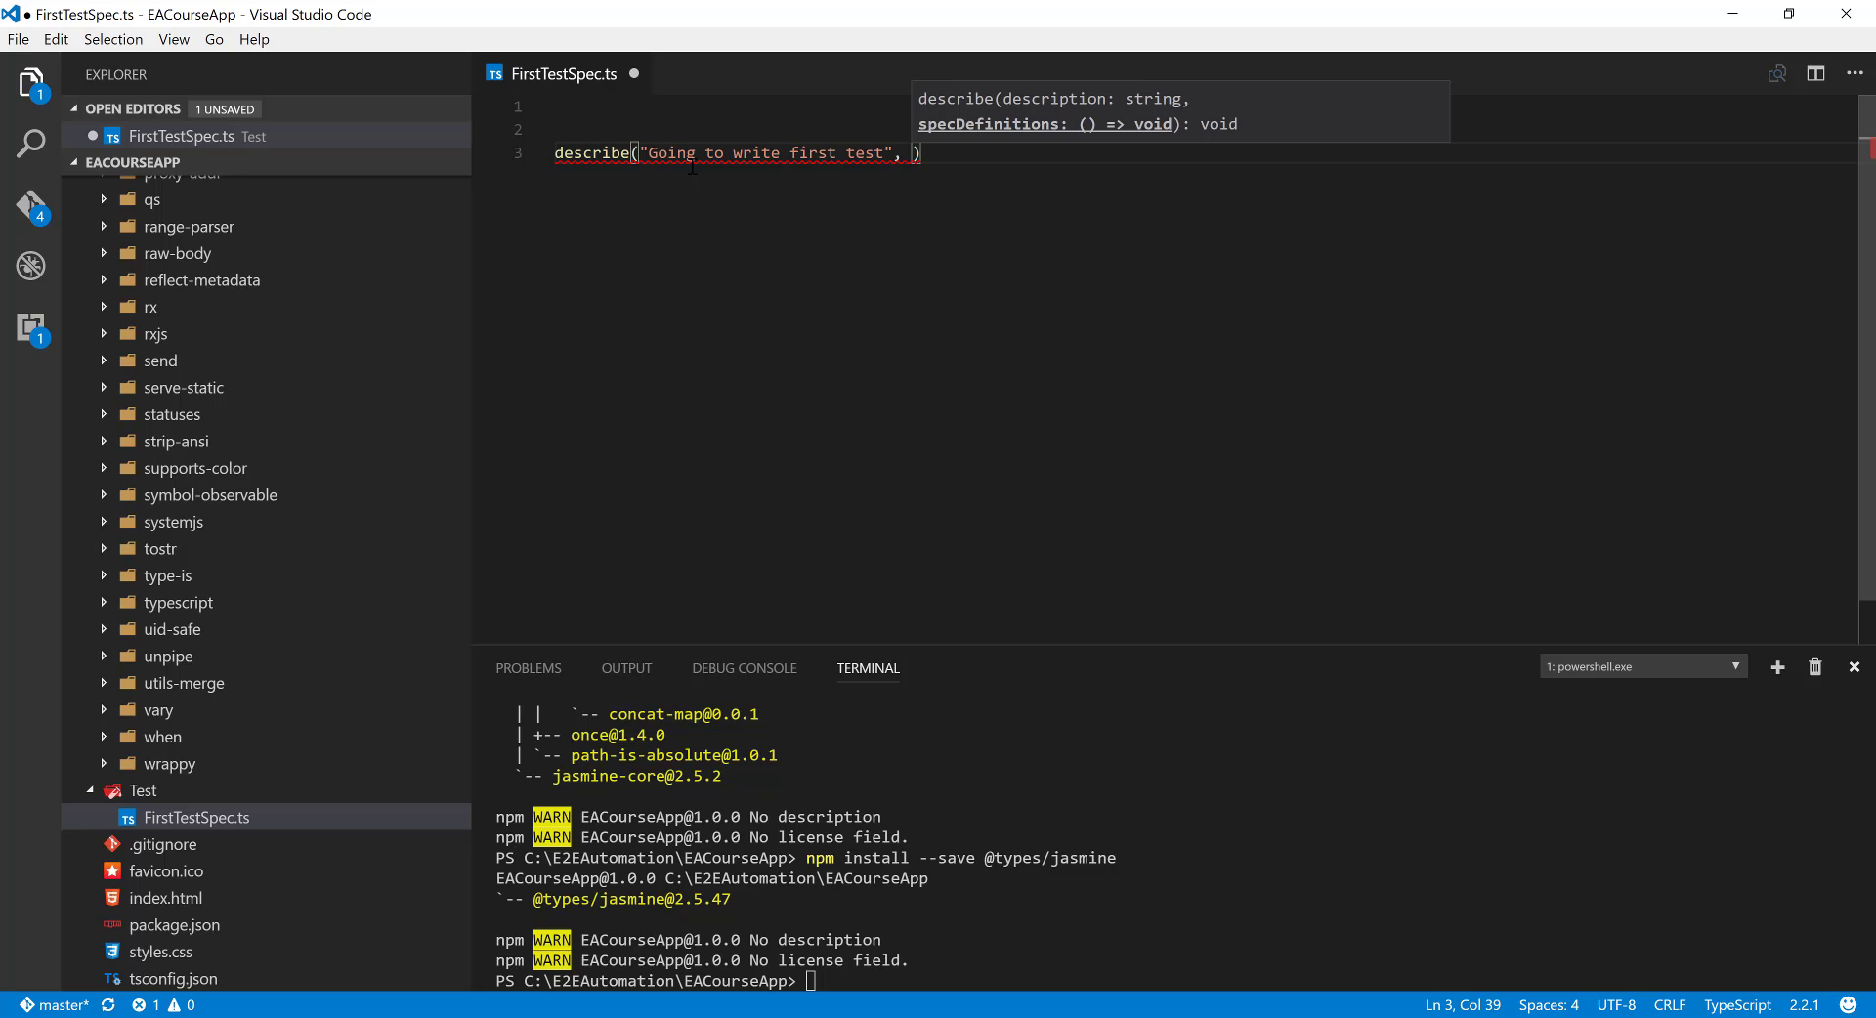
# Type a function callback, then delete it back to the comma after the description.
pyautogui.write('function(')
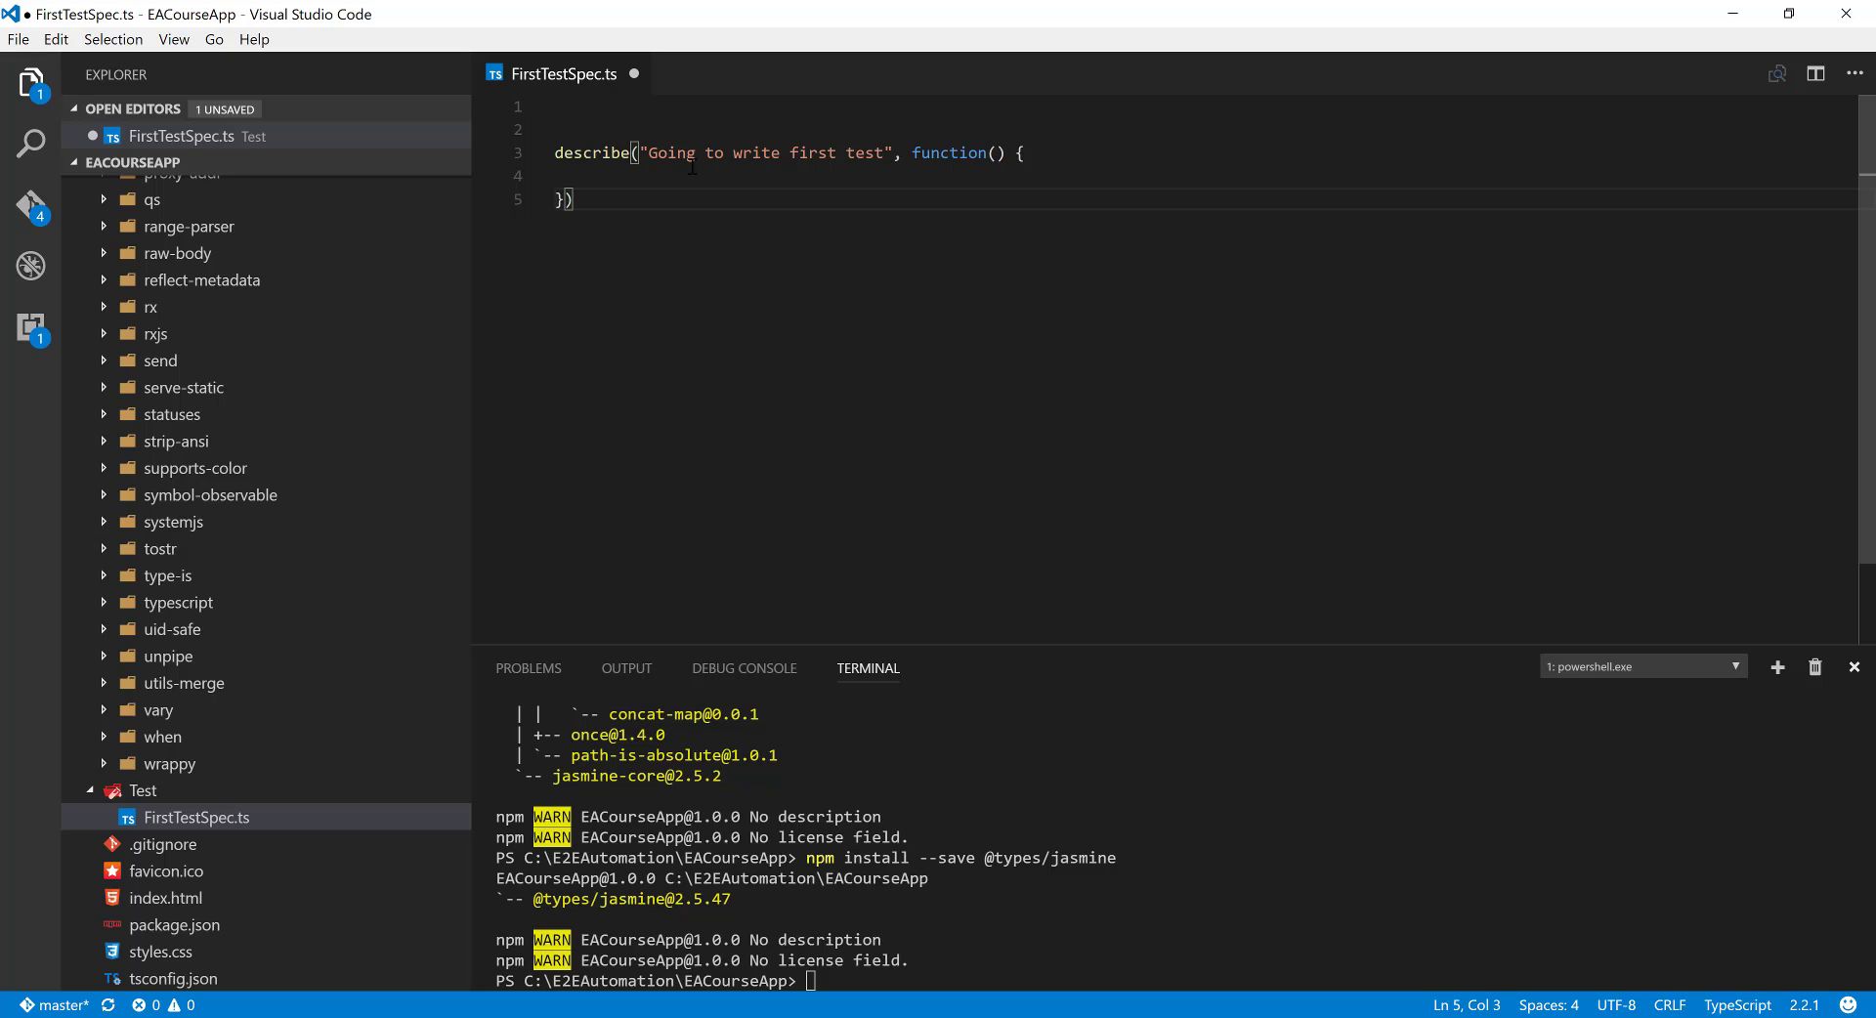
pyautogui.click(1014, 153)
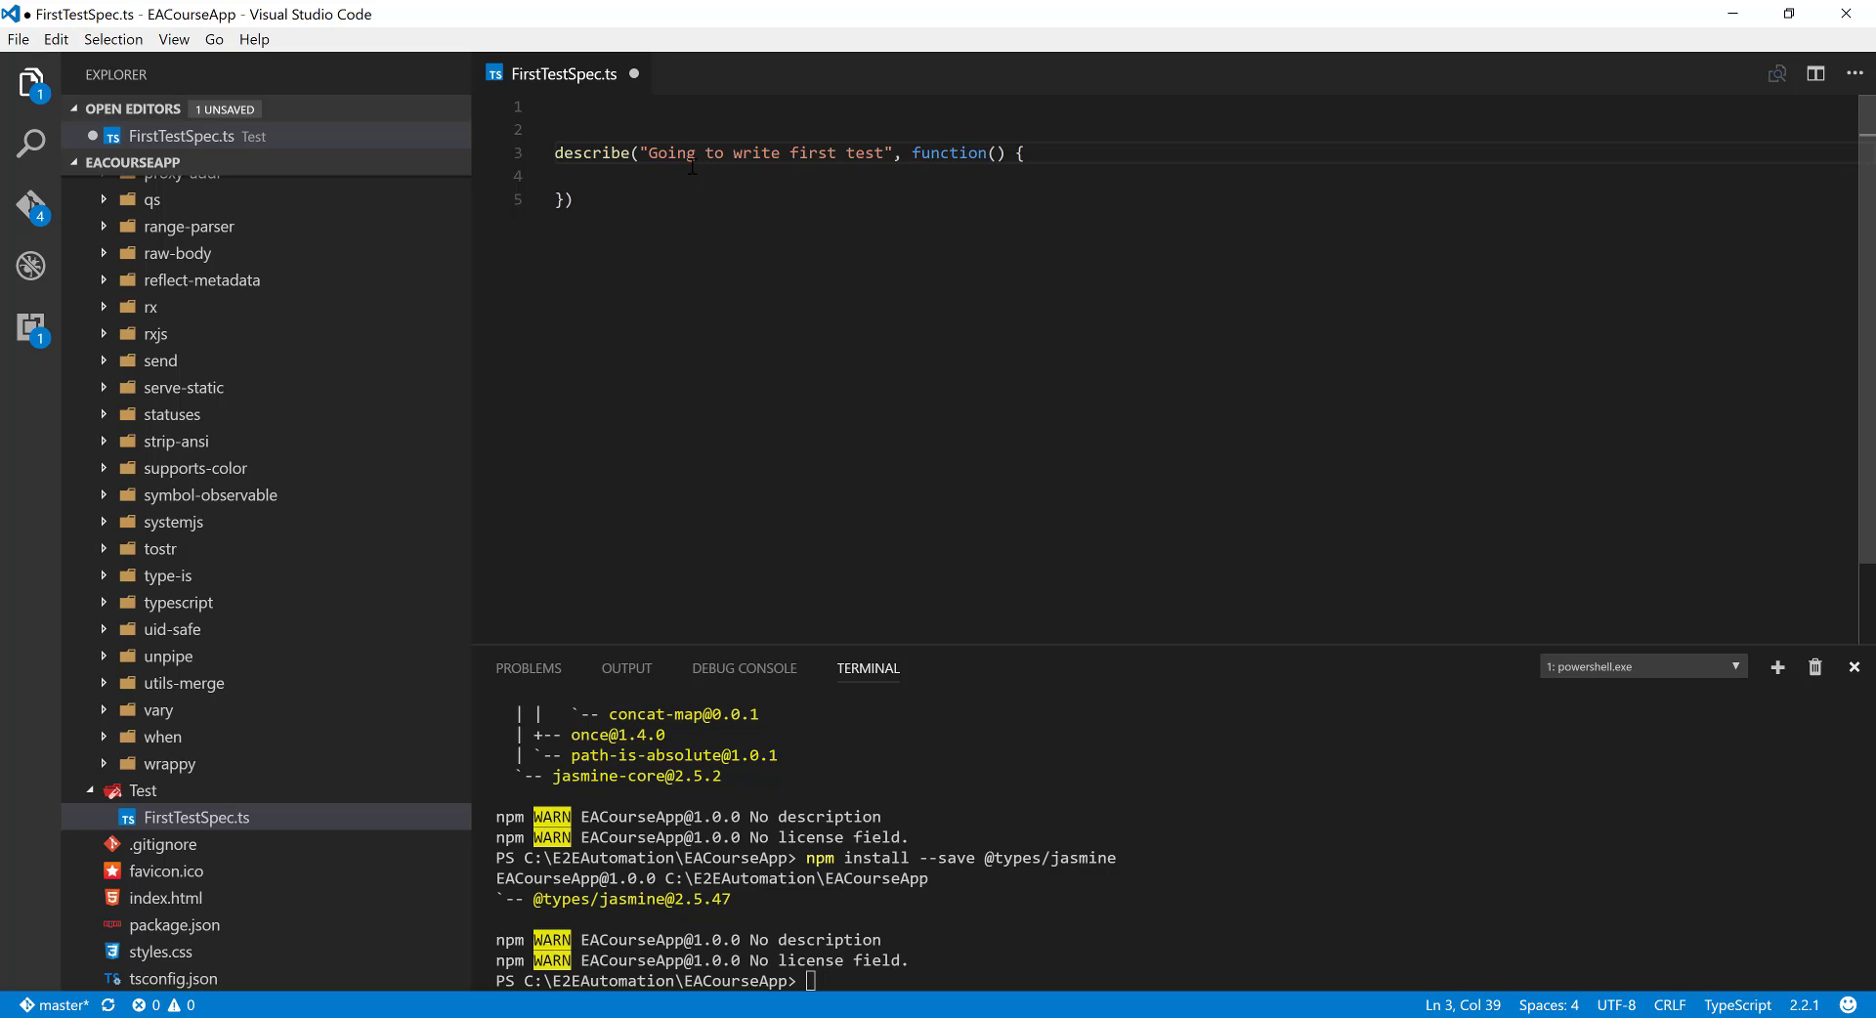
pyautogui.doubleClick(949, 152)
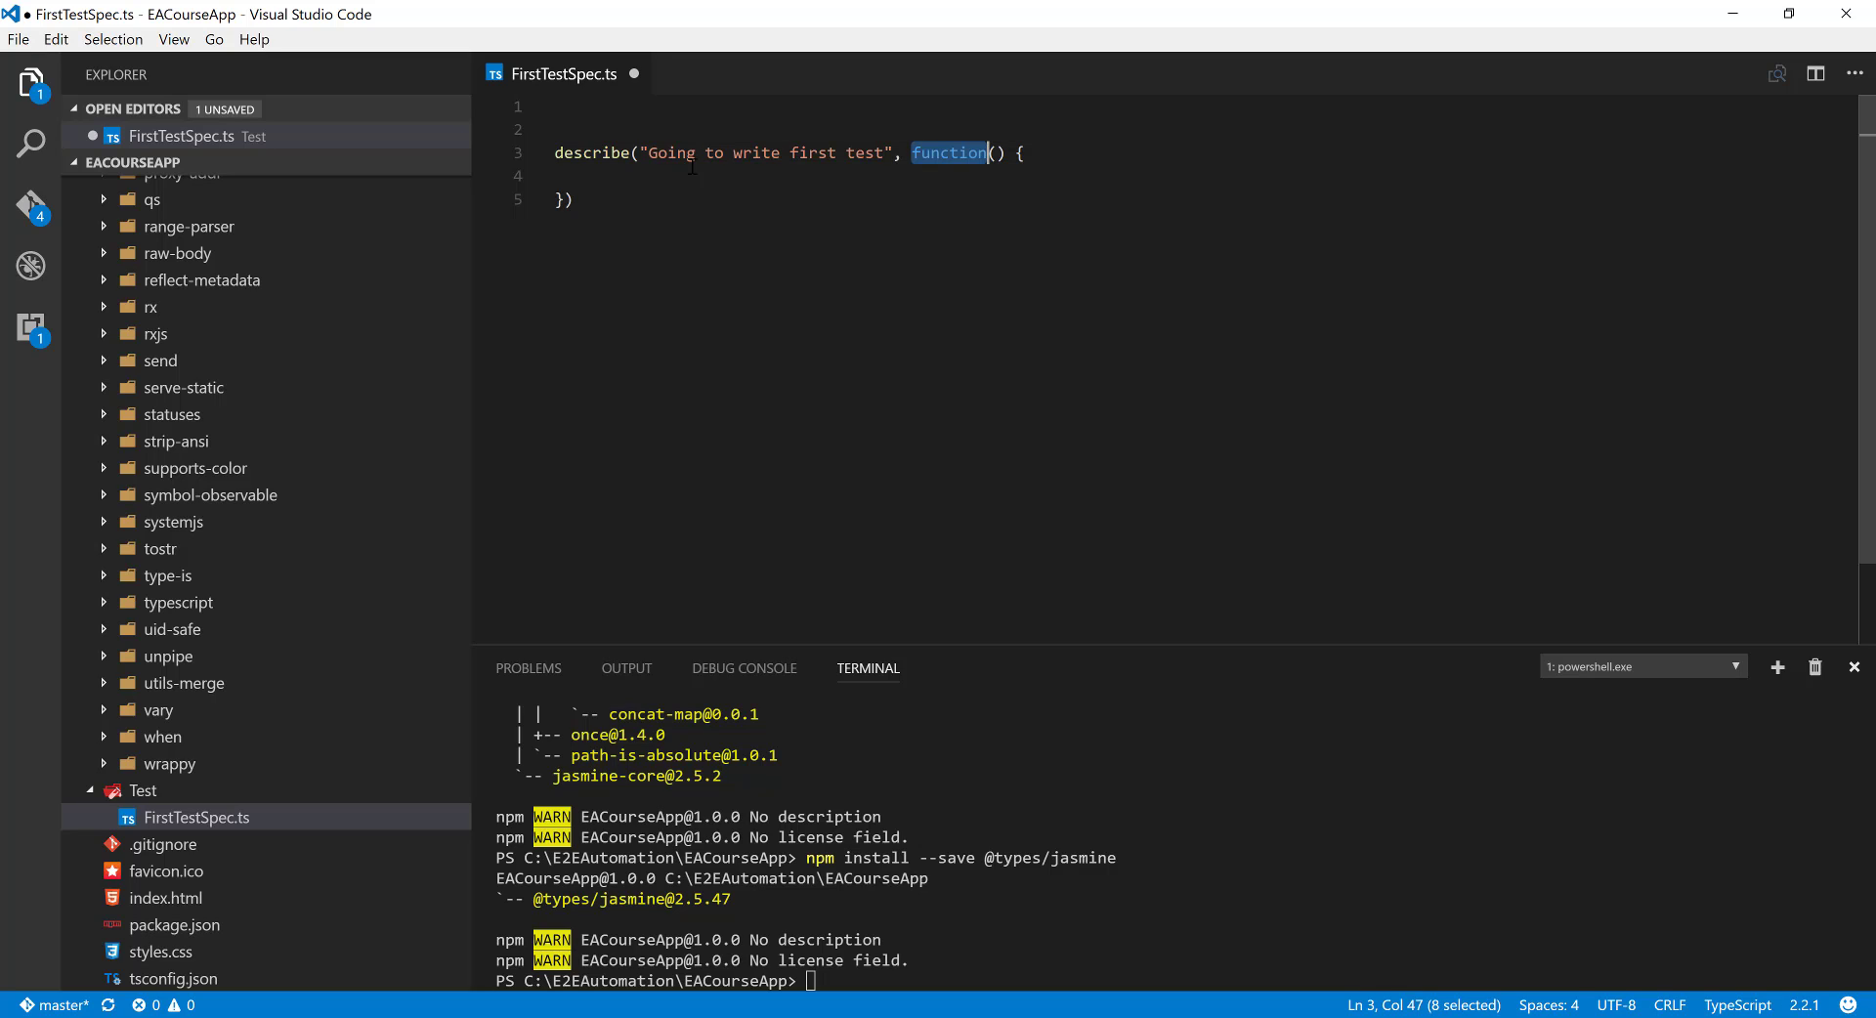
pyautogui.press('Delete')
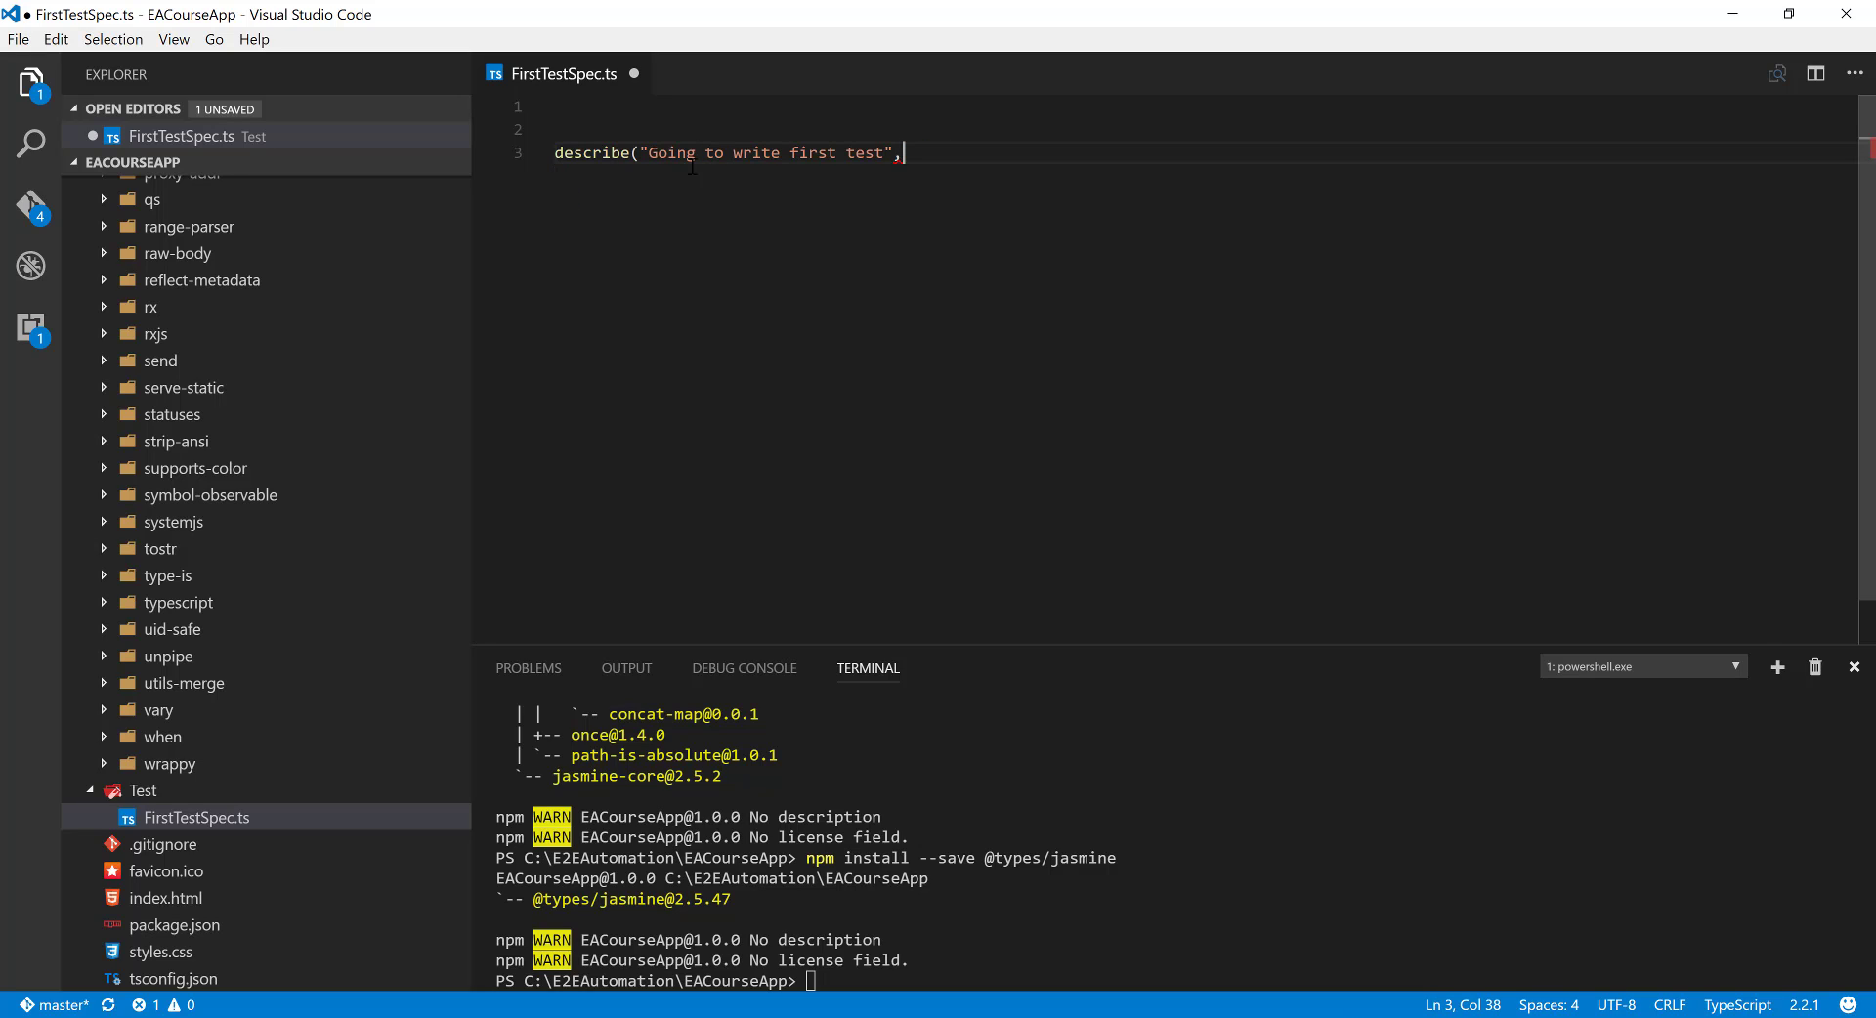
# Give describe an arrow-function callback () => { }); with blank lines inside its body.
pyautogui.press('Backspace')
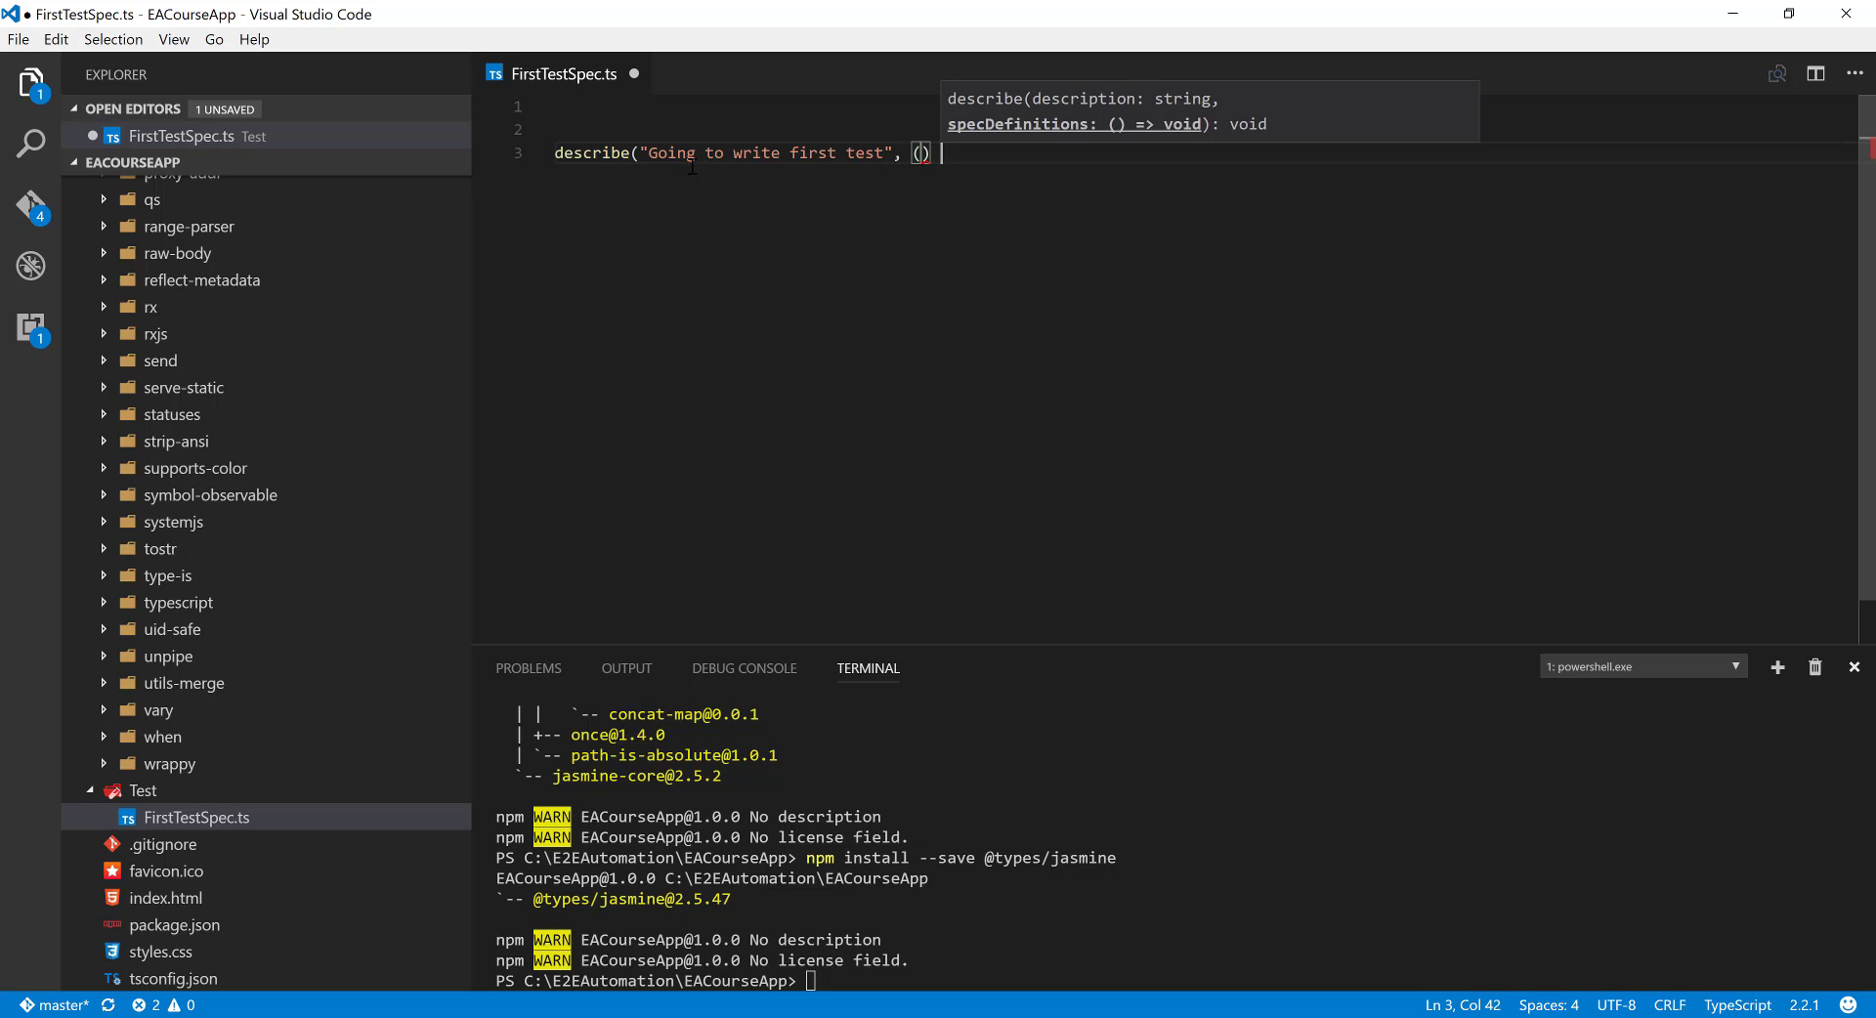
pyautogui.write('=> {')
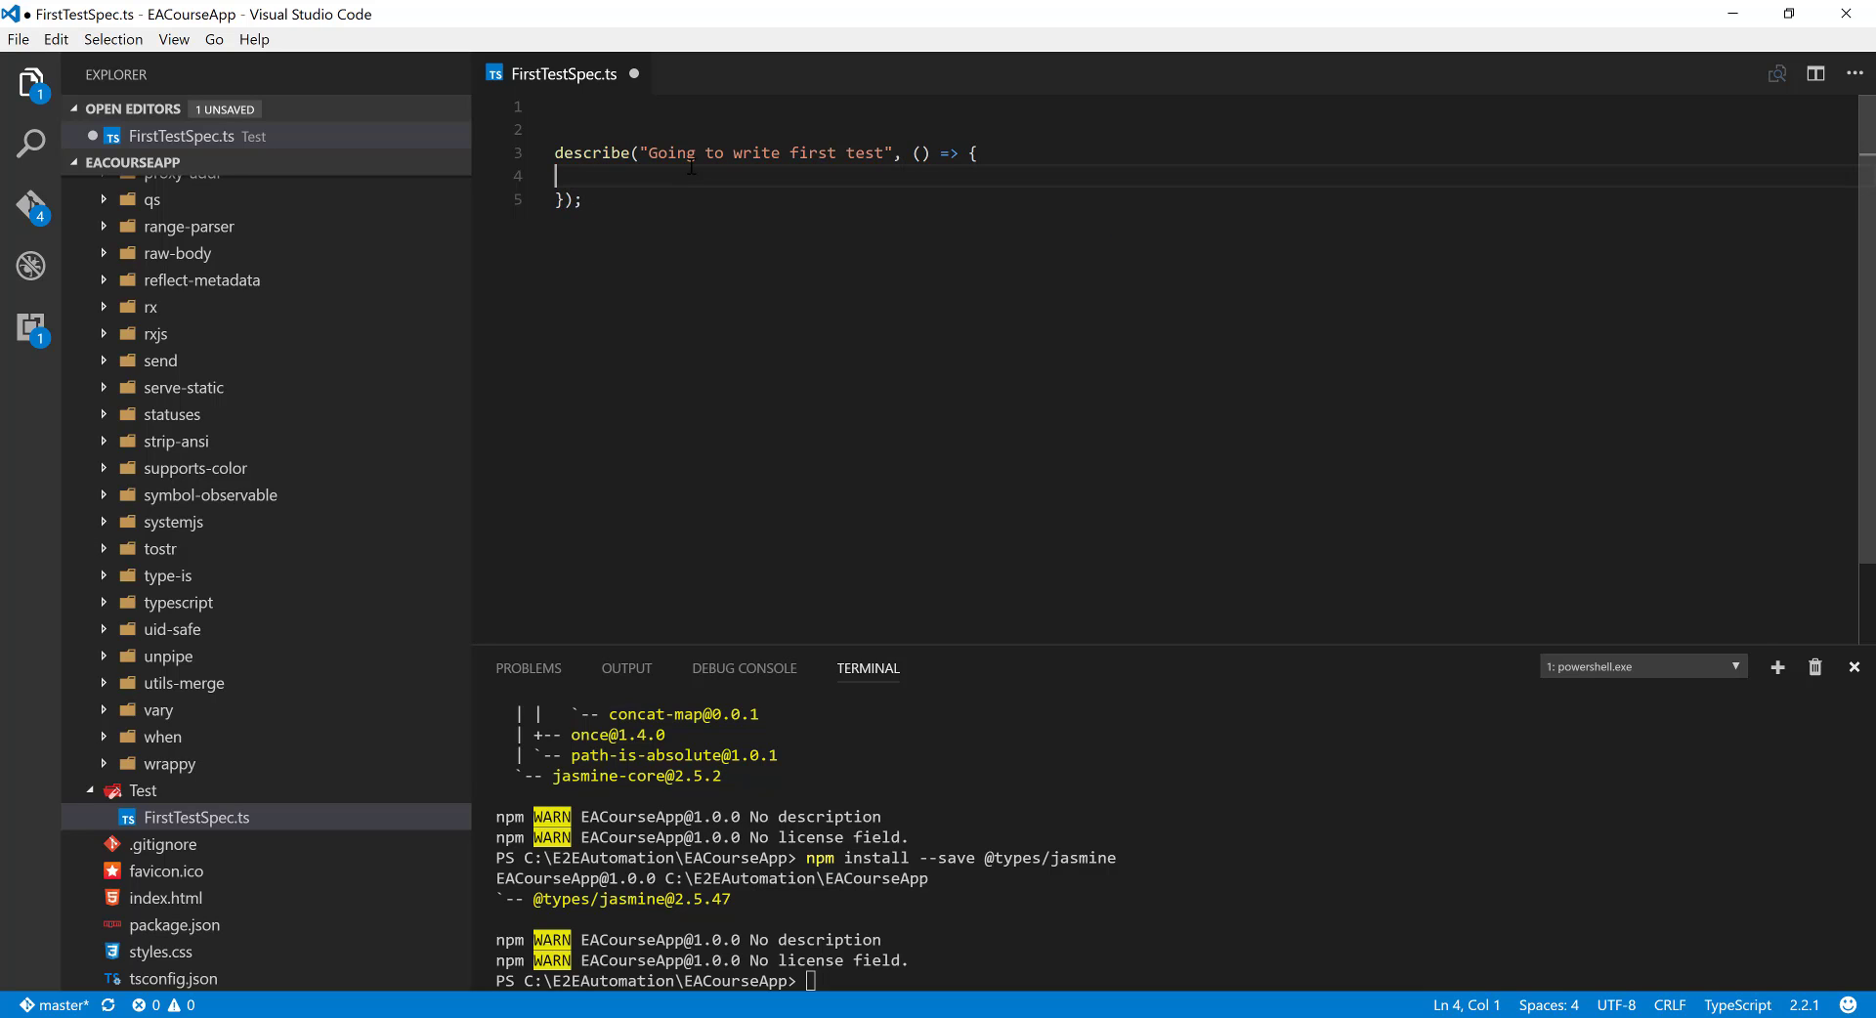
pyautogui.press('enter')
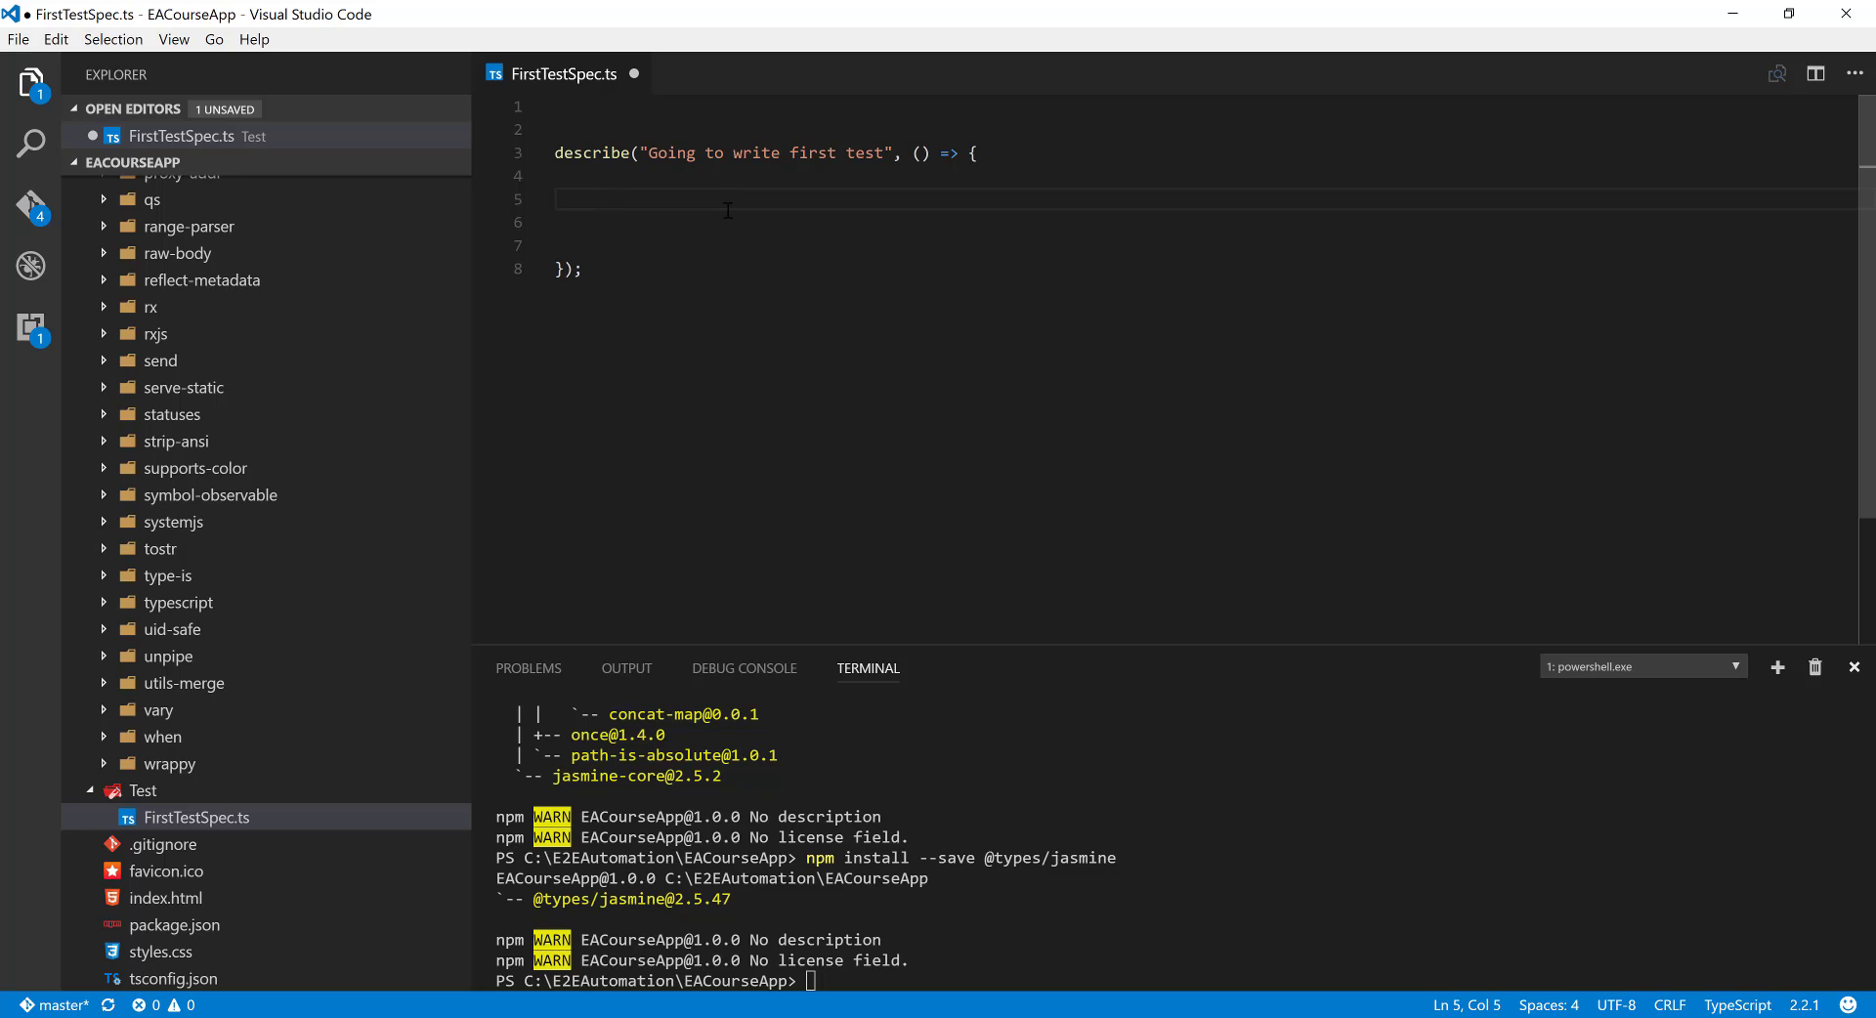
# Add it("should pass without any issue", () => { }) inside describe and begin an ex... line.
pyautogui.write('it')
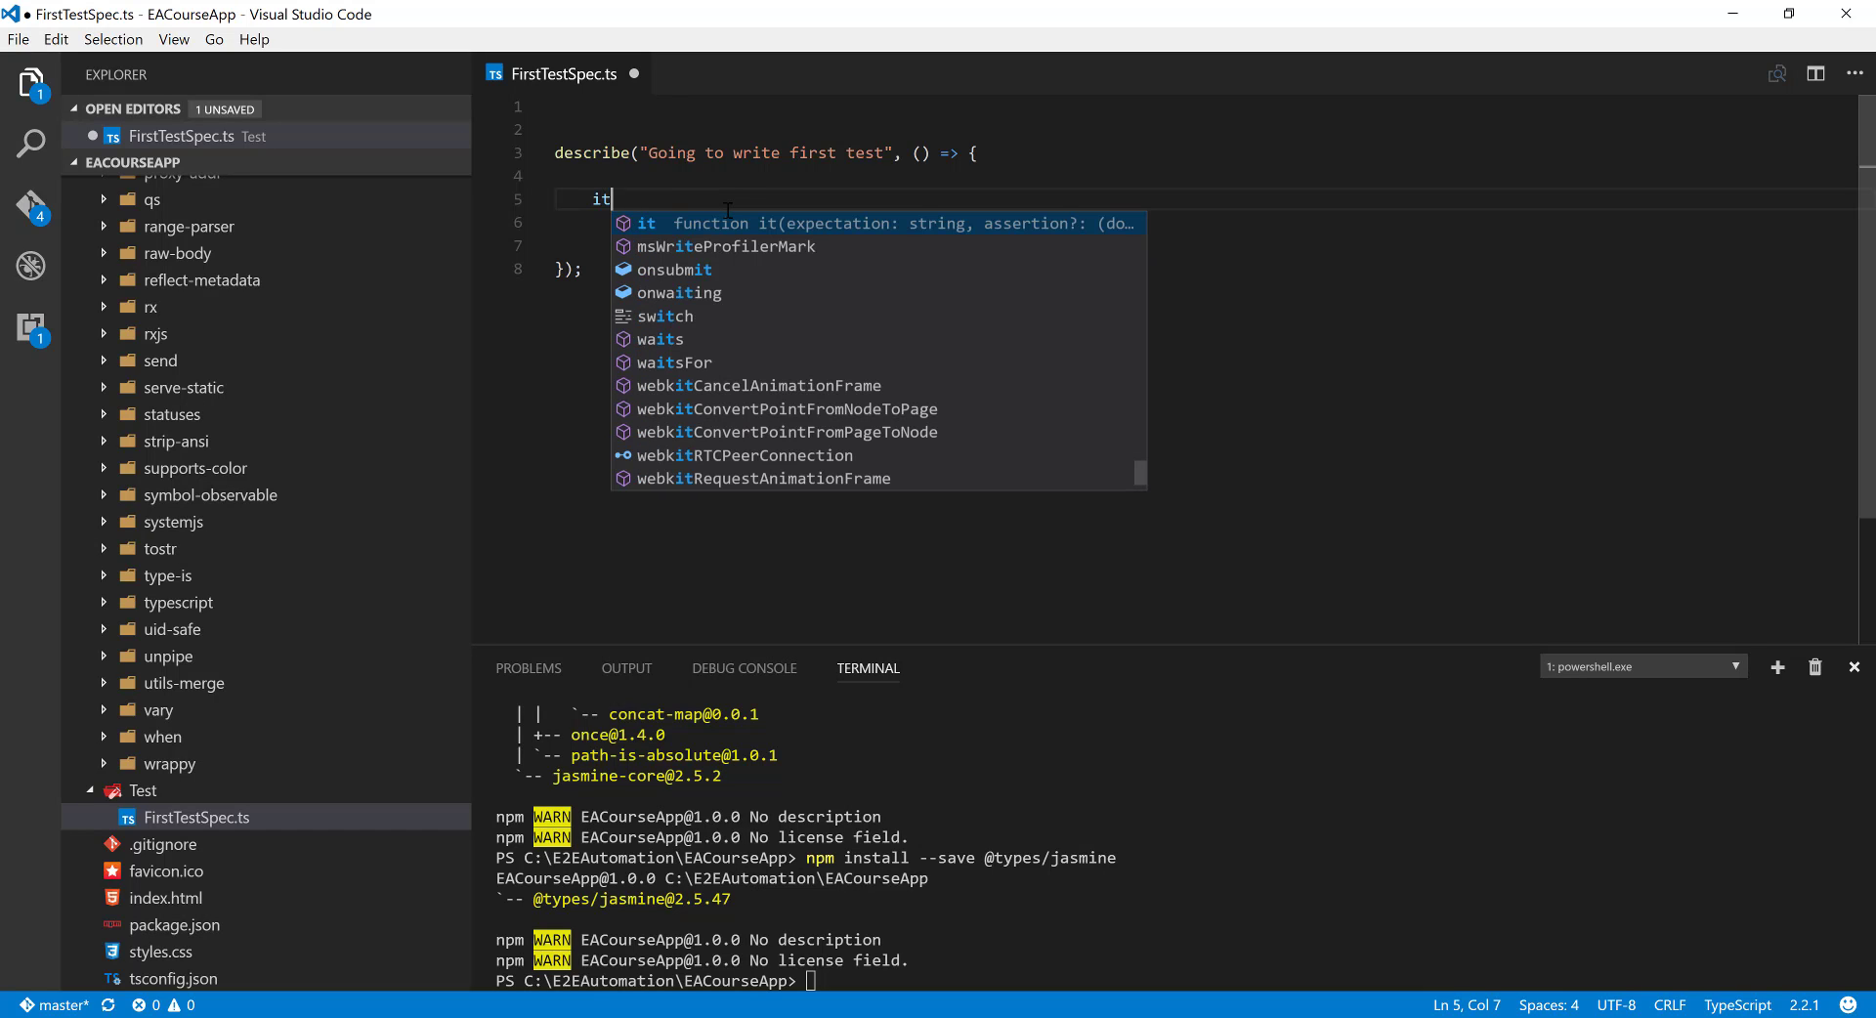
pyautogui.write('(')
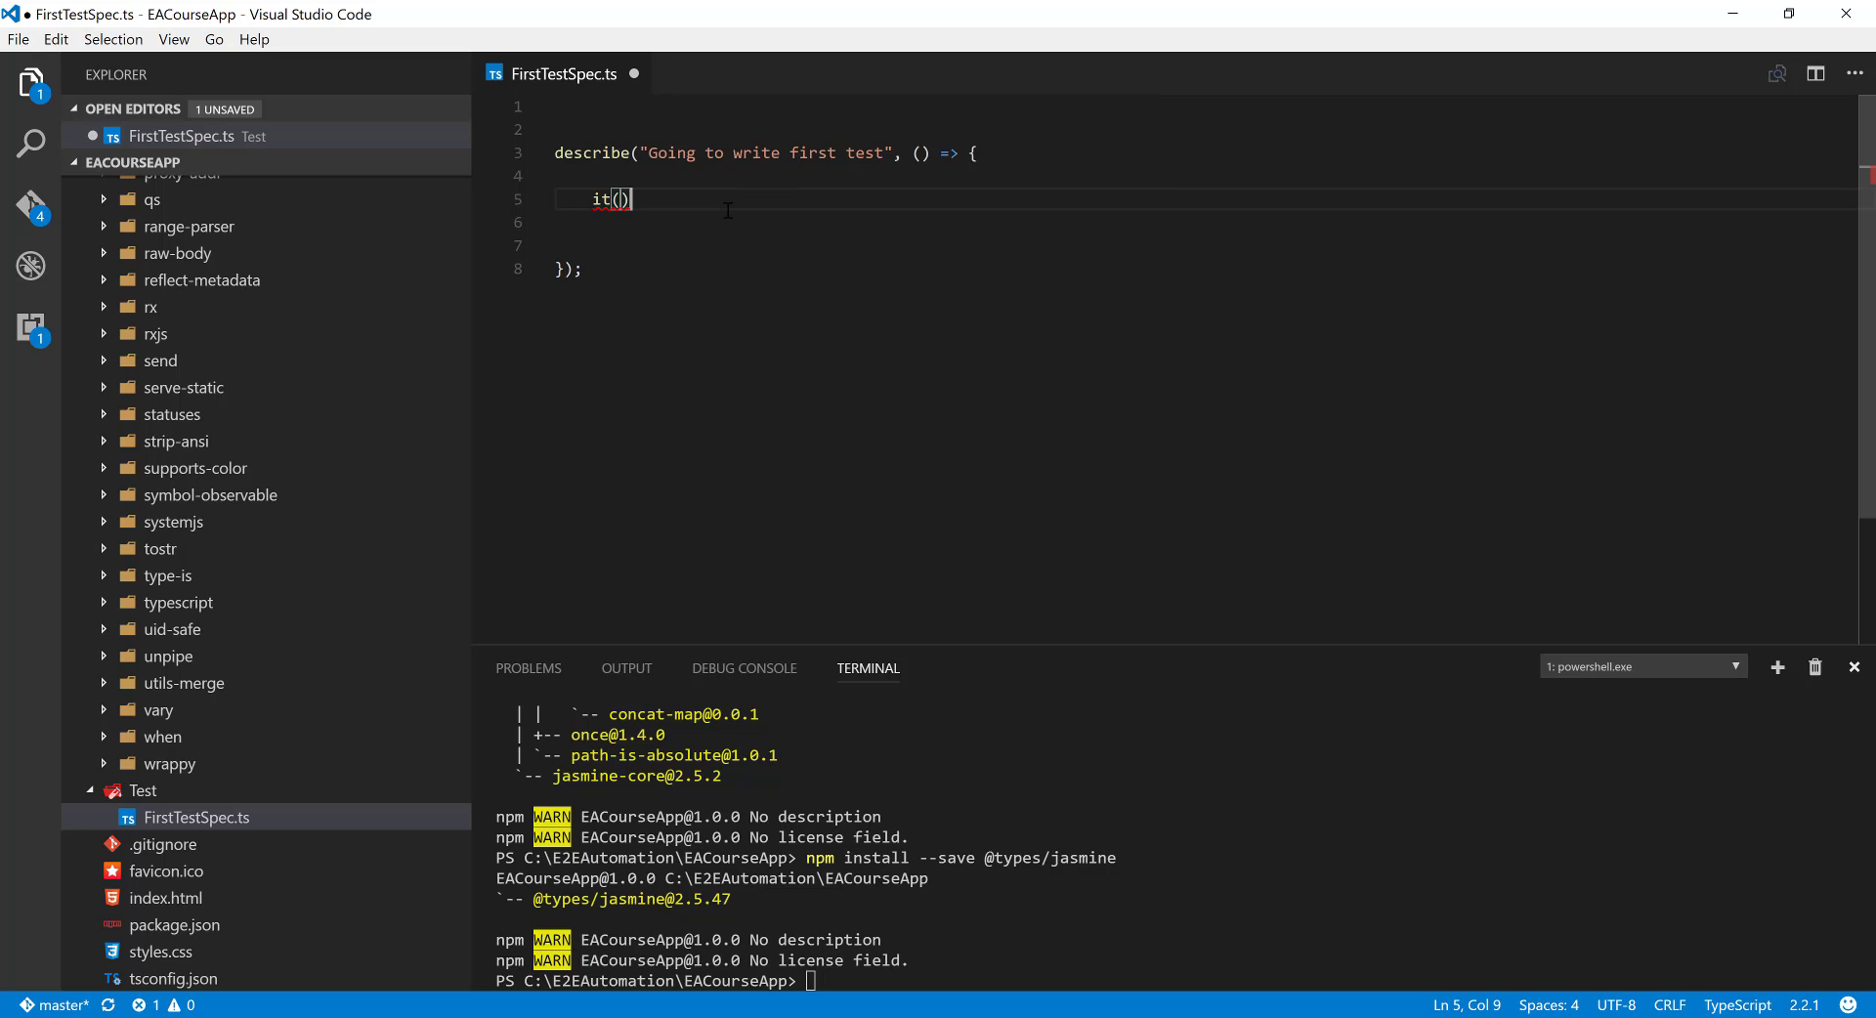
pyautogui.moveTo(826, 177)
pyautogui.write('"')
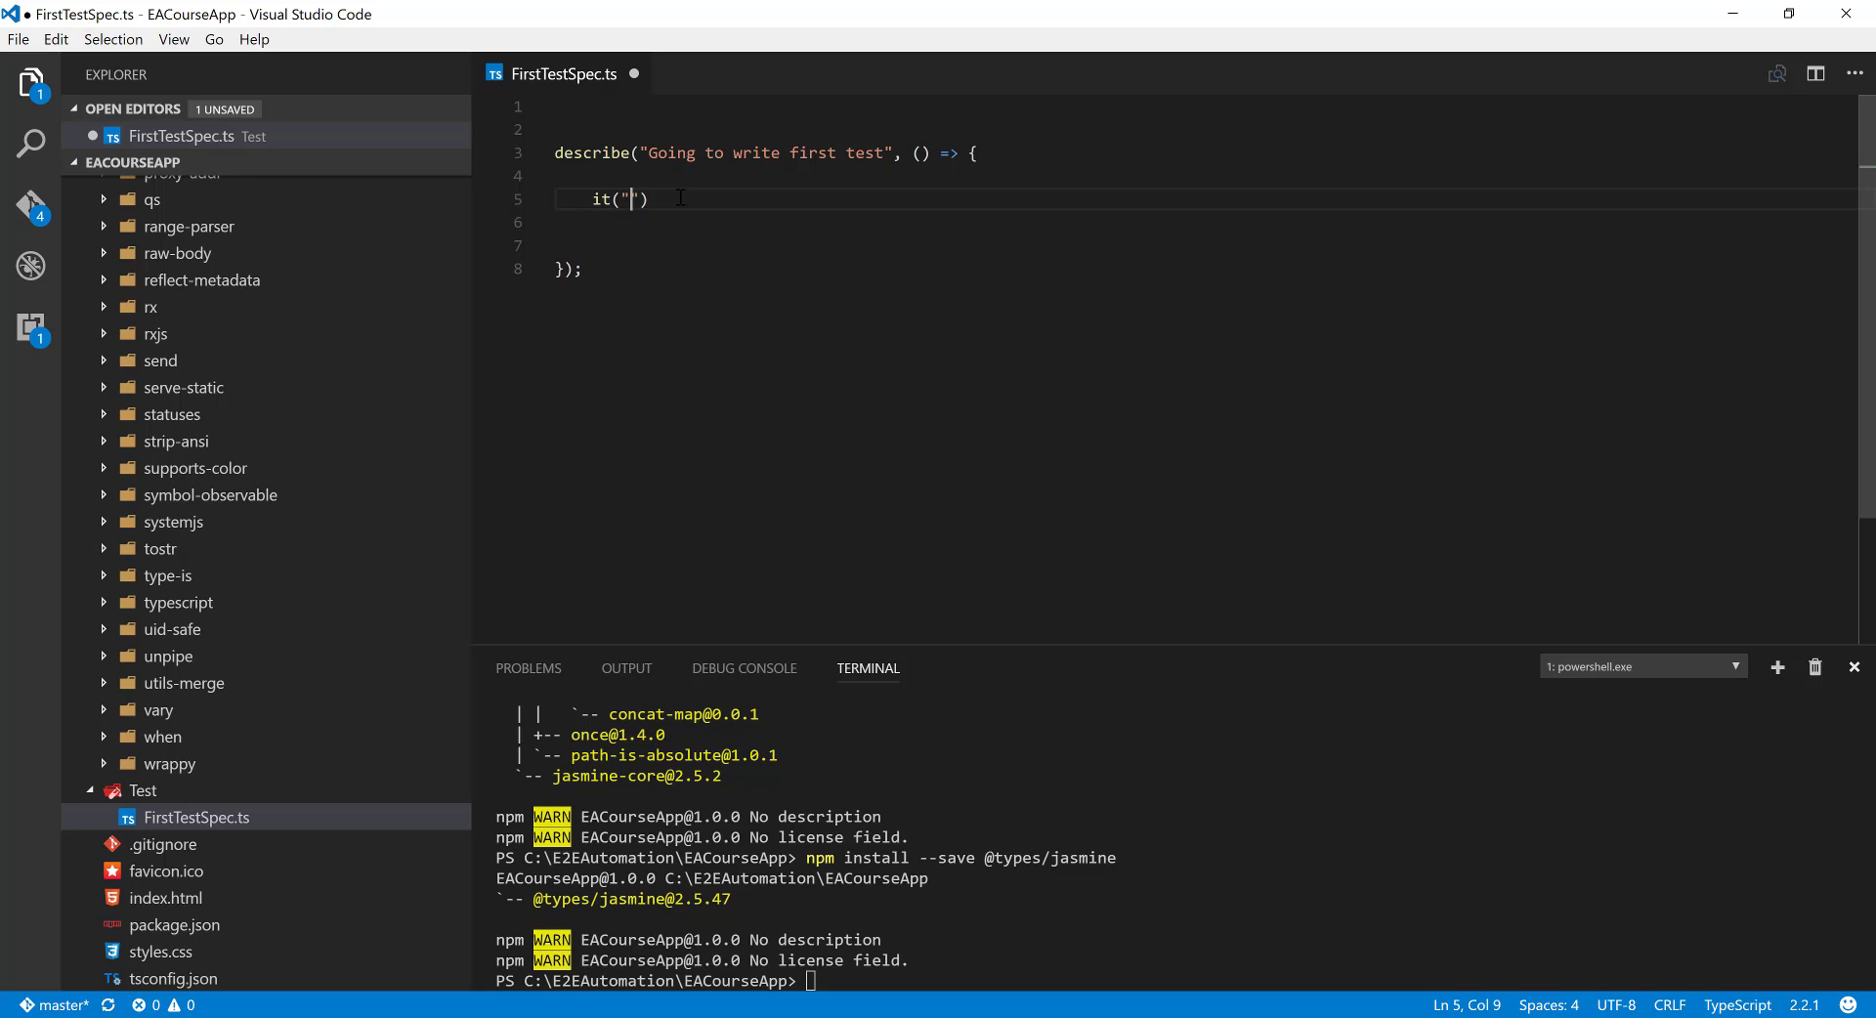
pyautogui.write('should pass')
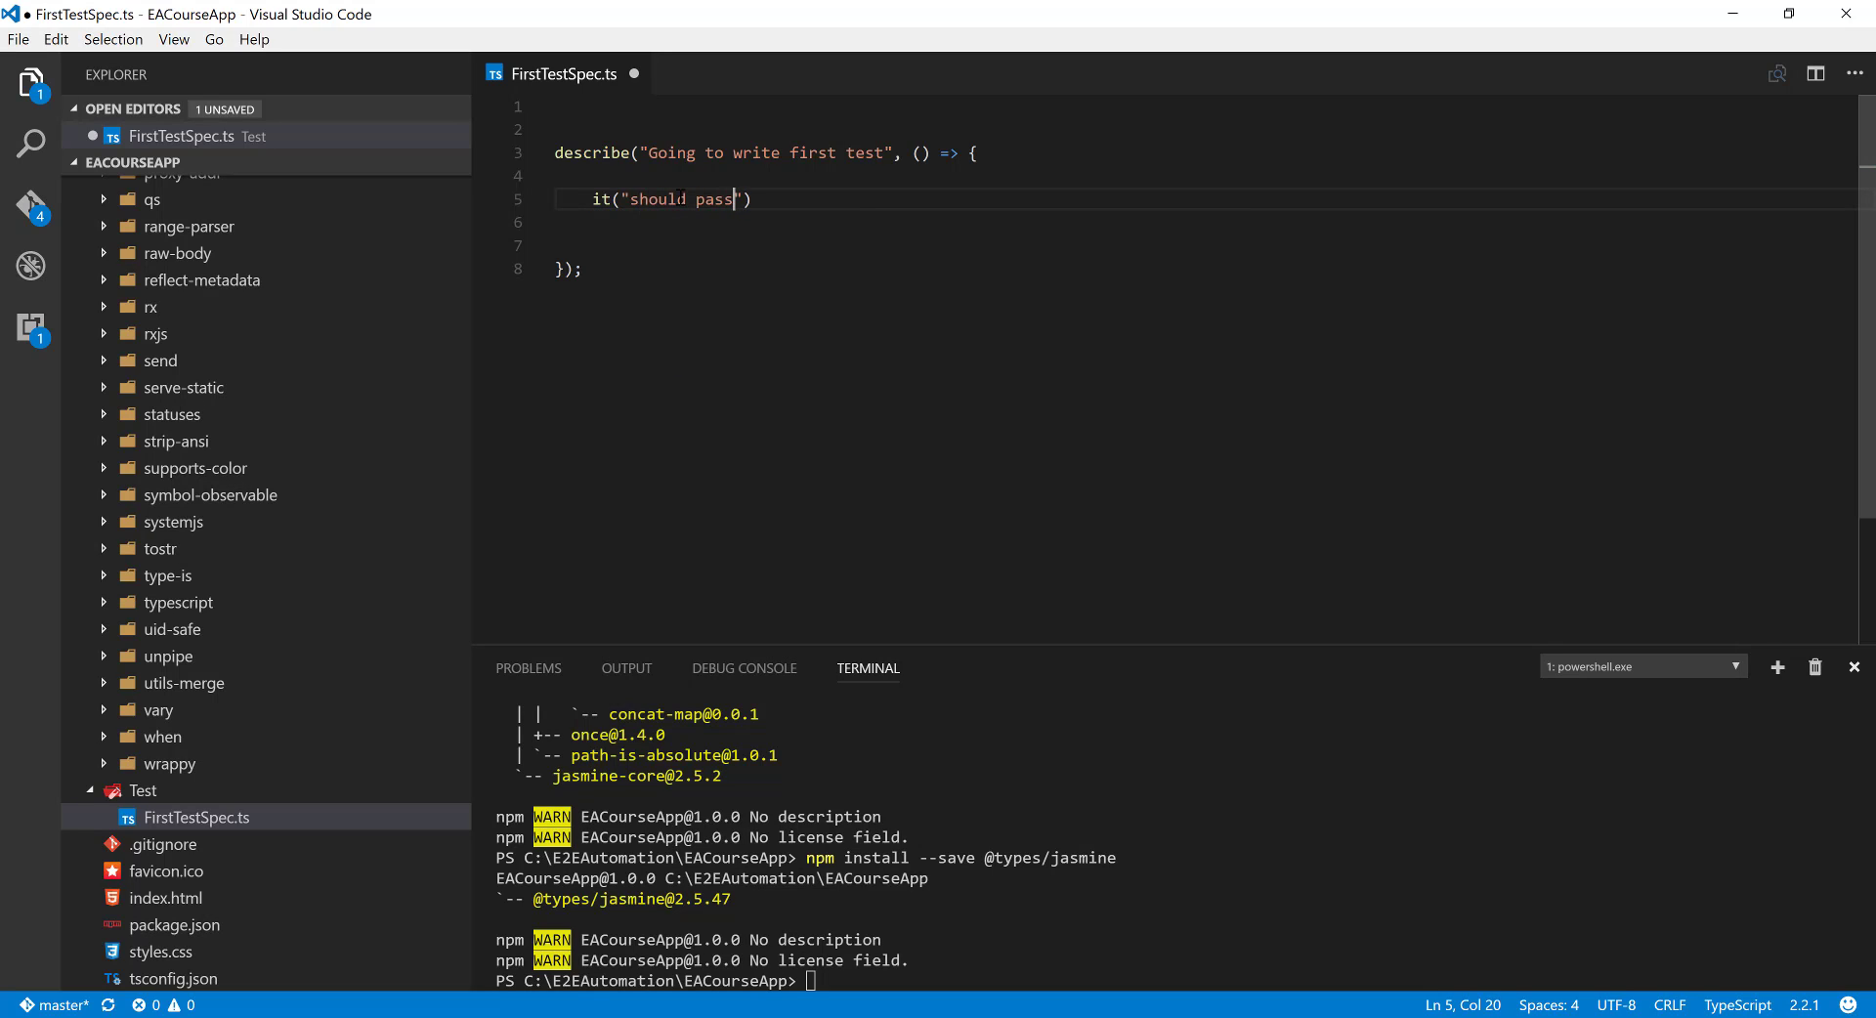
pyautogui.write('without any')
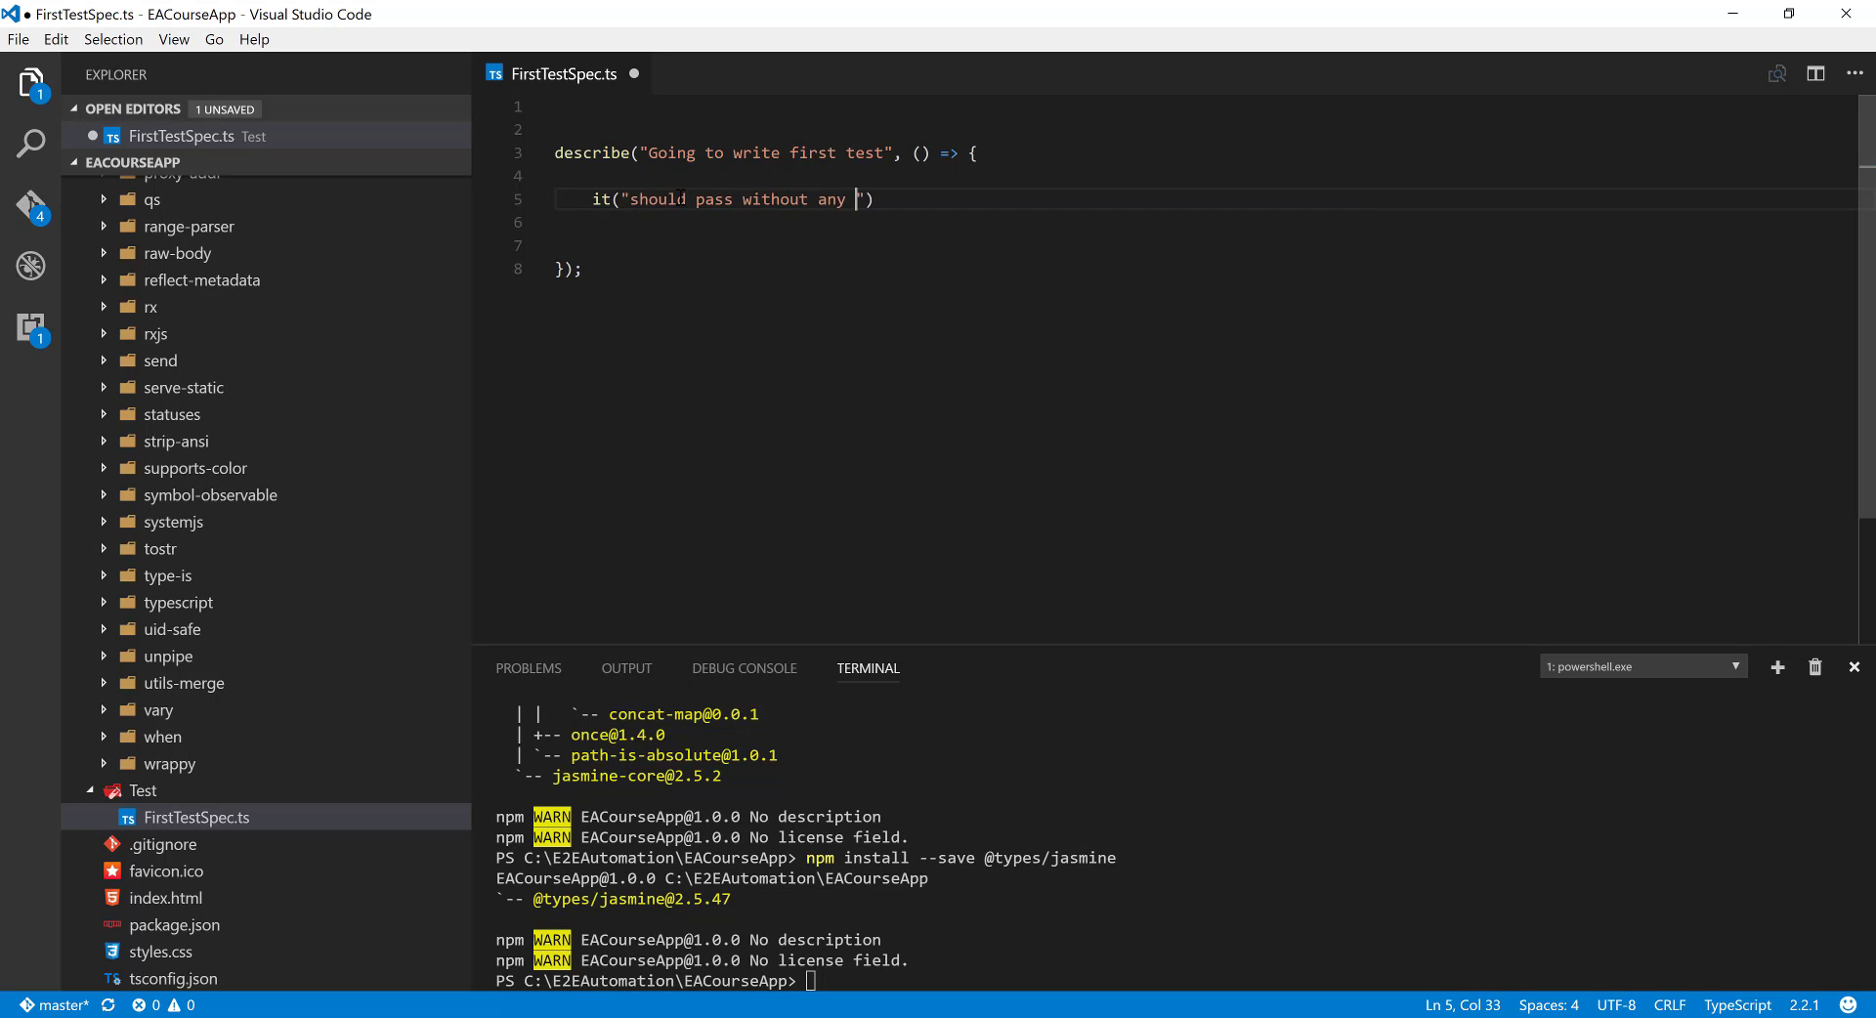
pyautogui.write('issue')
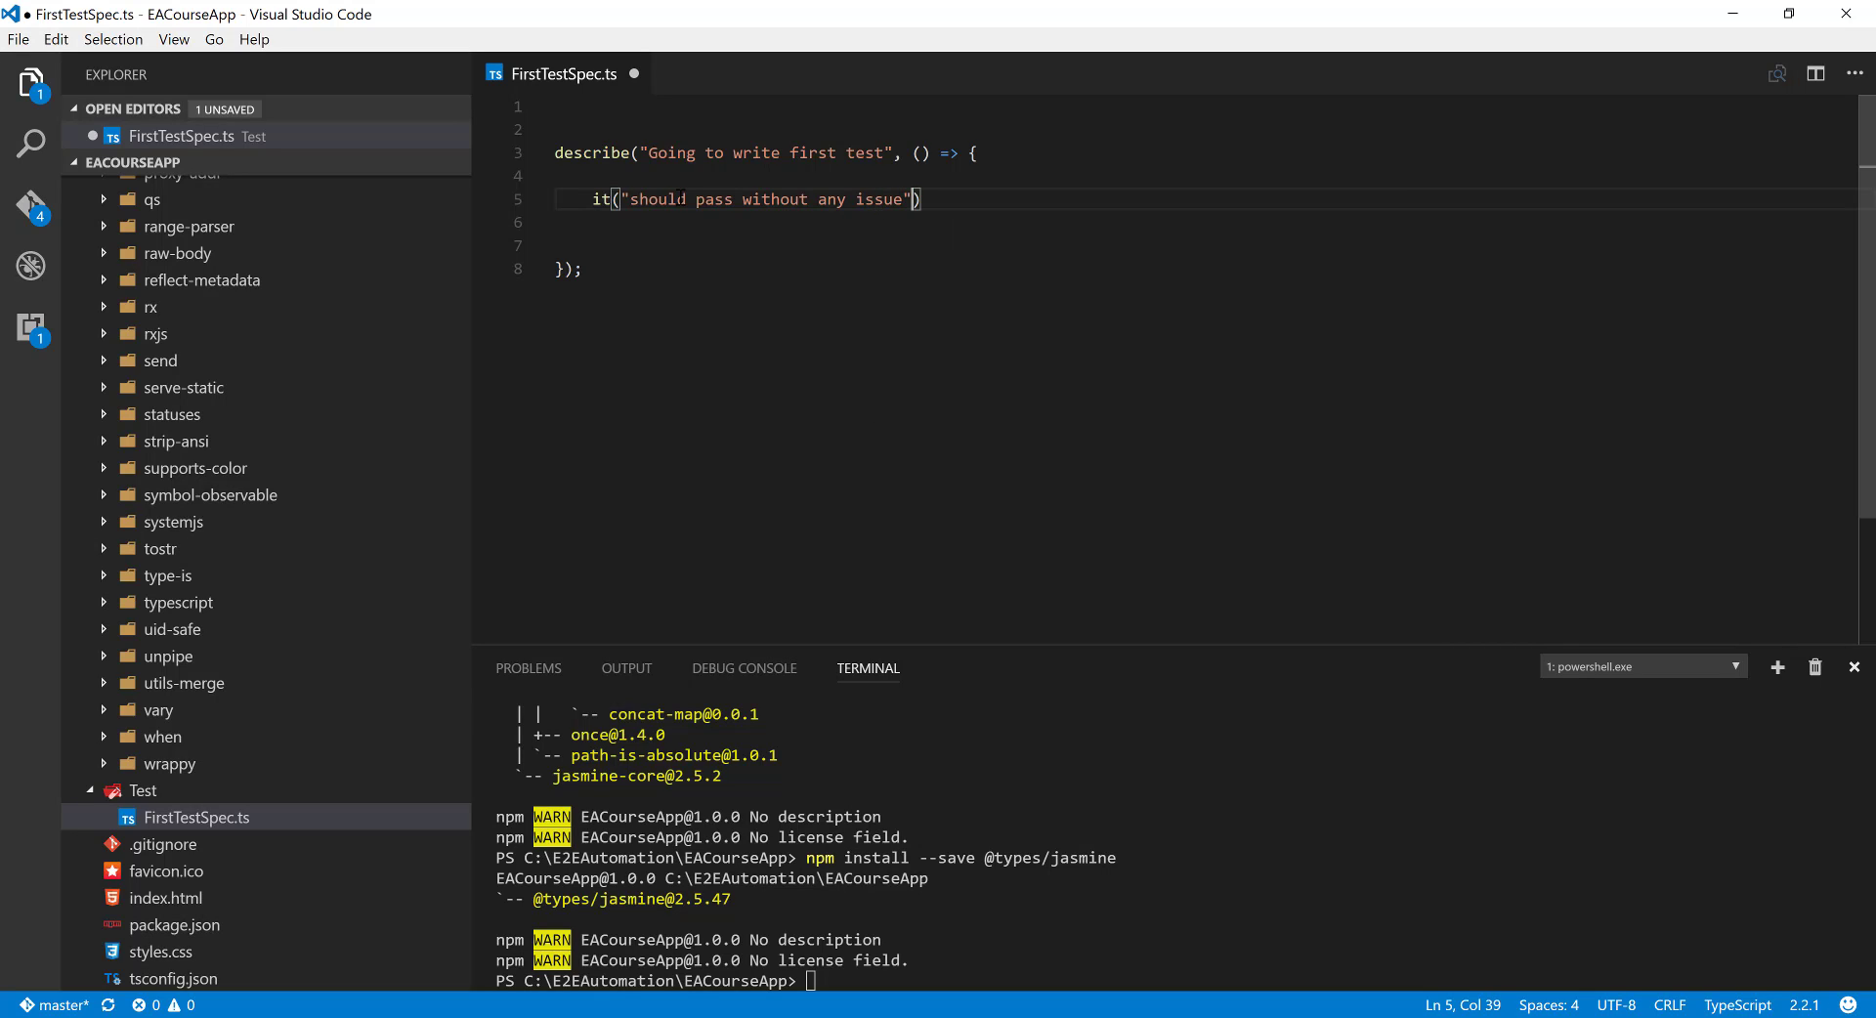
pyautogui.write(', ()')
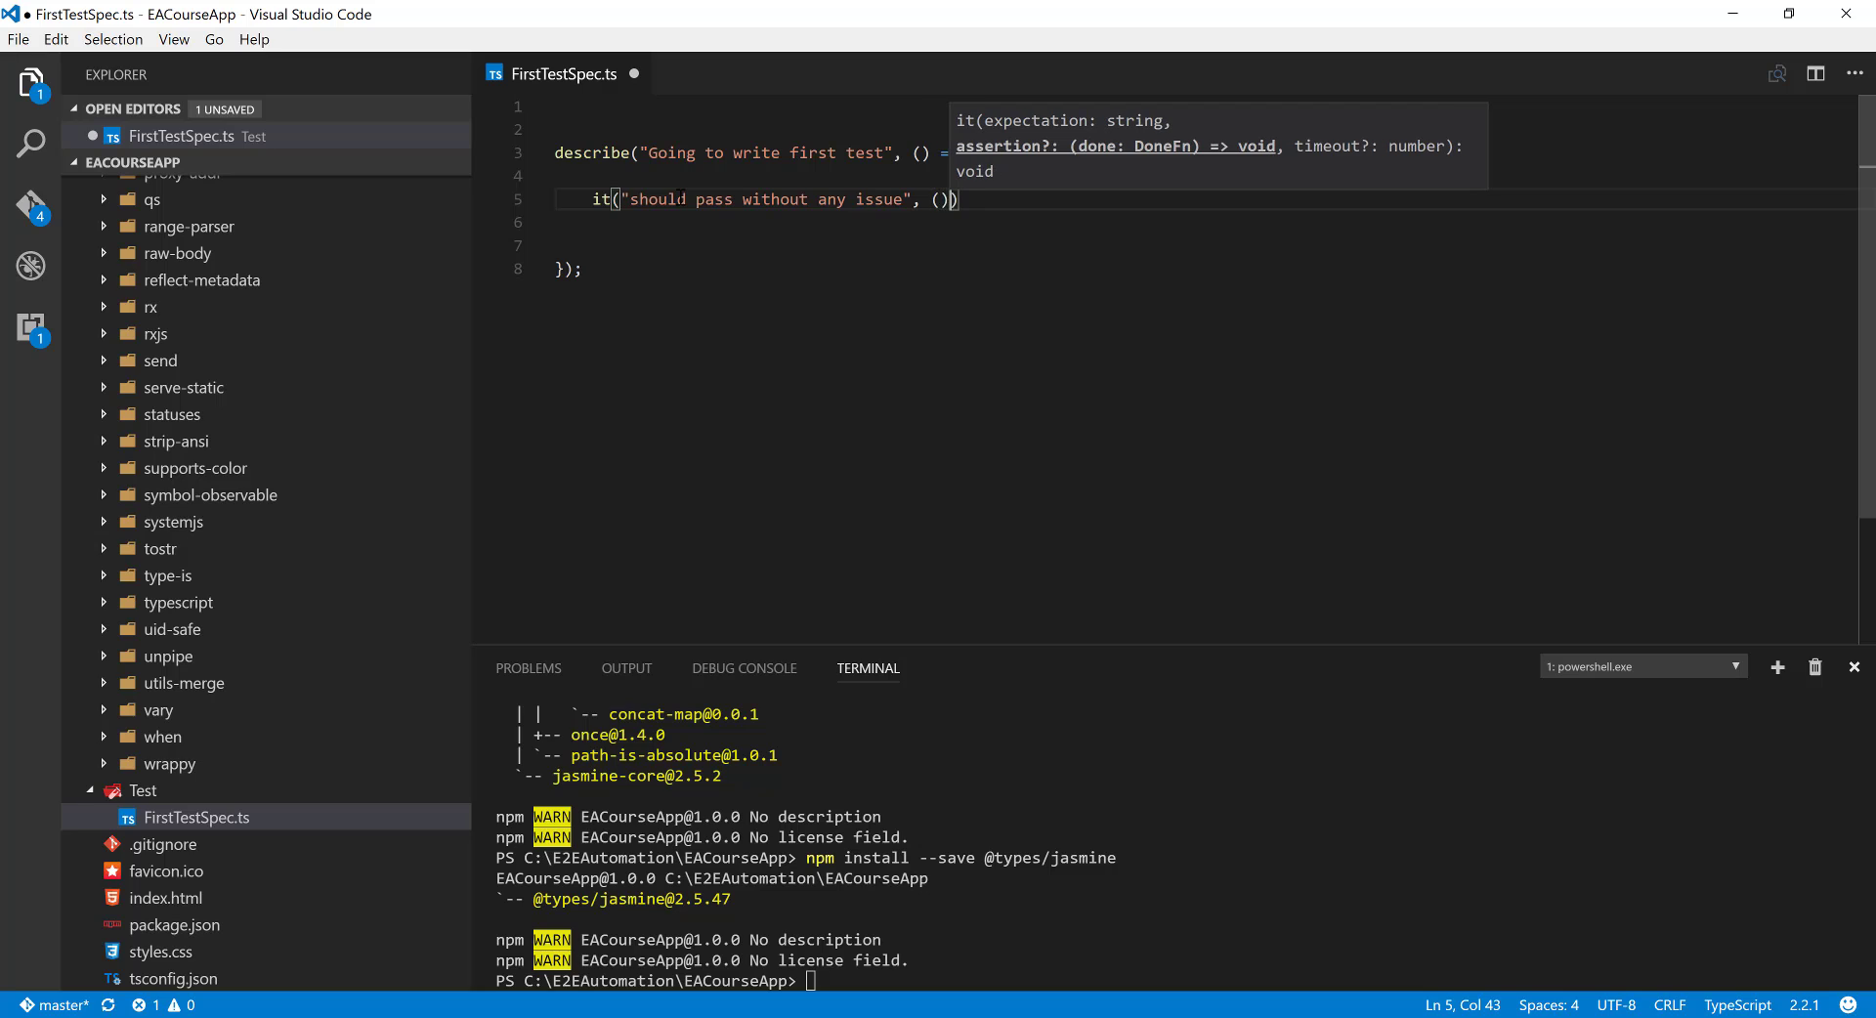
pyautogui.write('=> {')
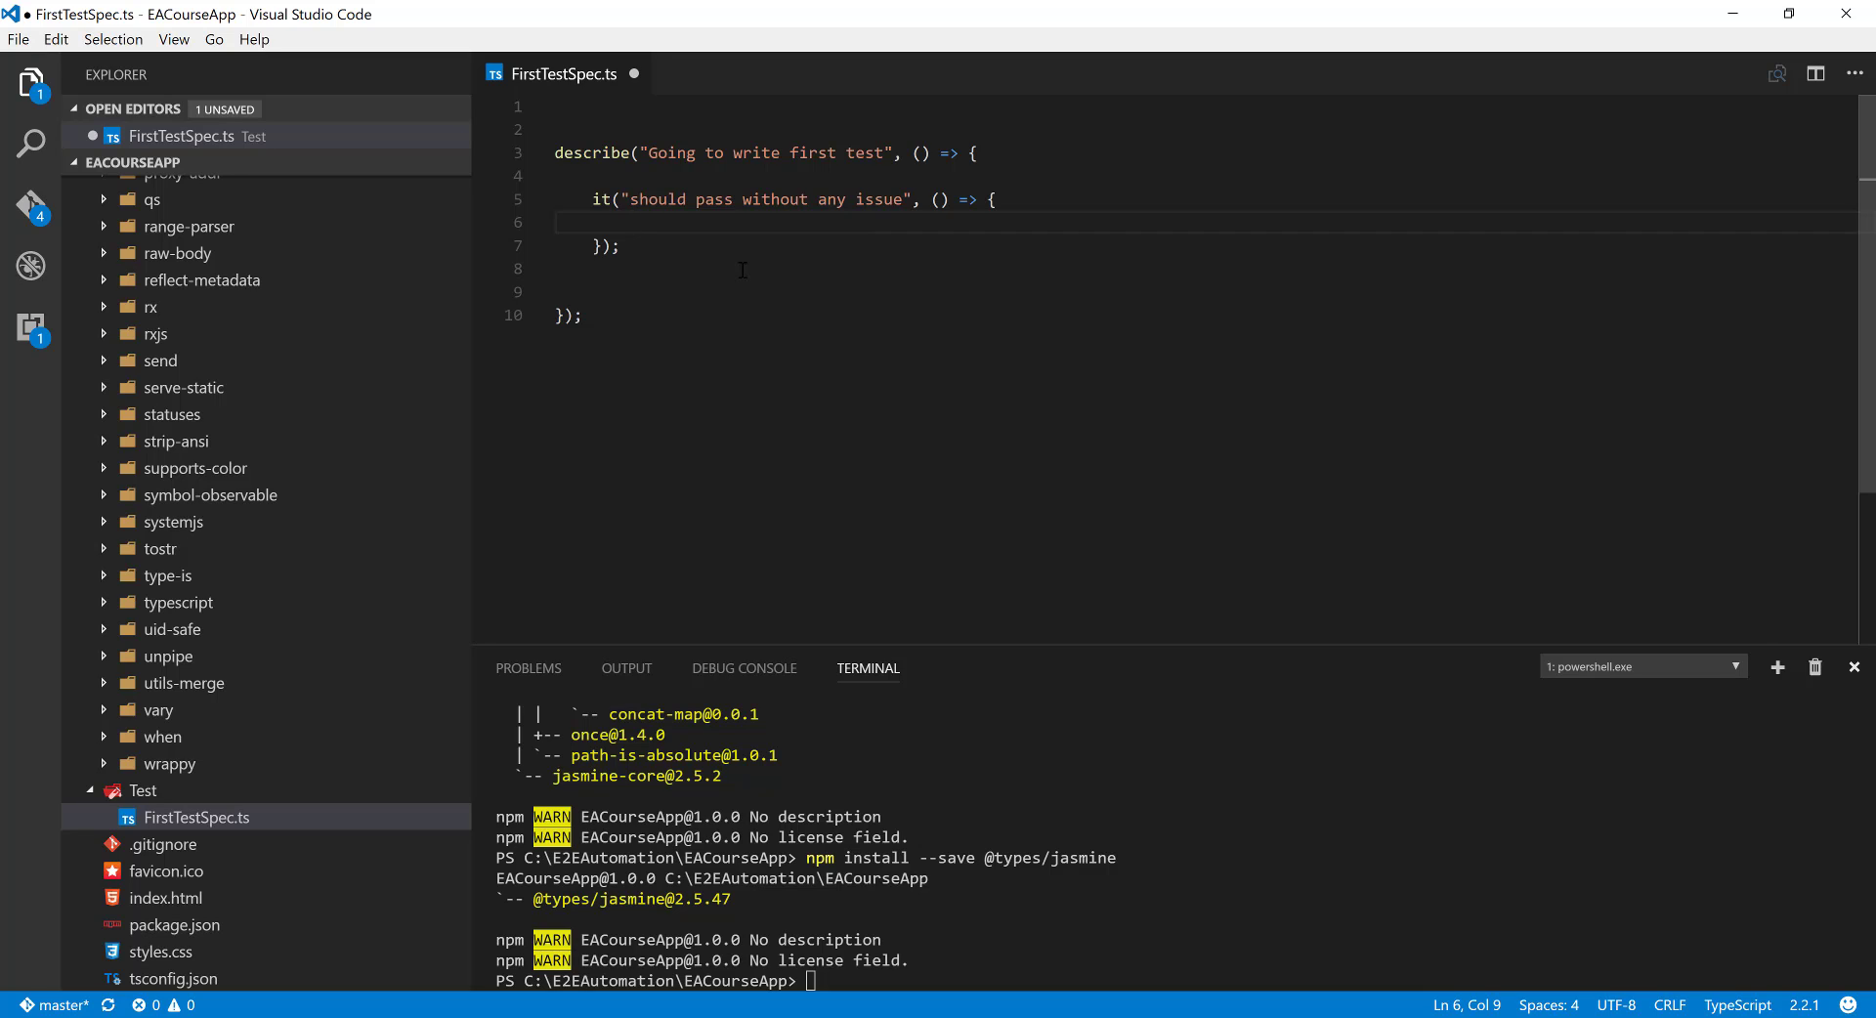
pyautogui.write('ex')
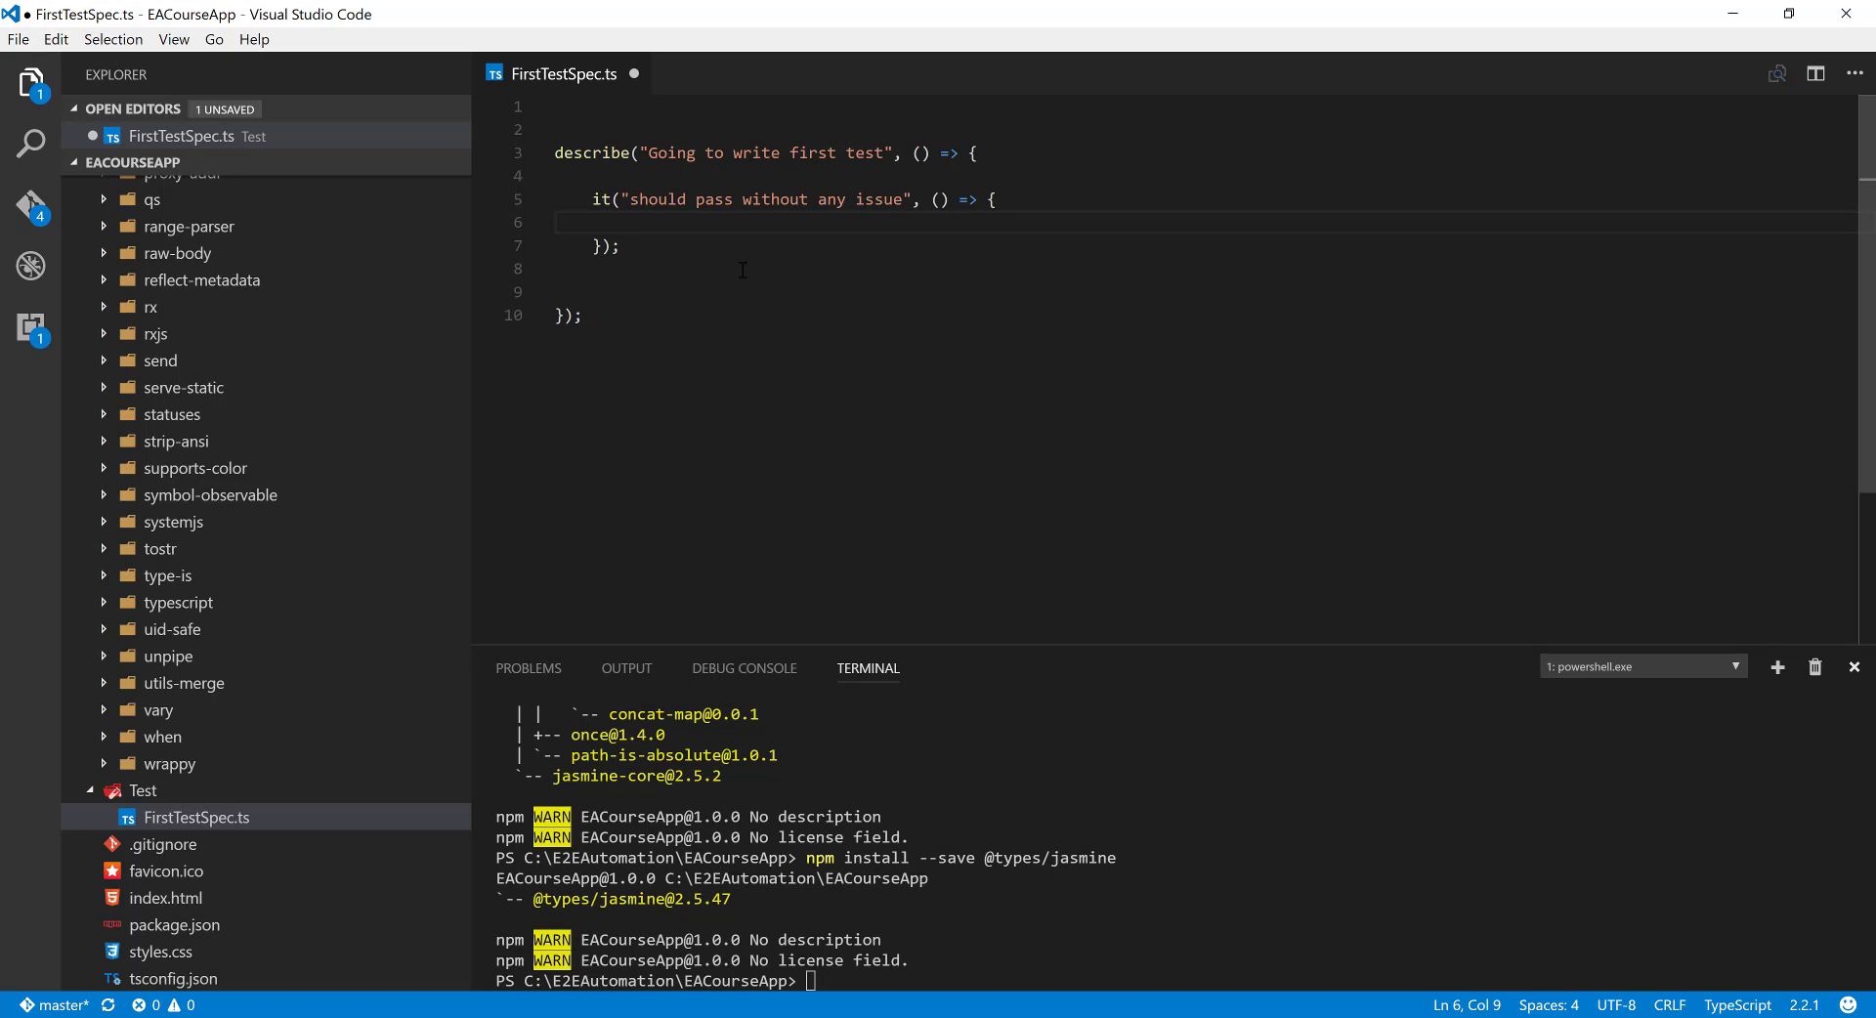
pyautogui.doubleClick(592, 154)
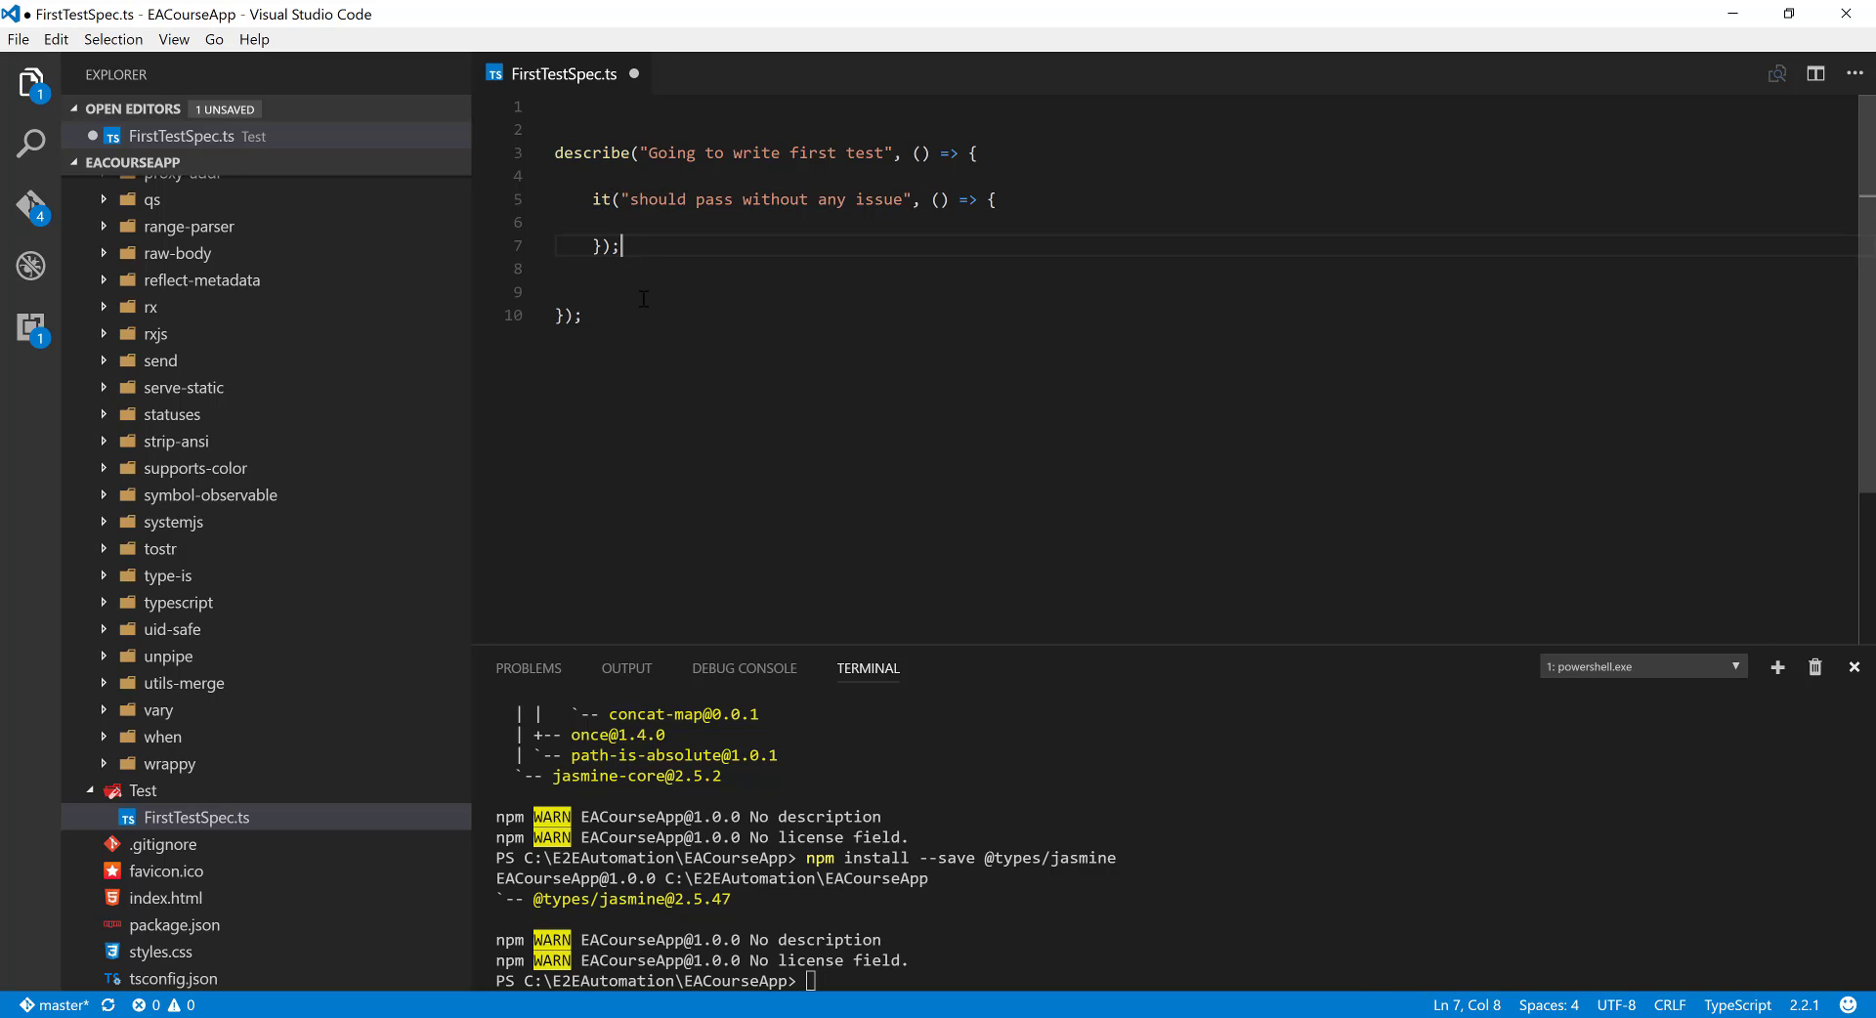
pyautogui.click(563, 293)
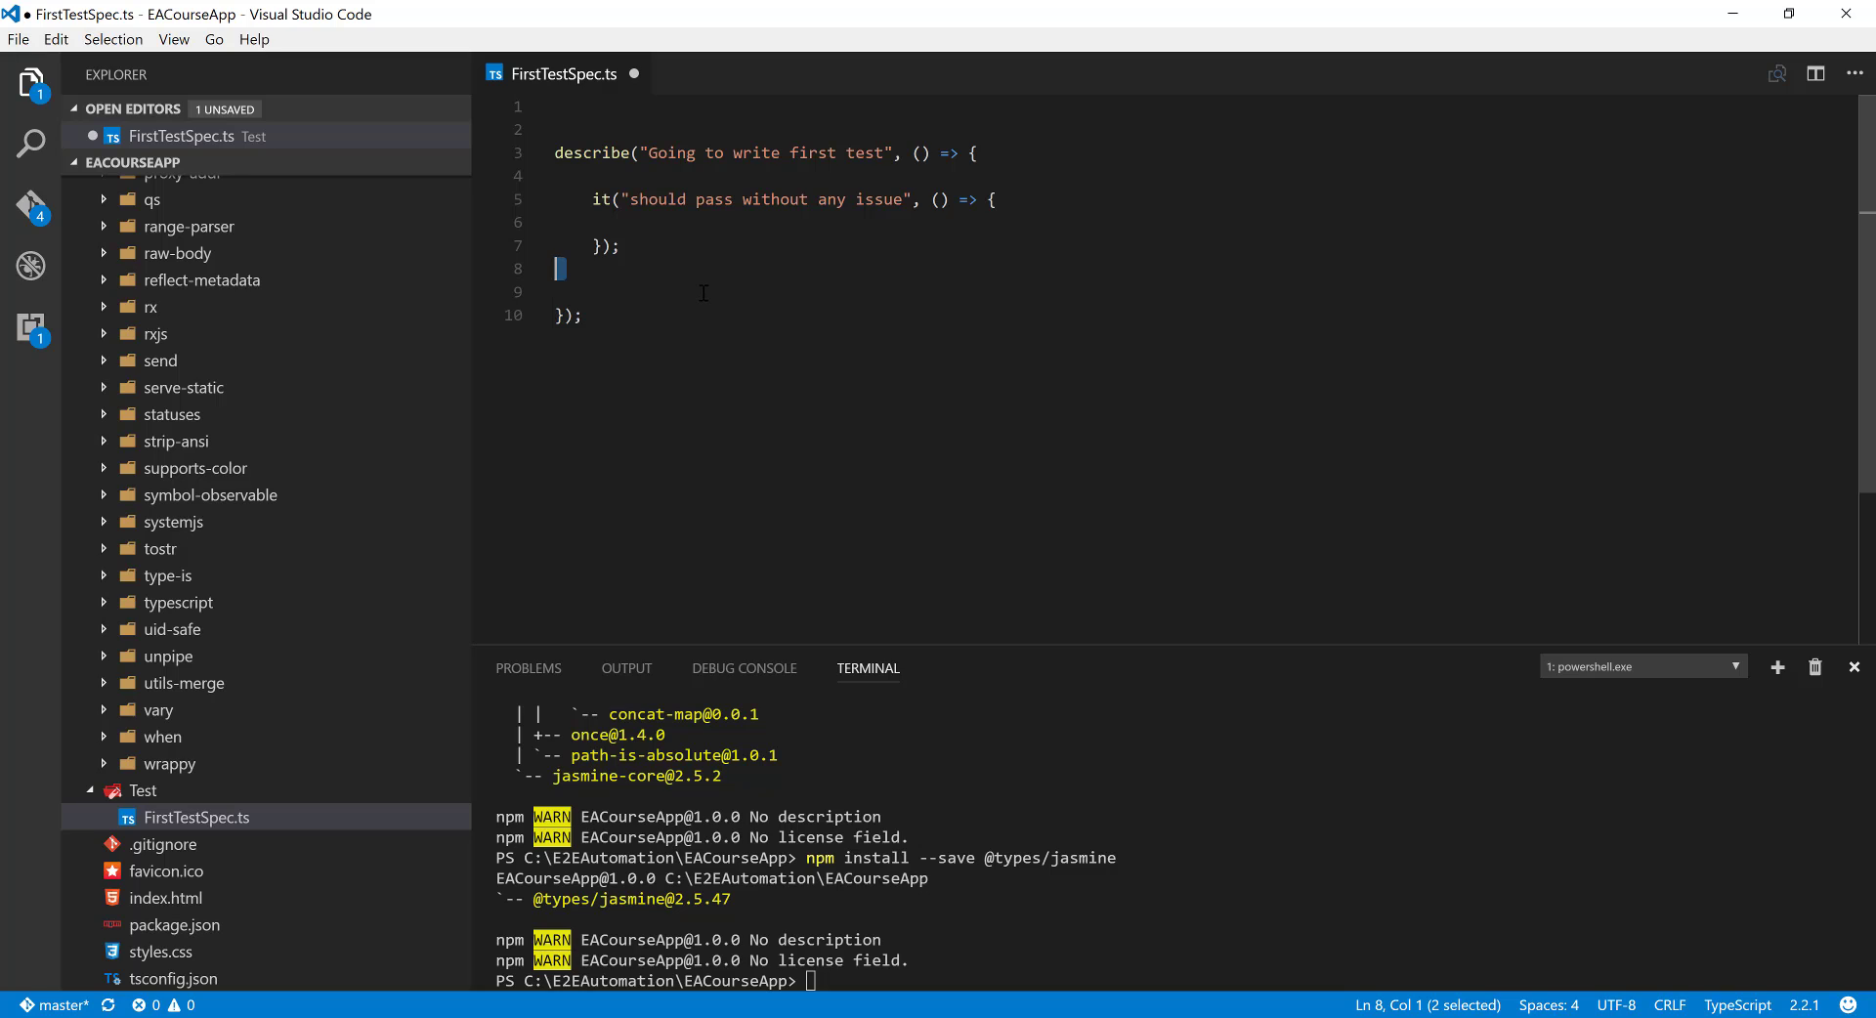
pyautogui.moveTo(693, 303)
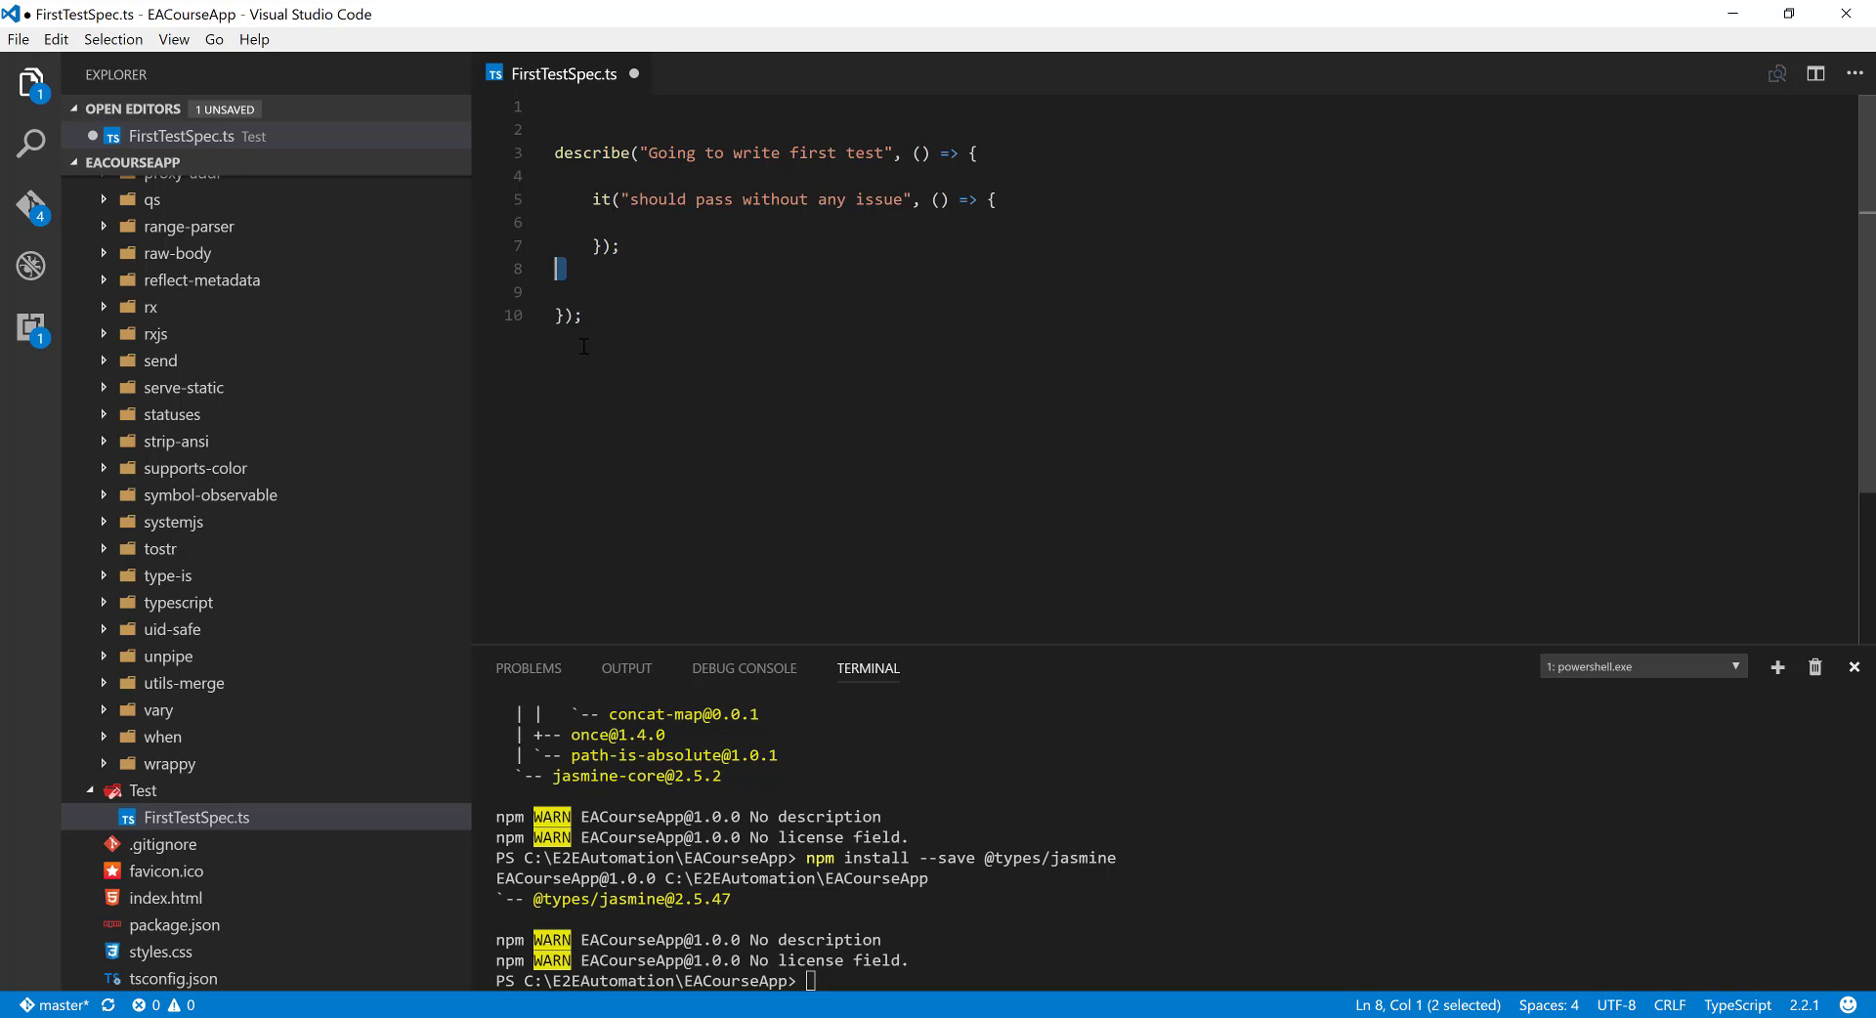
pyautogui.moveTo(695, 247)
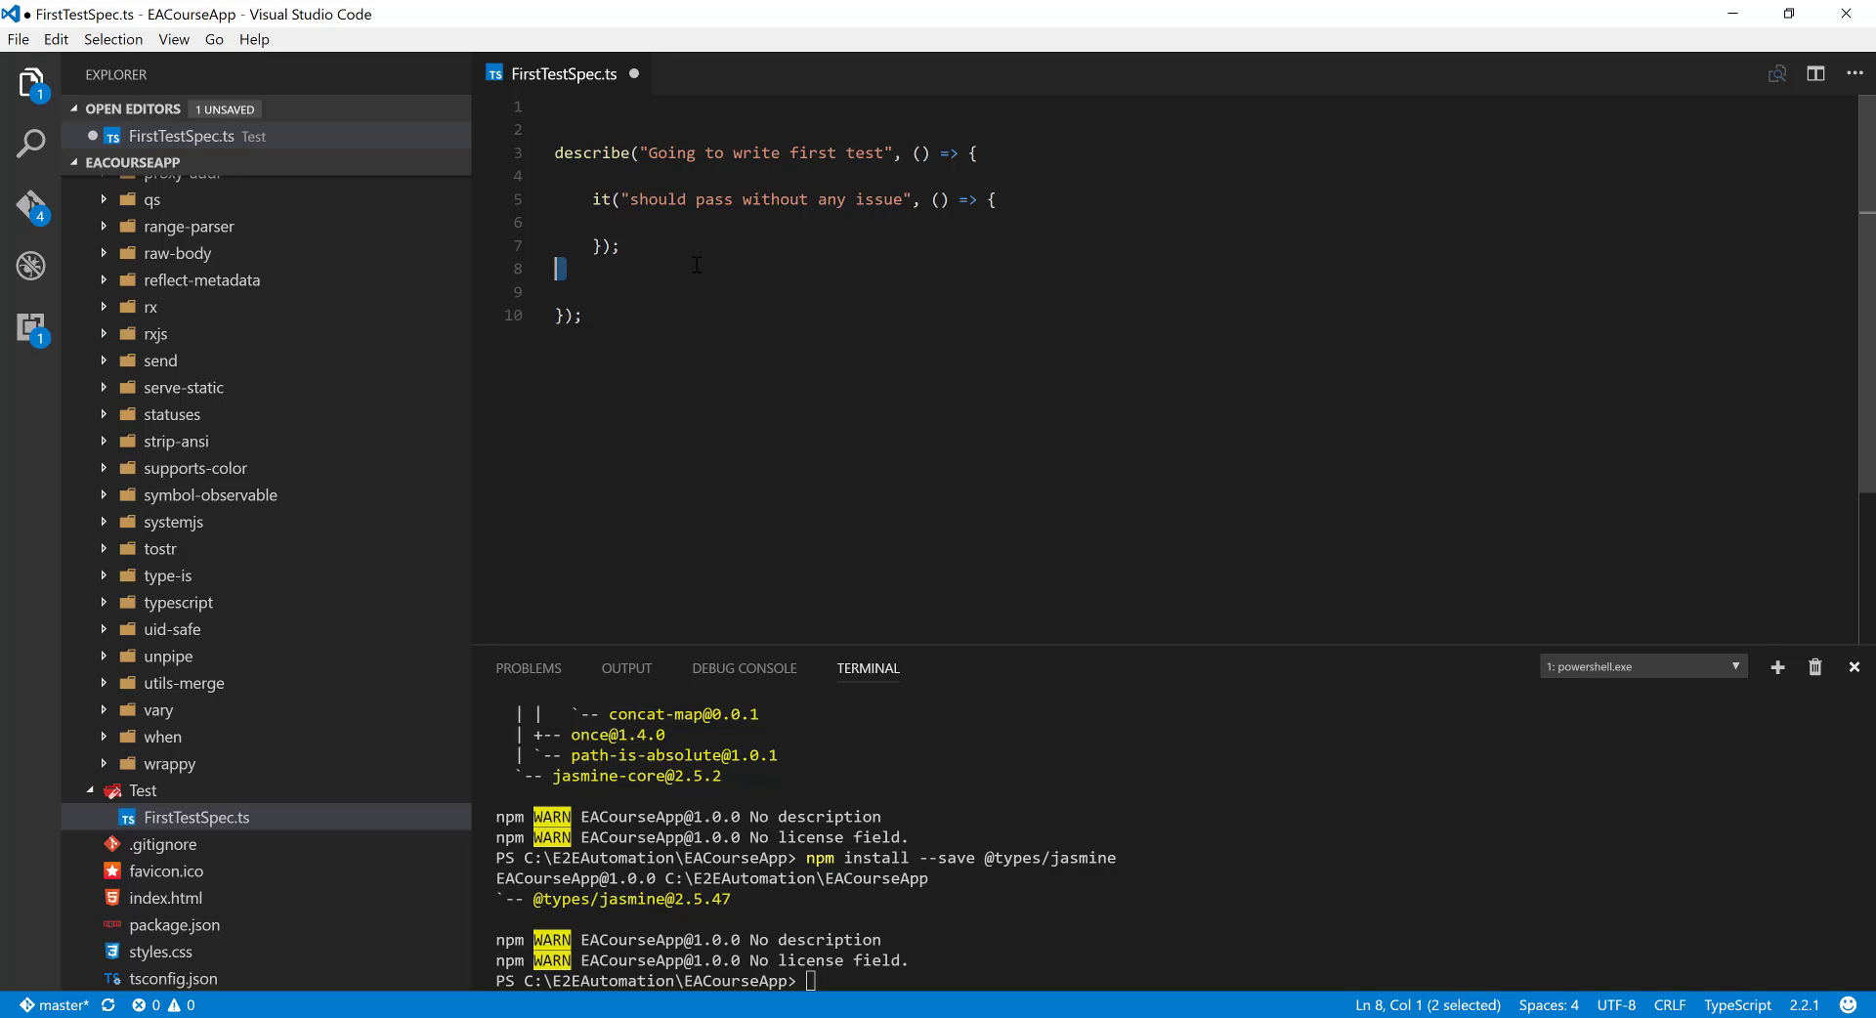
pyautogui.moveTo(703, 291)
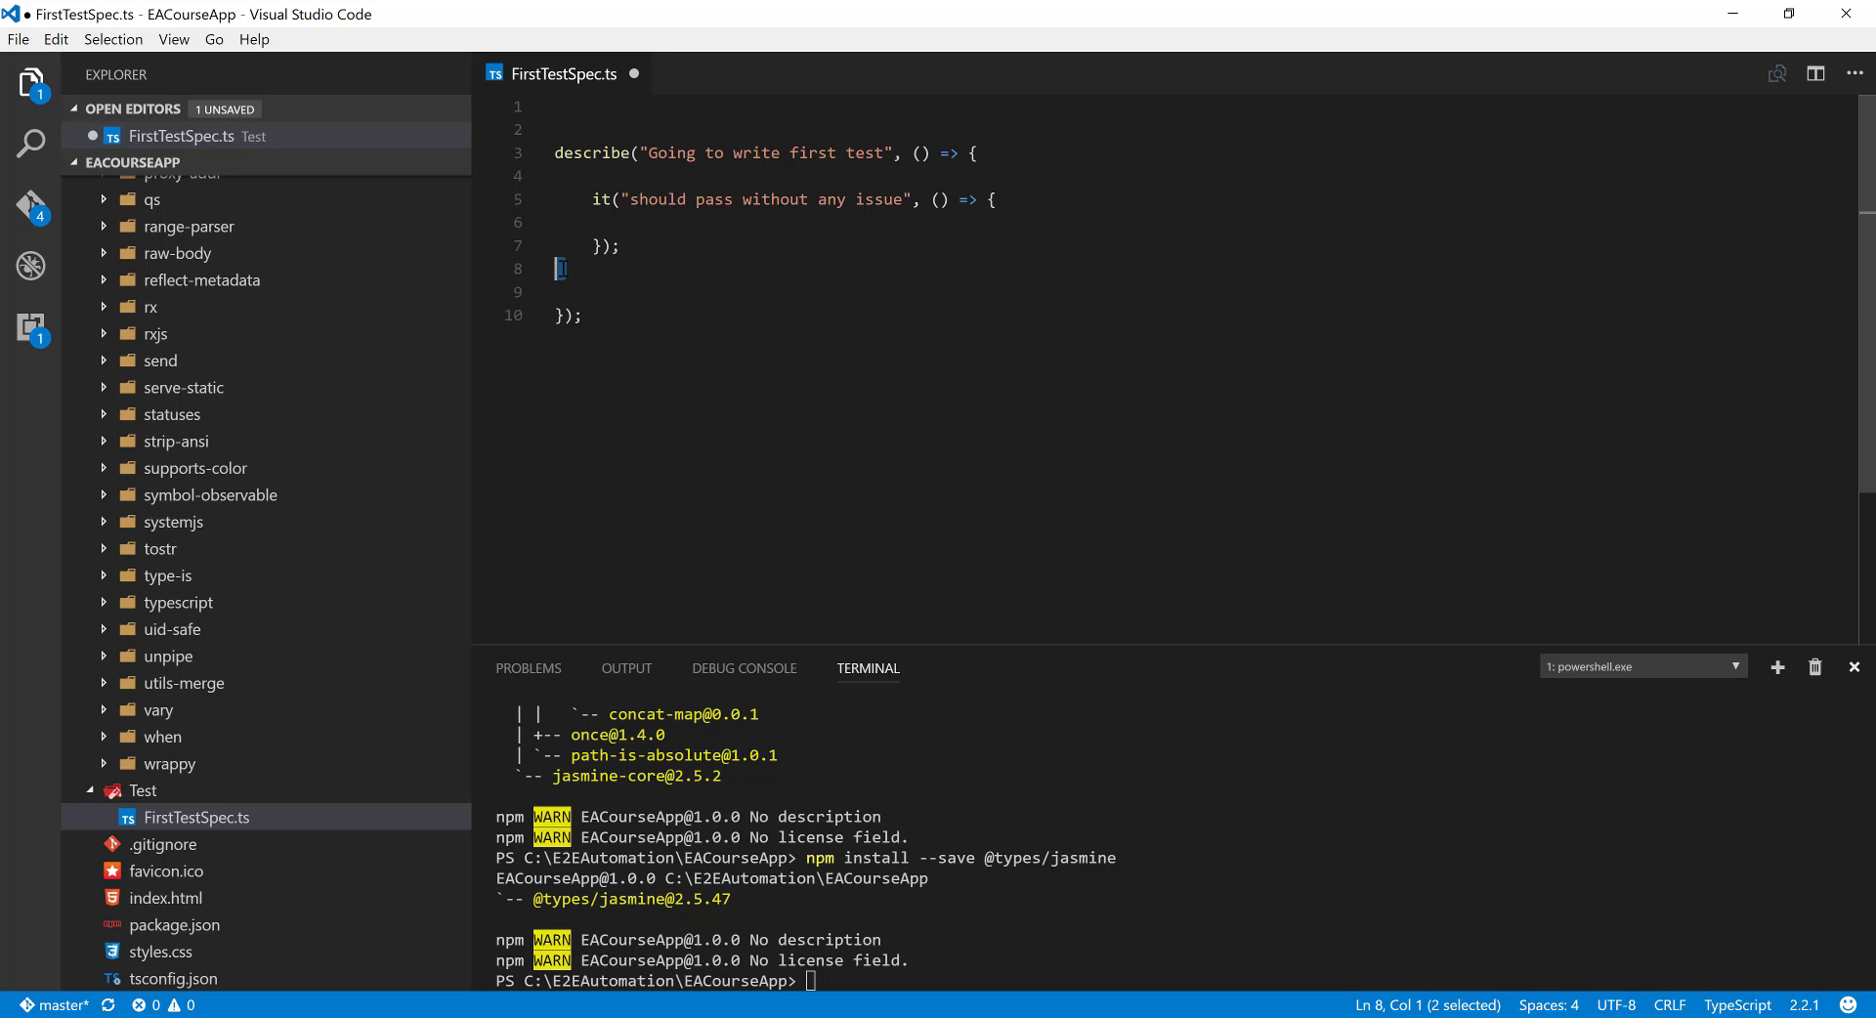
# Show Settings via File > Preferences, with the settings file beside the defaults.
pyautogui.click(16, 38)
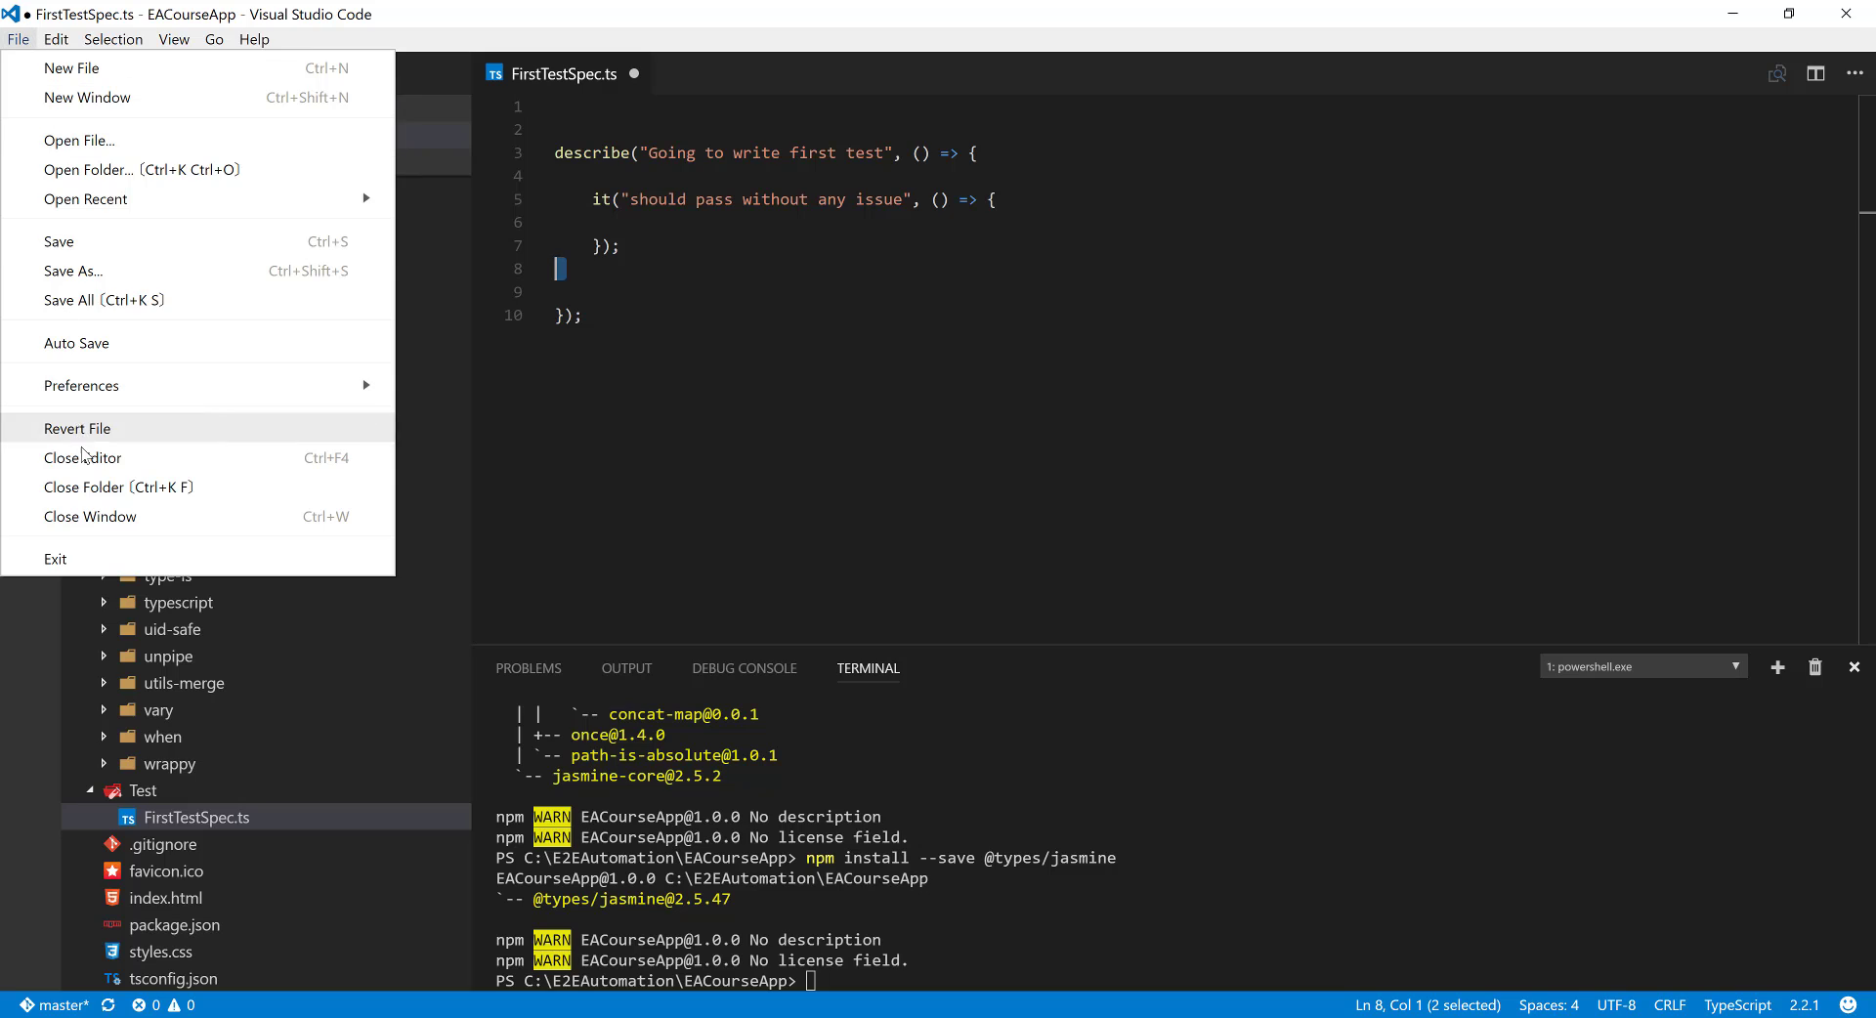
pyautogui.moveTo(148, 385)
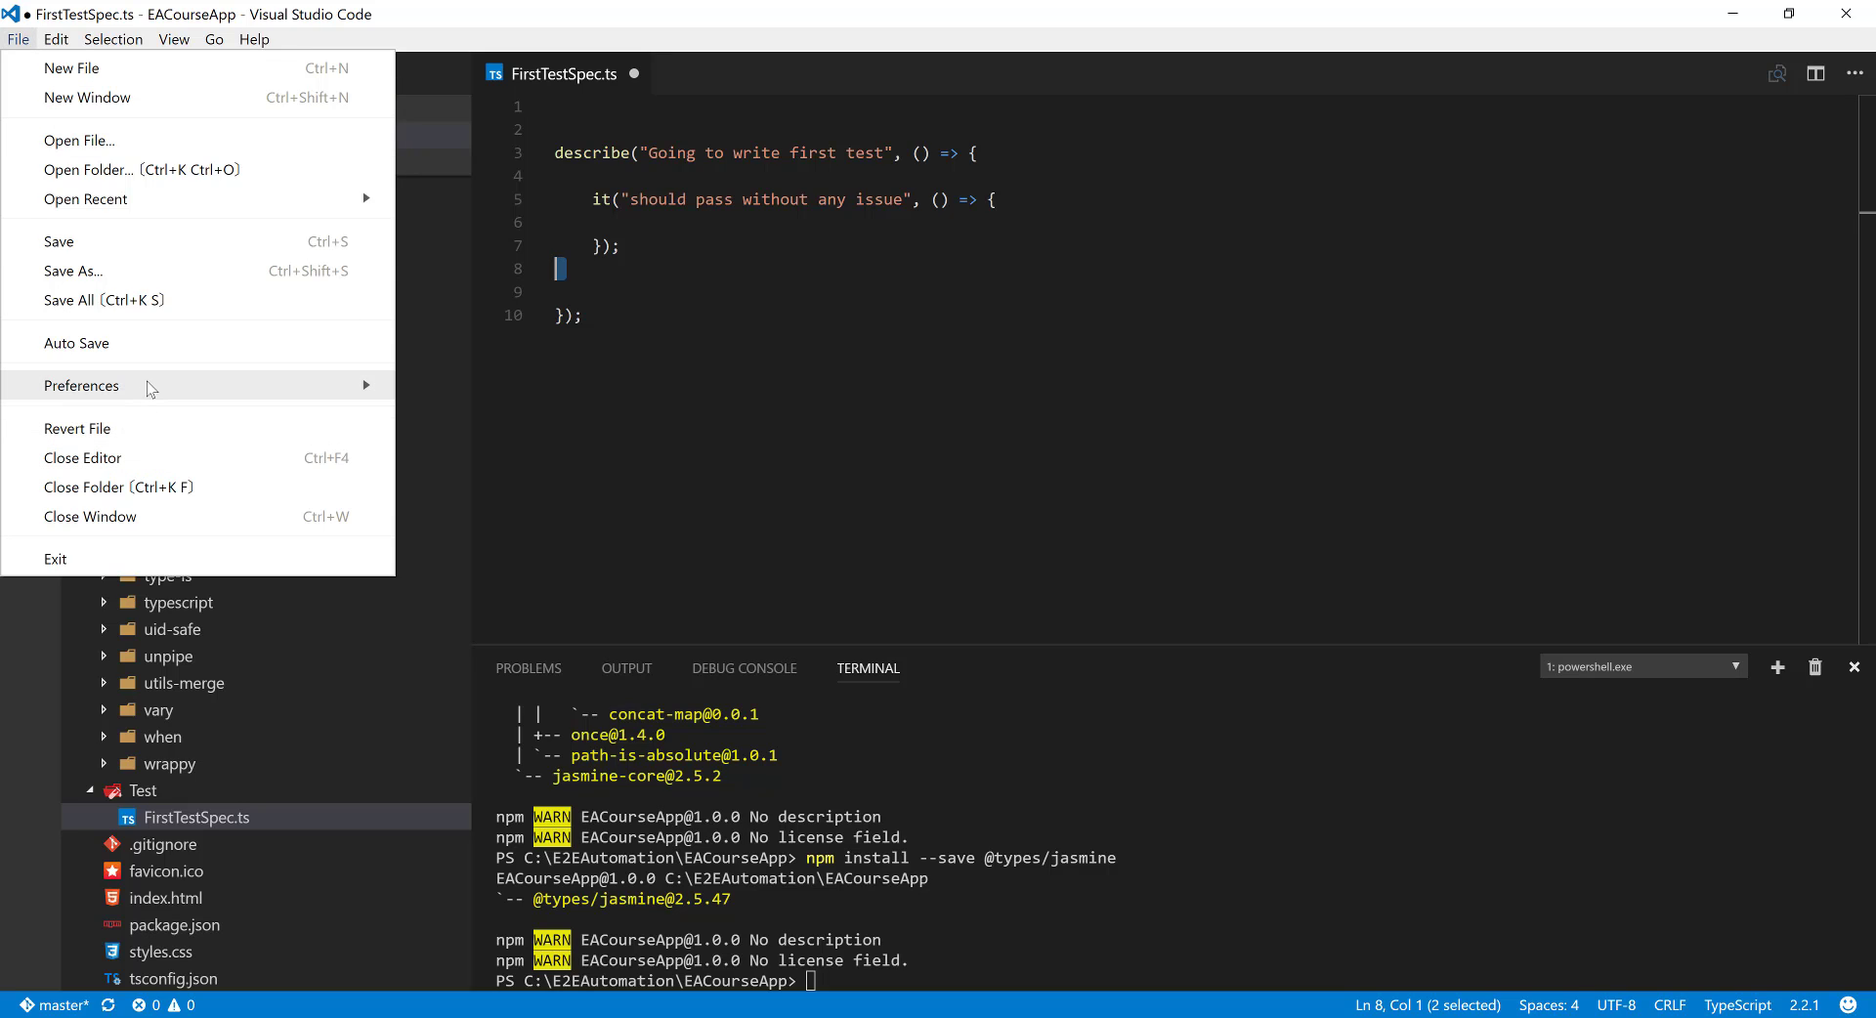
pyautogui.moveTo(81, 385)
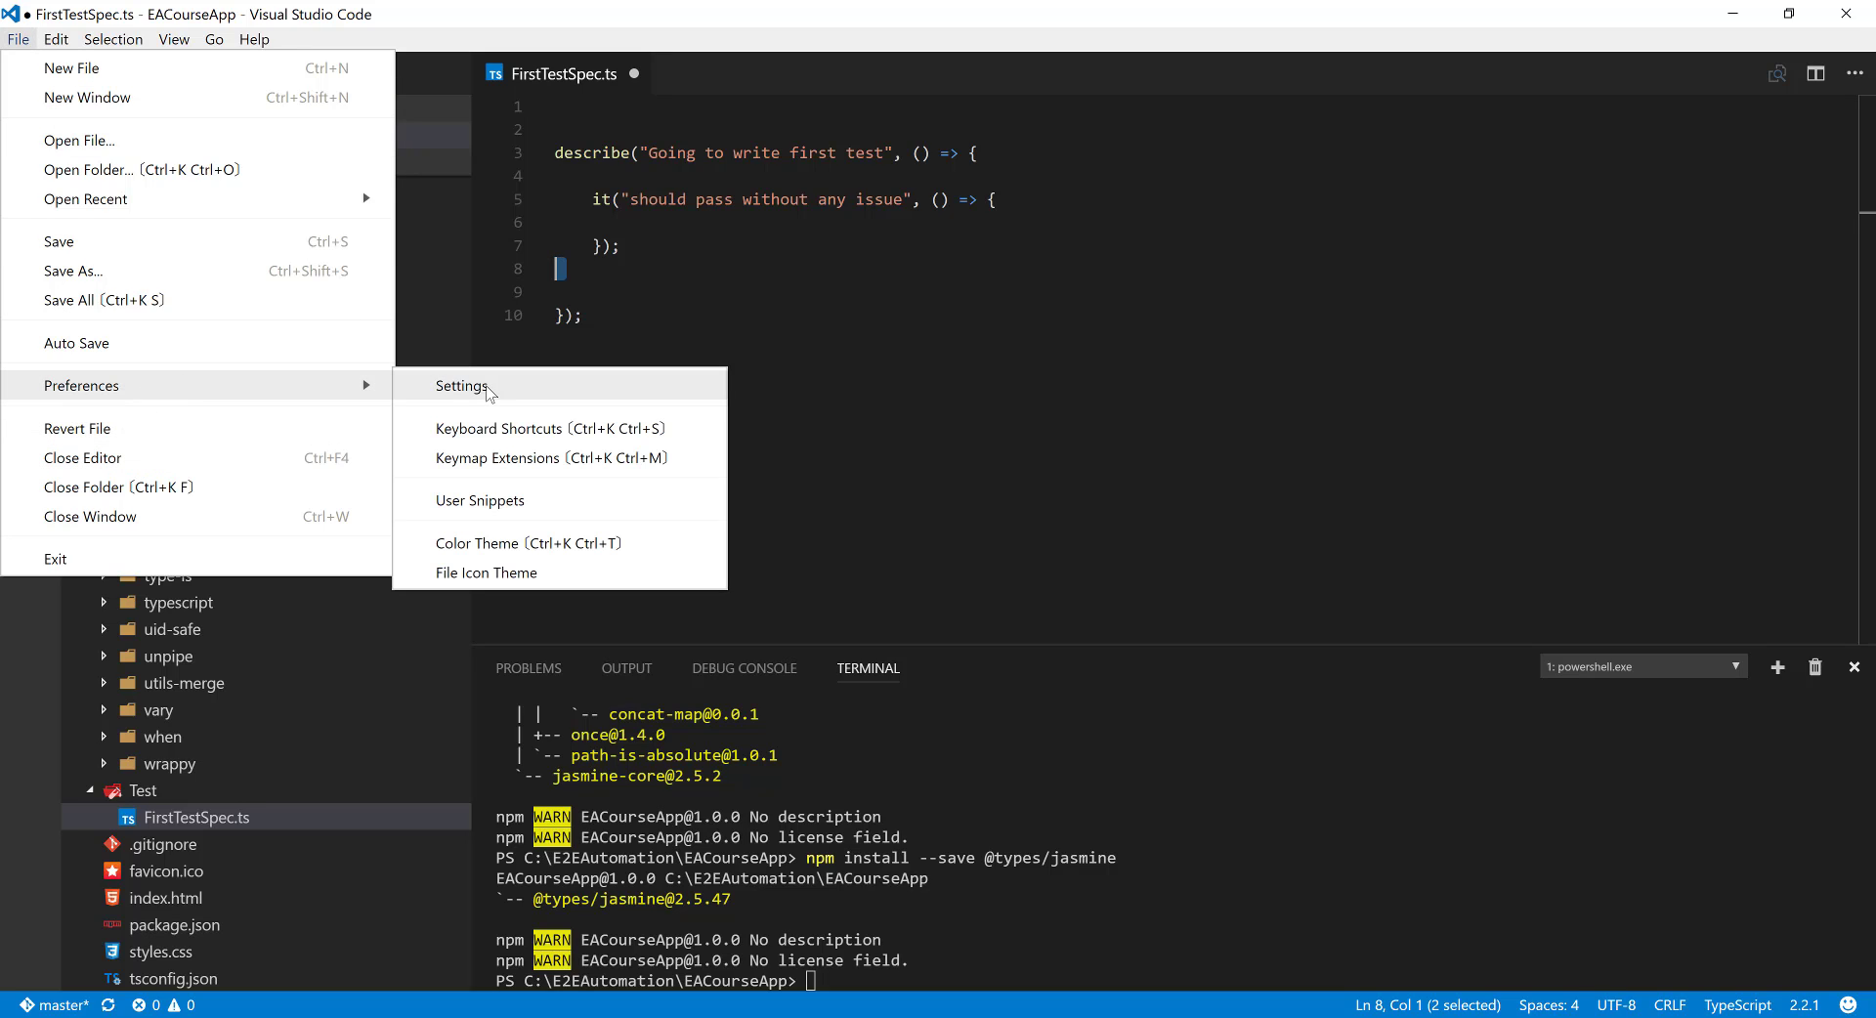
pyautogui.click(462, 386)
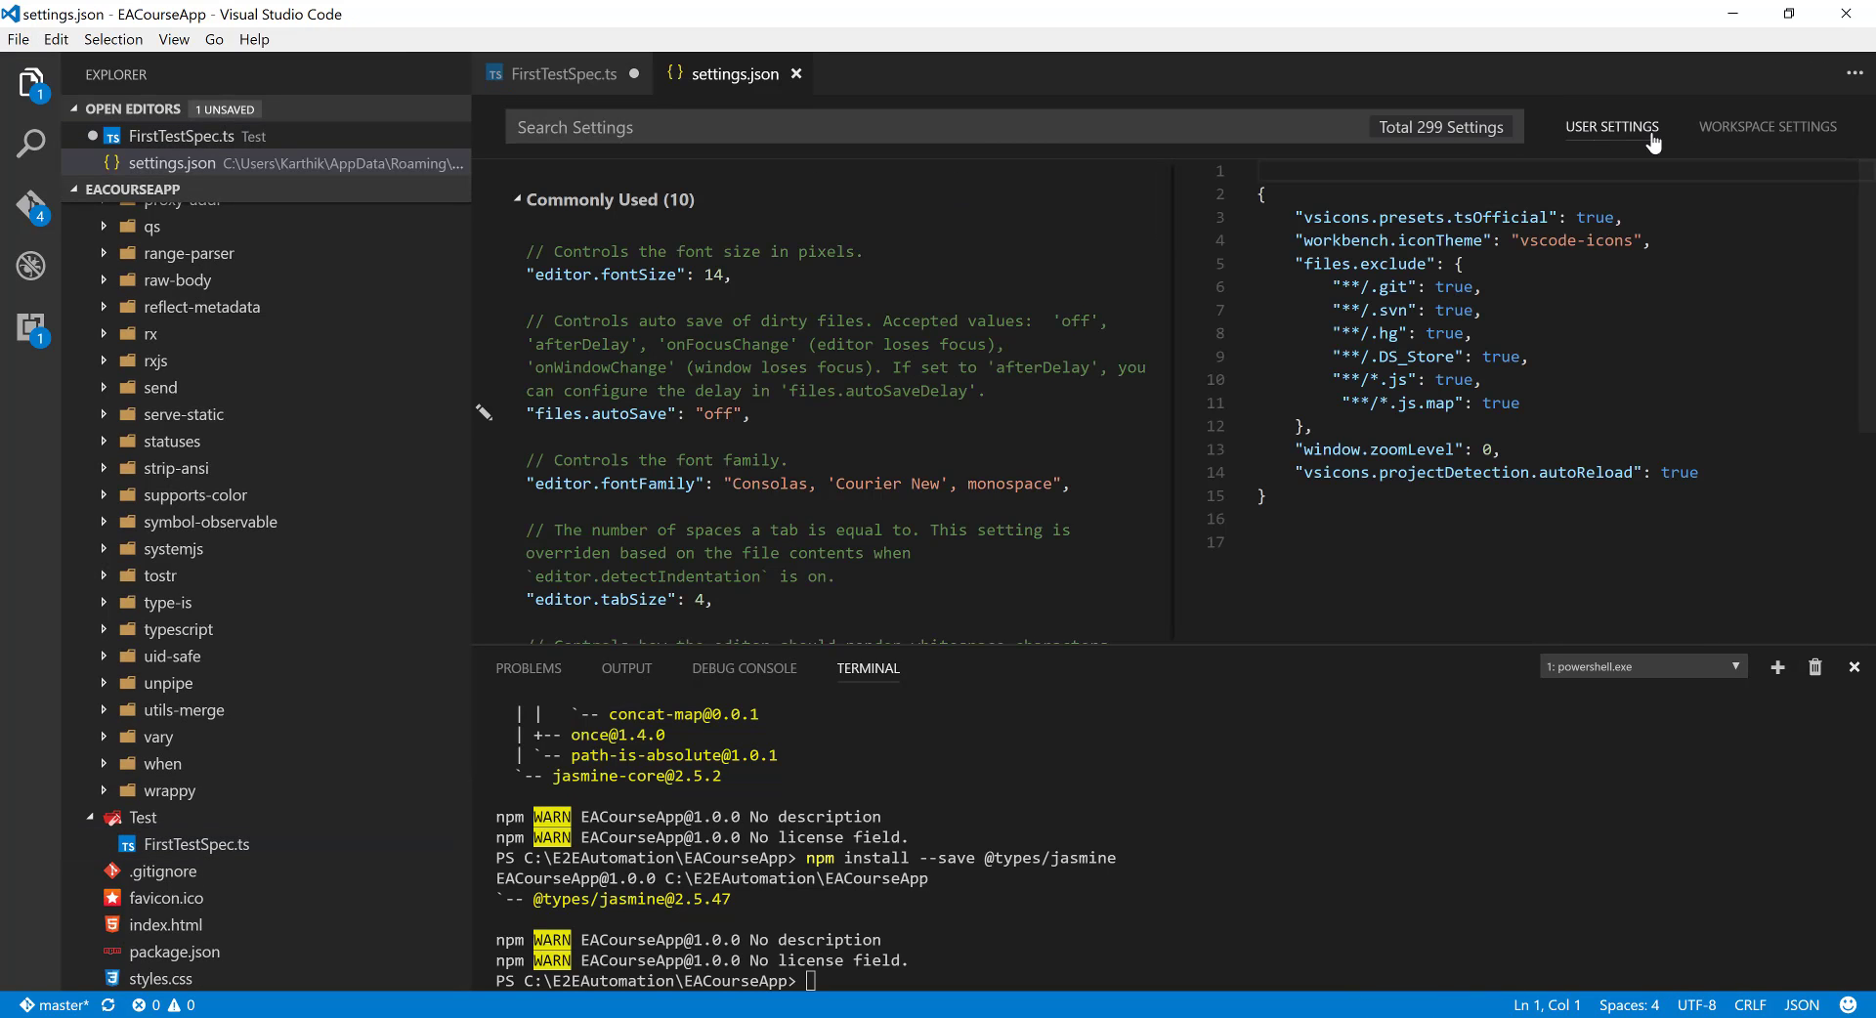
# Set "editor.fontSize": 17 in Workspace Settings and return to FirstTestSpec.ts.
pyautogui.click(1768, 126)
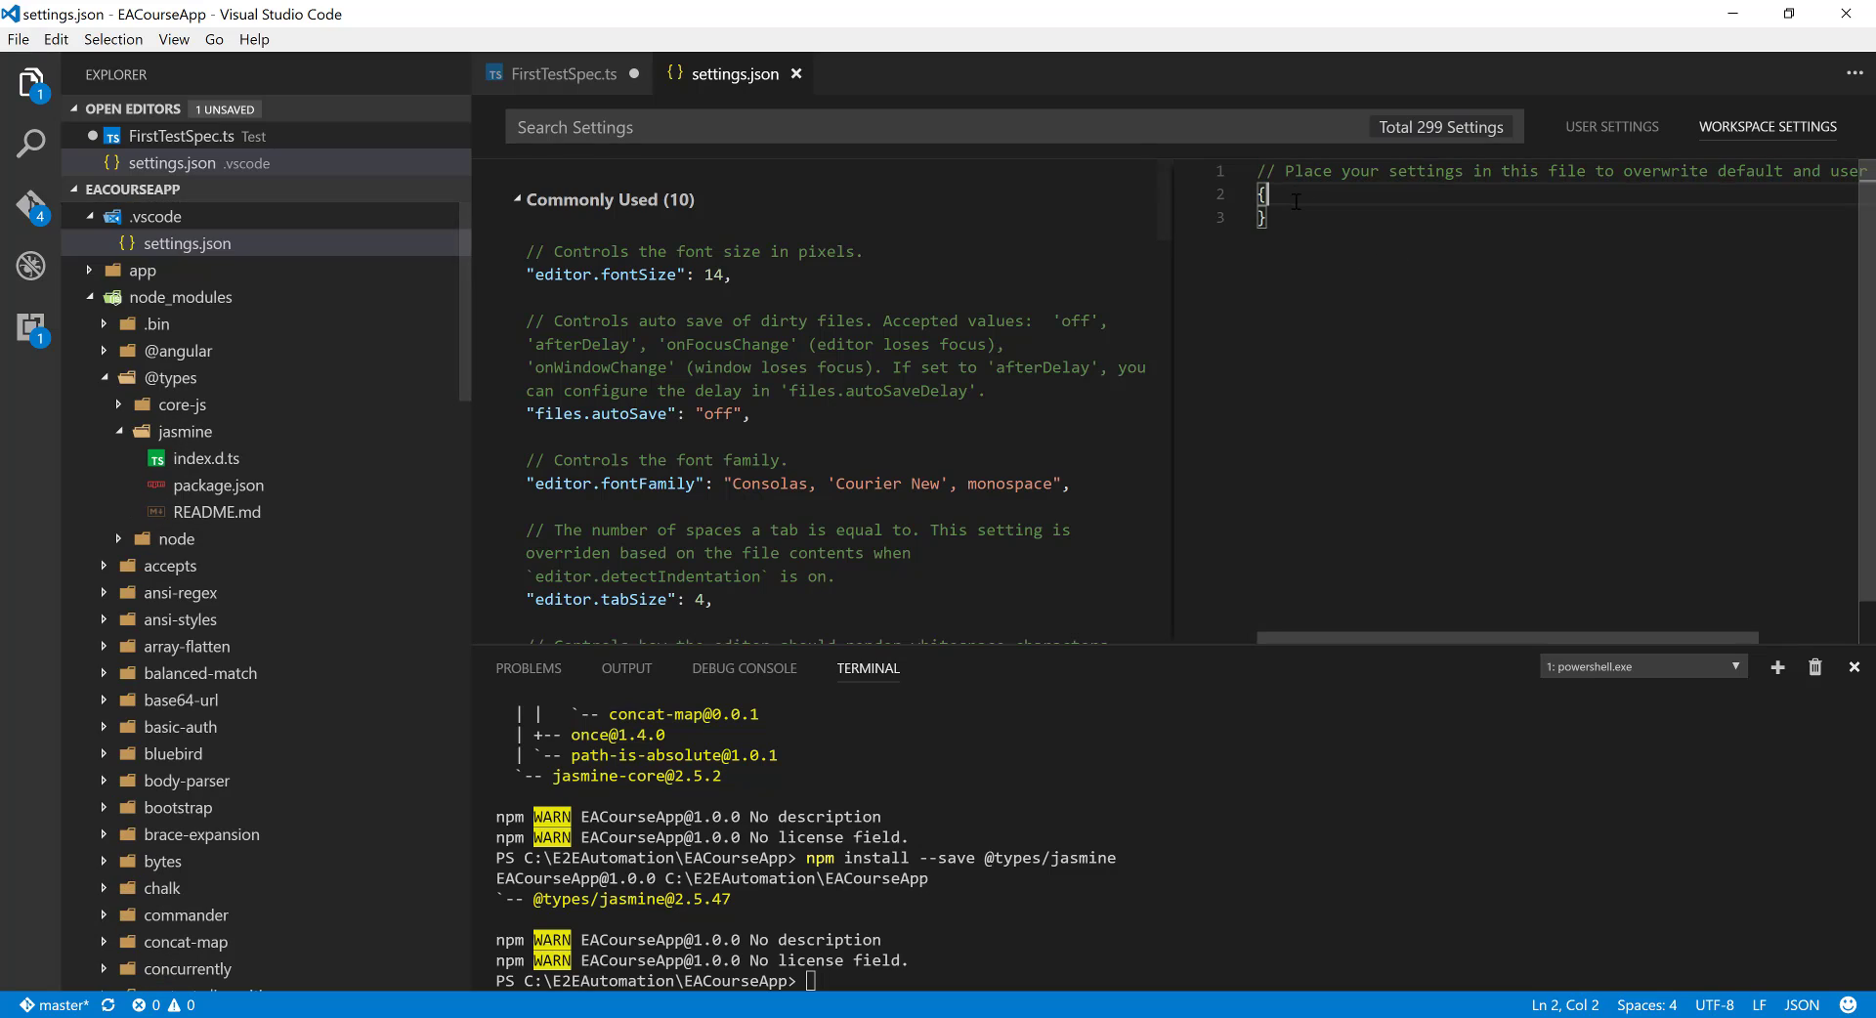
pyautogui.write('fontSize": 14')
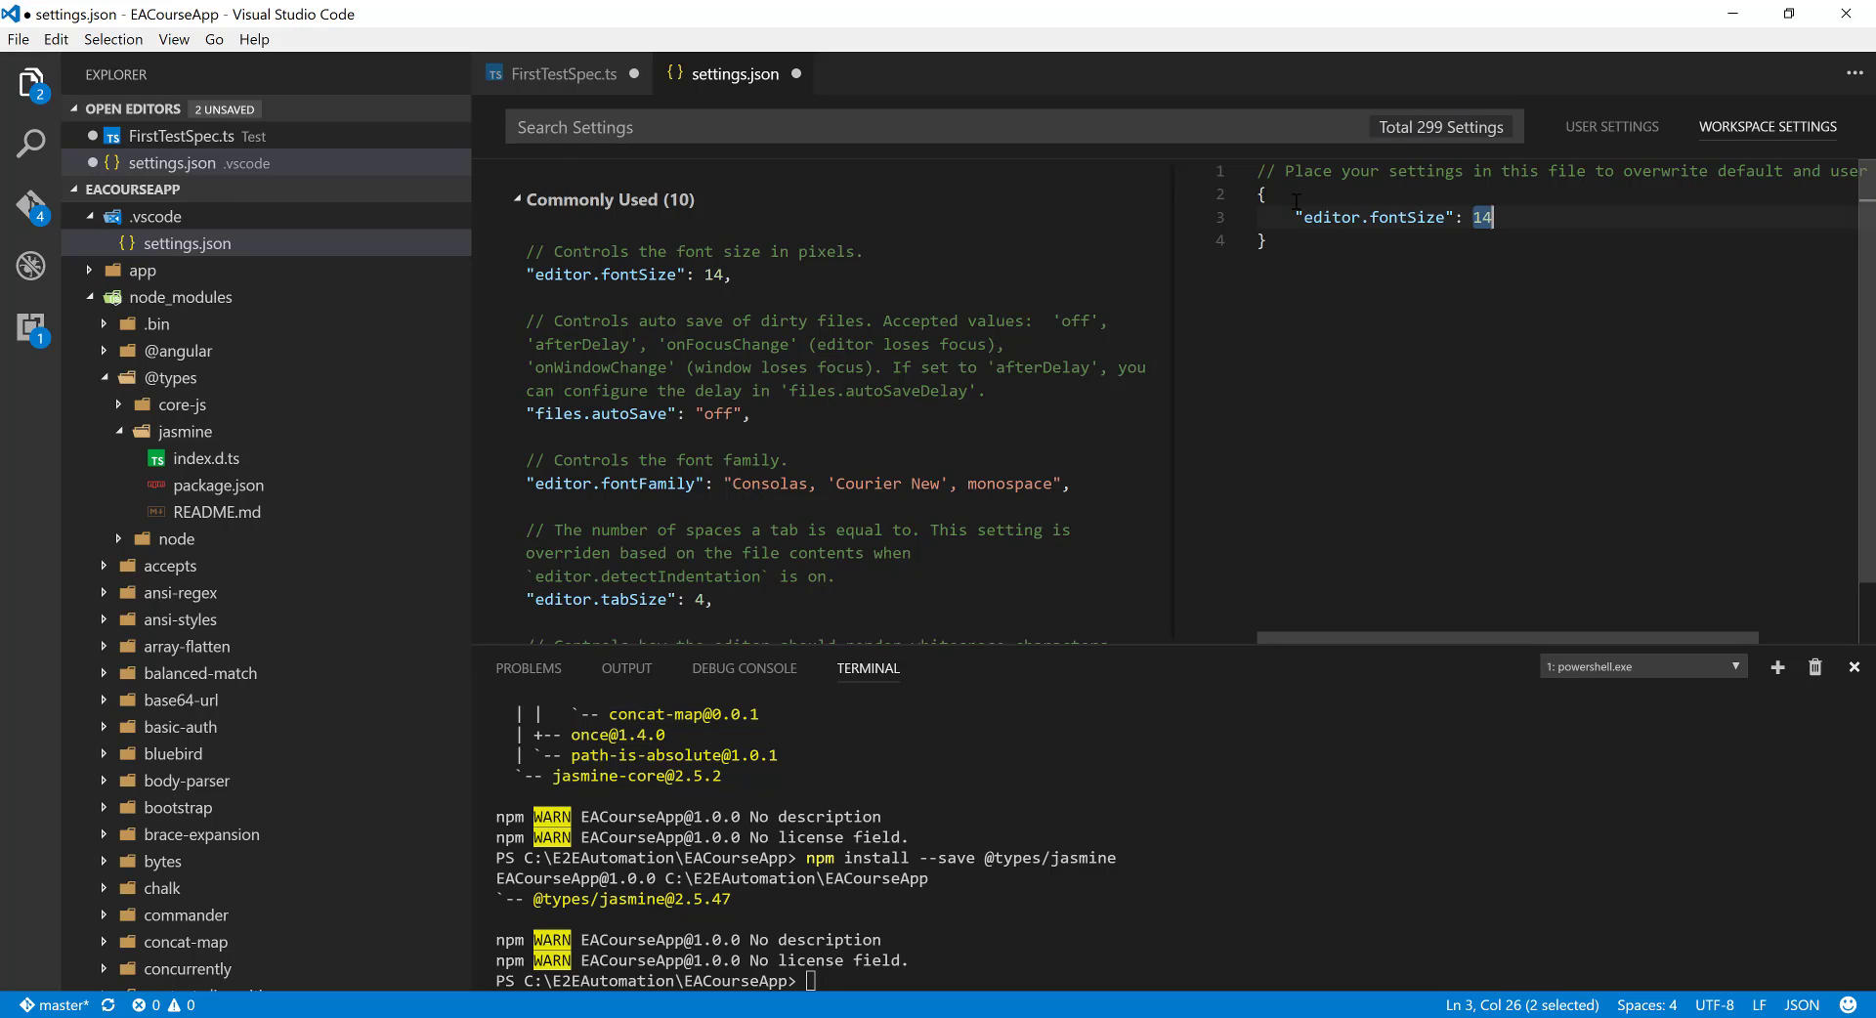
pyautogui.write('16')
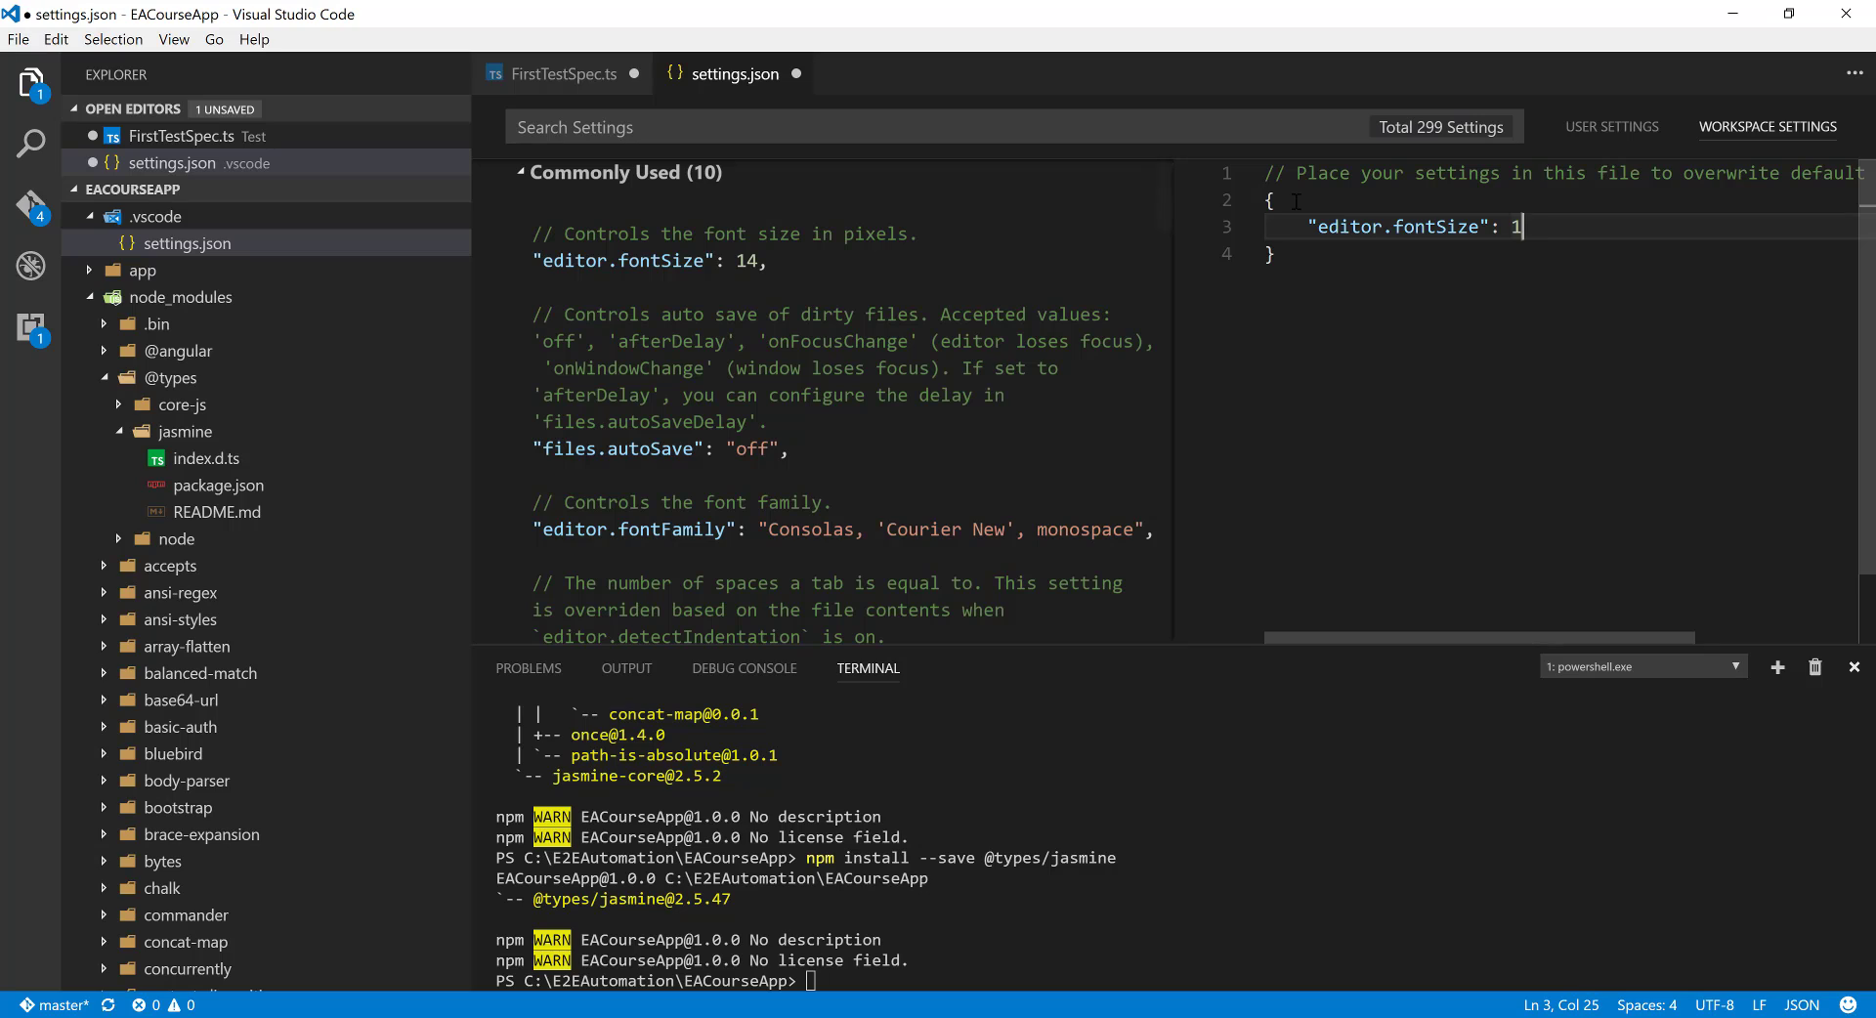
pyautogui.write('7')
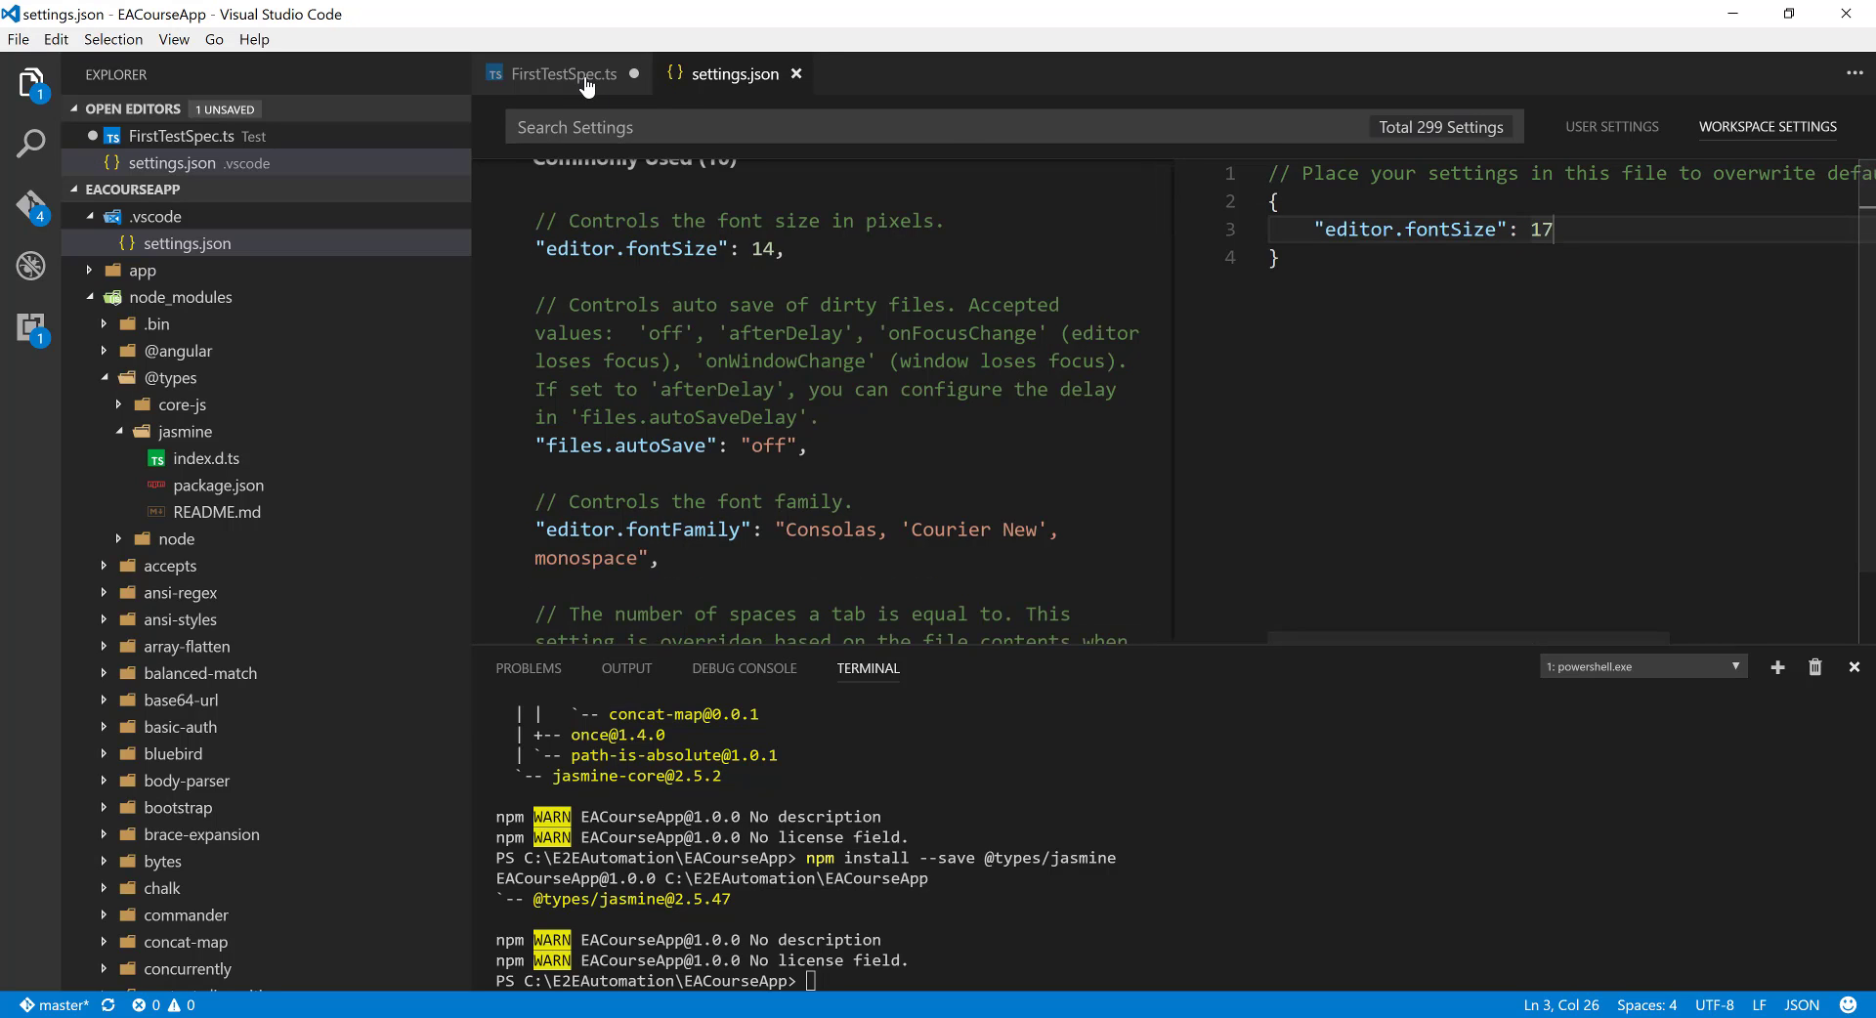
pyautogui.click(559, 73)
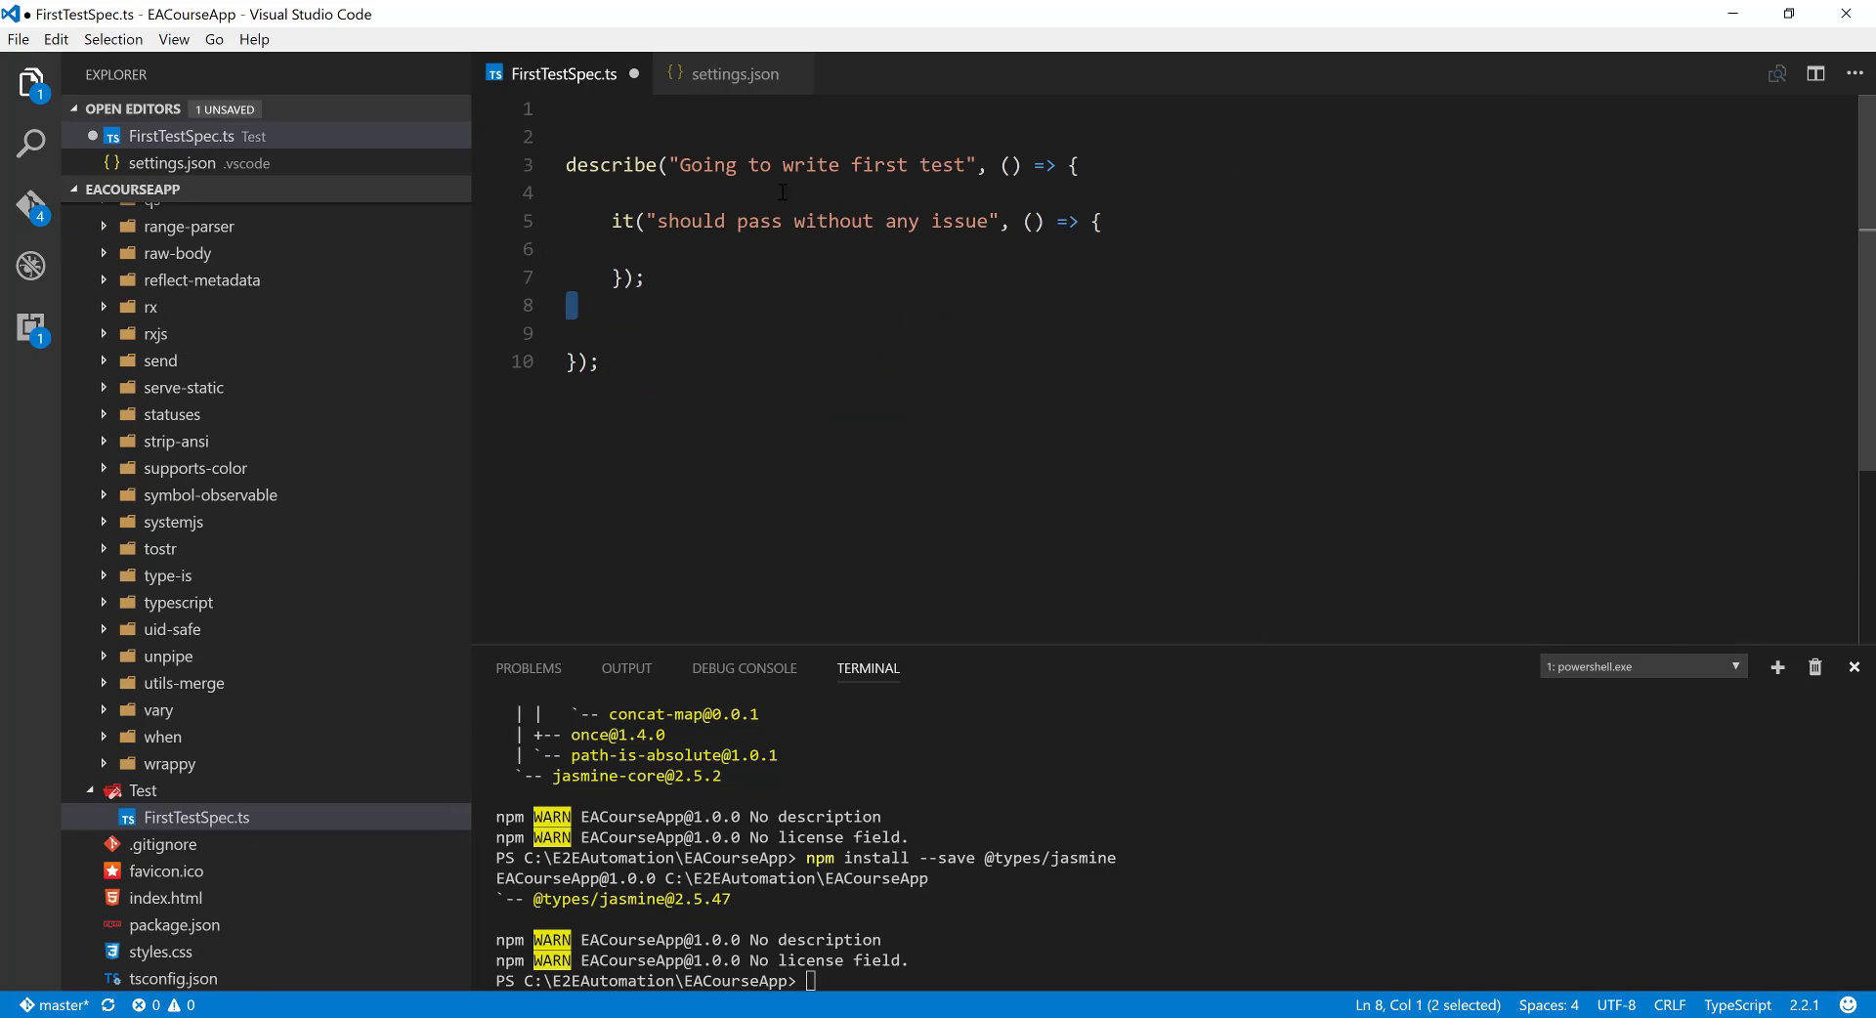
pyautogui.moveTo(698, 304)
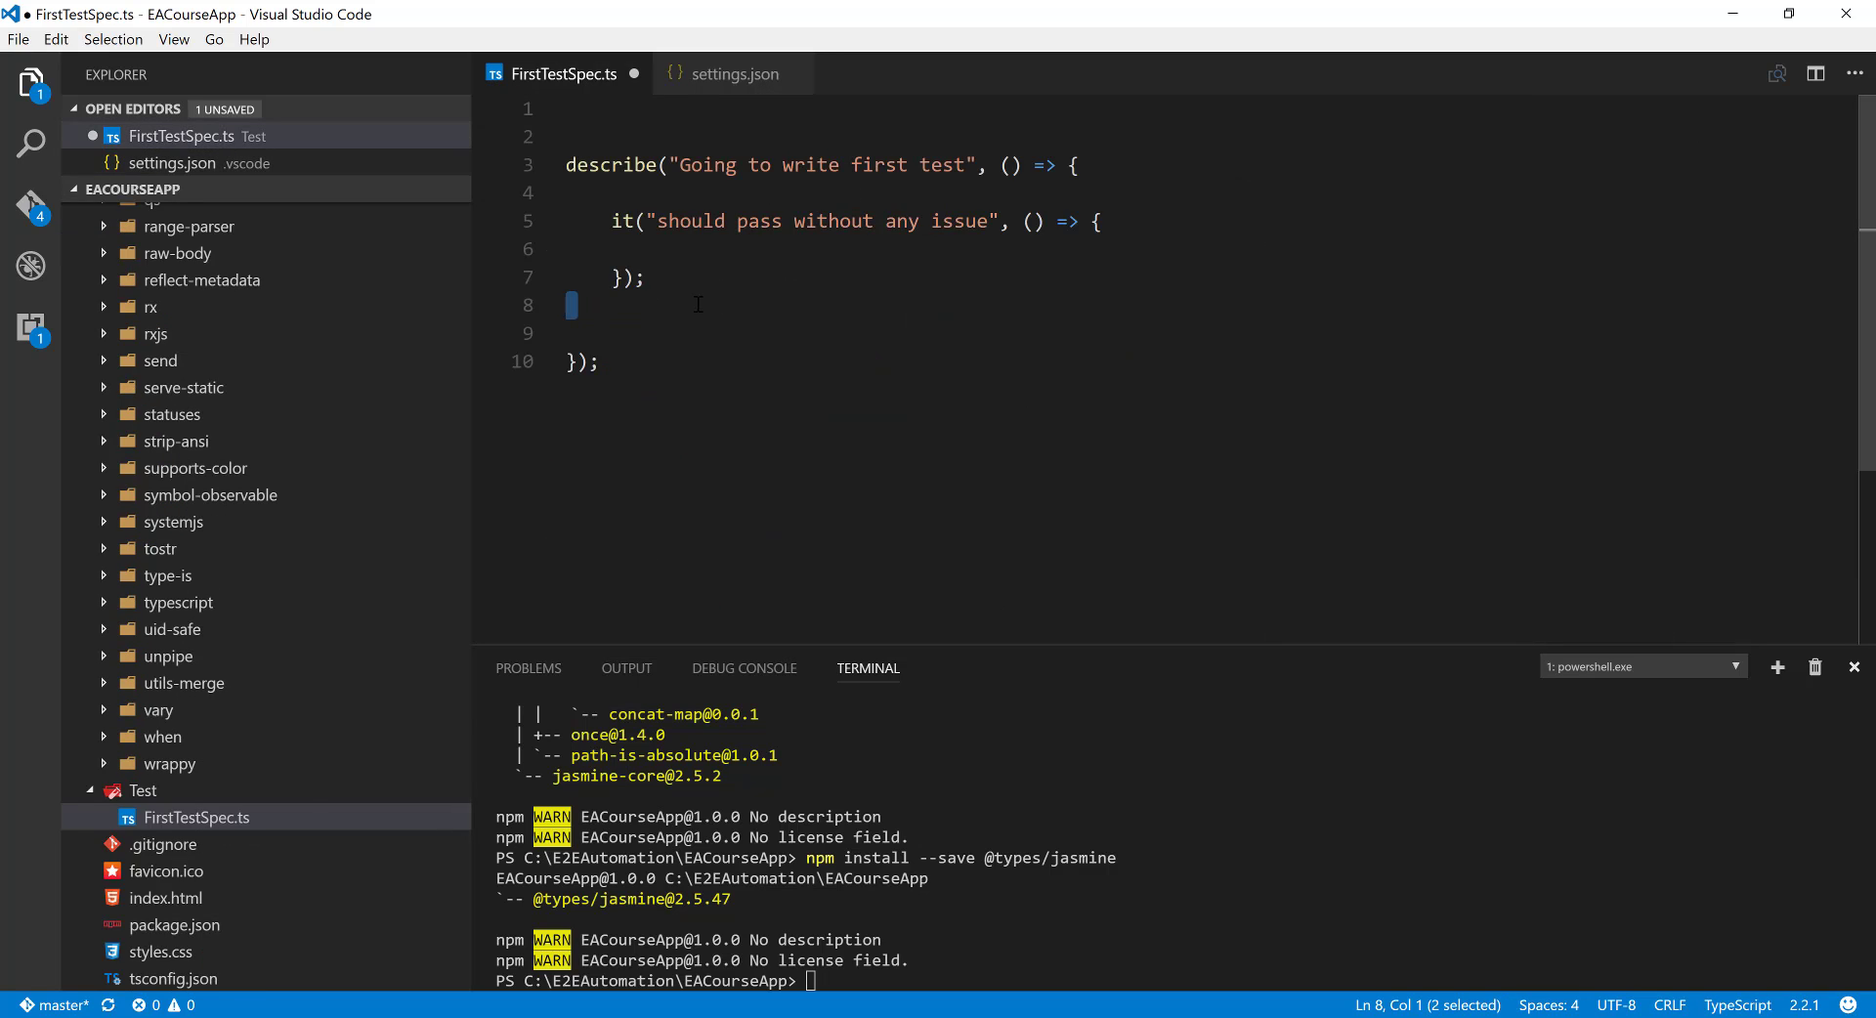